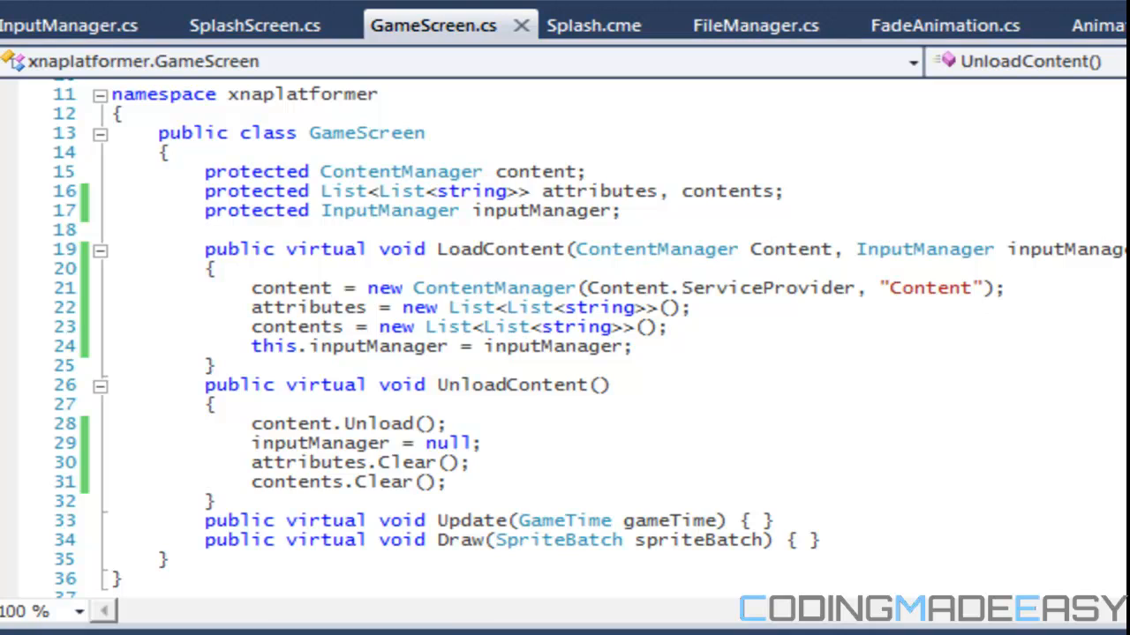
- Review Splash.cme, then add MenuManager.cs to xnaplatformer via Project > Add Class
click(593, 25)
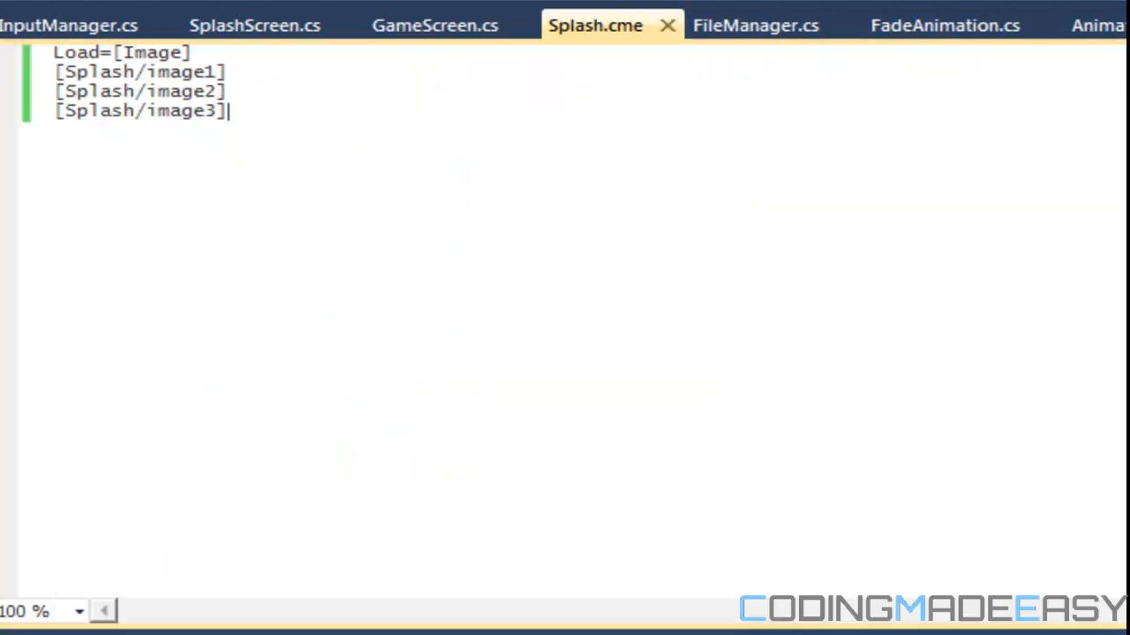
mouse_move(146, 159)
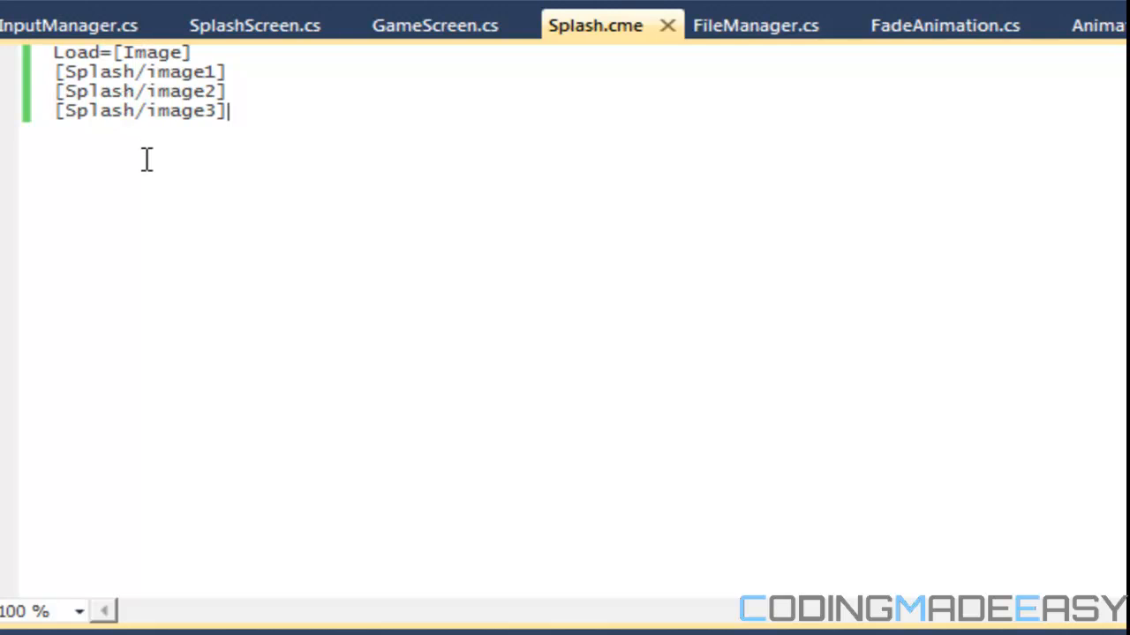
mouse_move(192, 323)
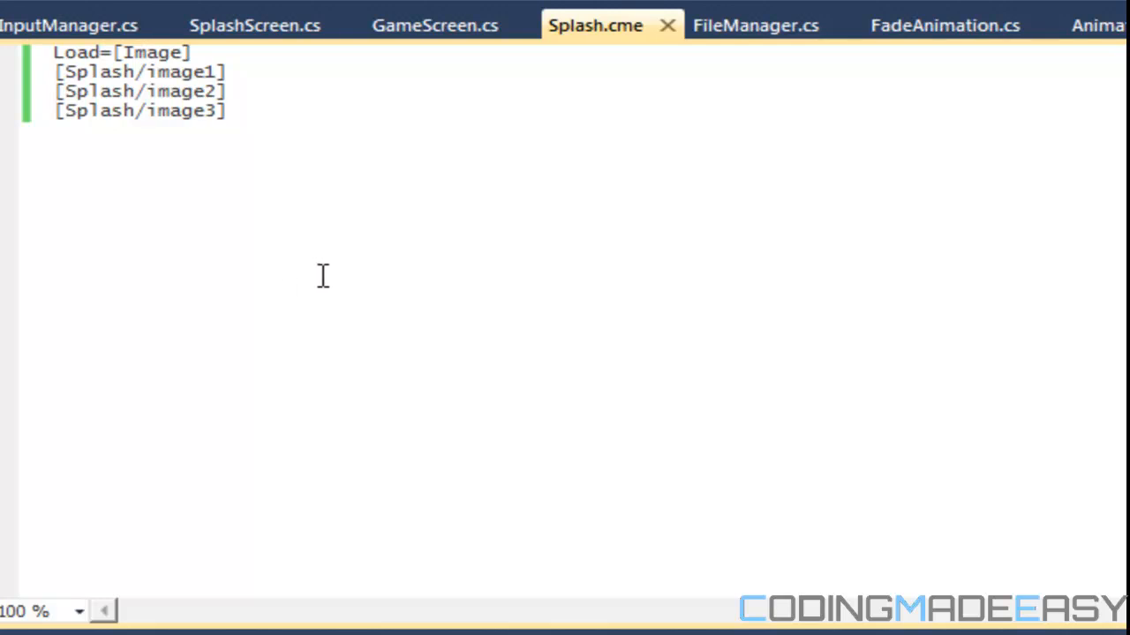
mouse_move(326, 269)
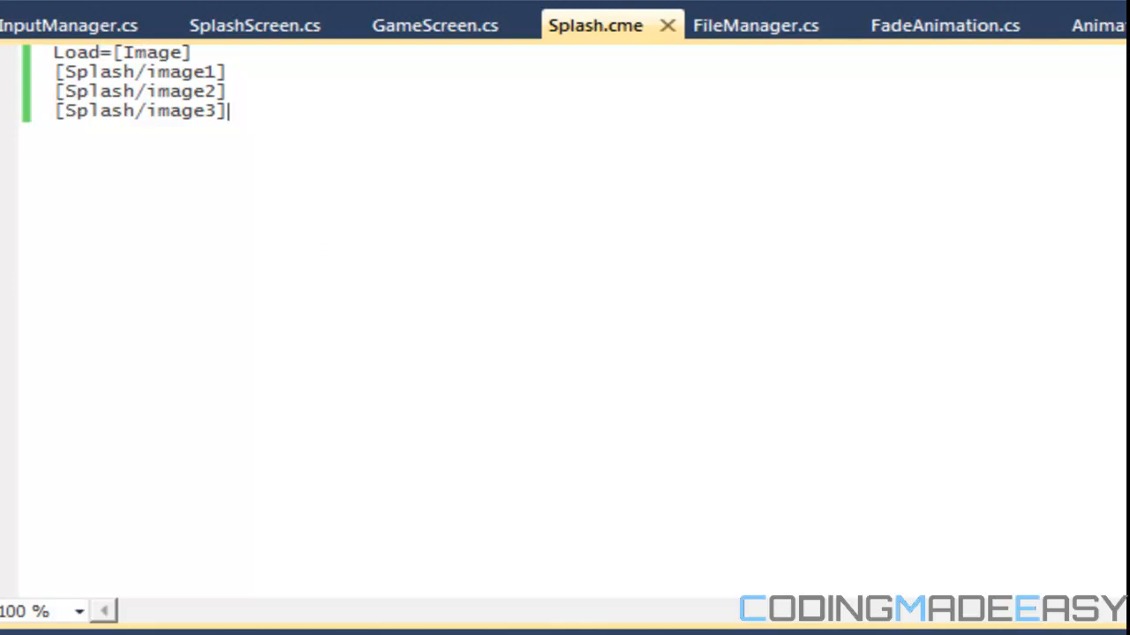
mouse_move(902, 232)
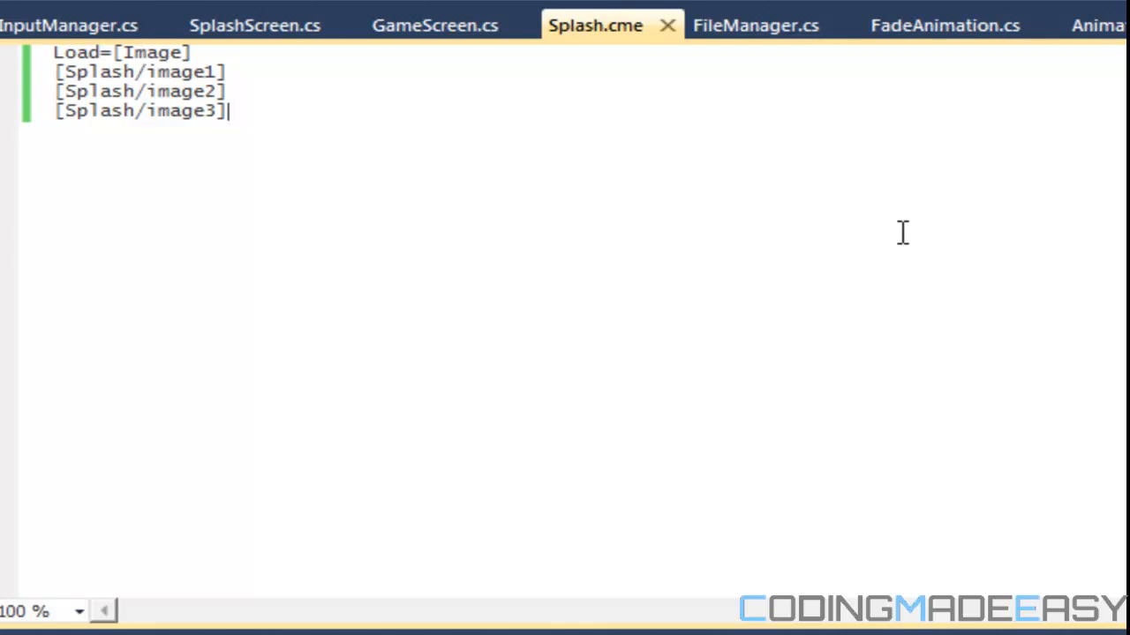
click(755, 24)
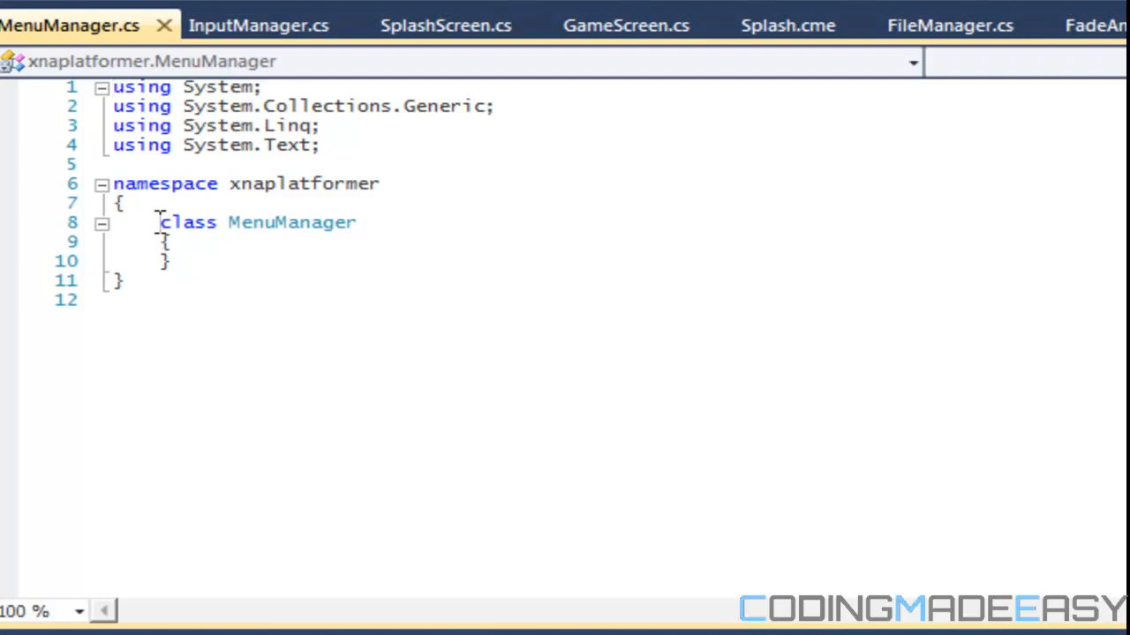
- Make the class public and declare the List<string> menuItems field
text(public)
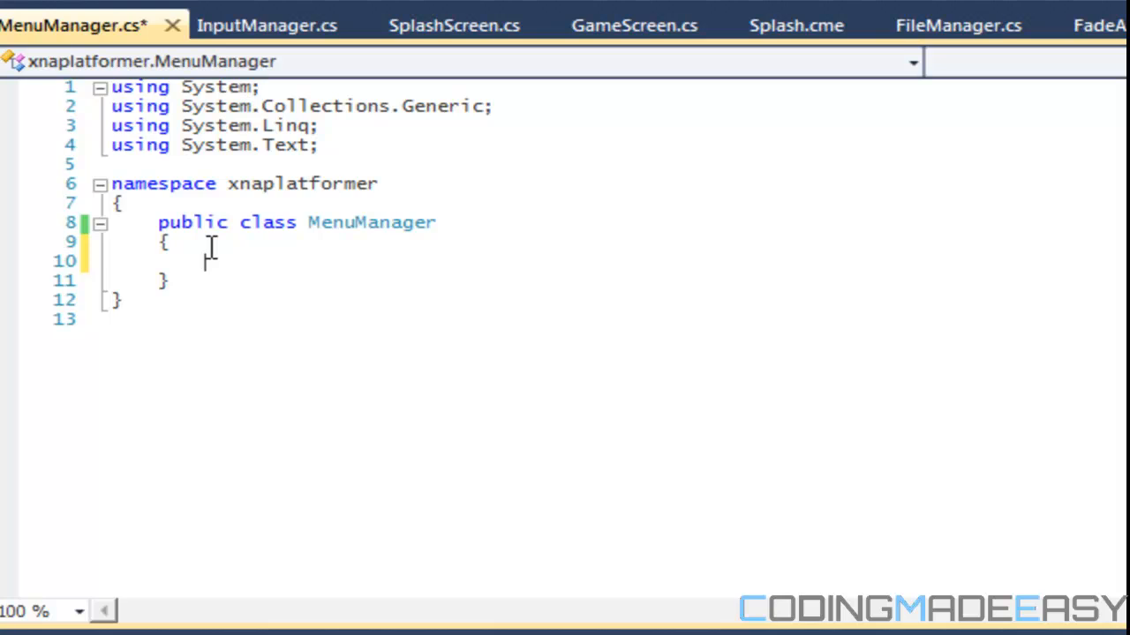
text(List<)
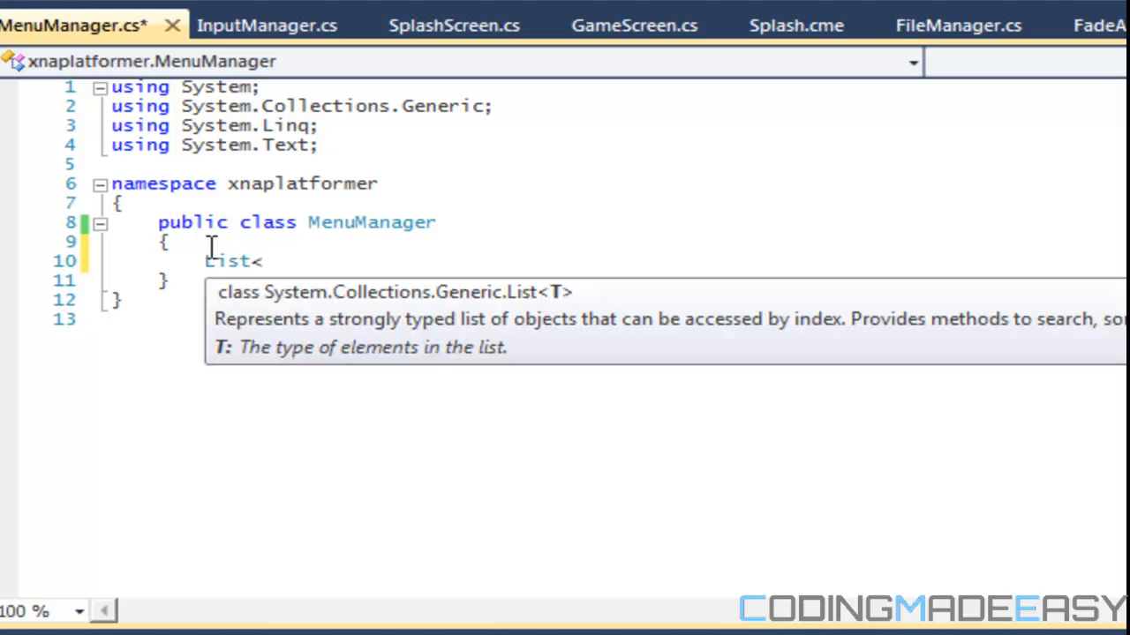
text(string> menuItems)
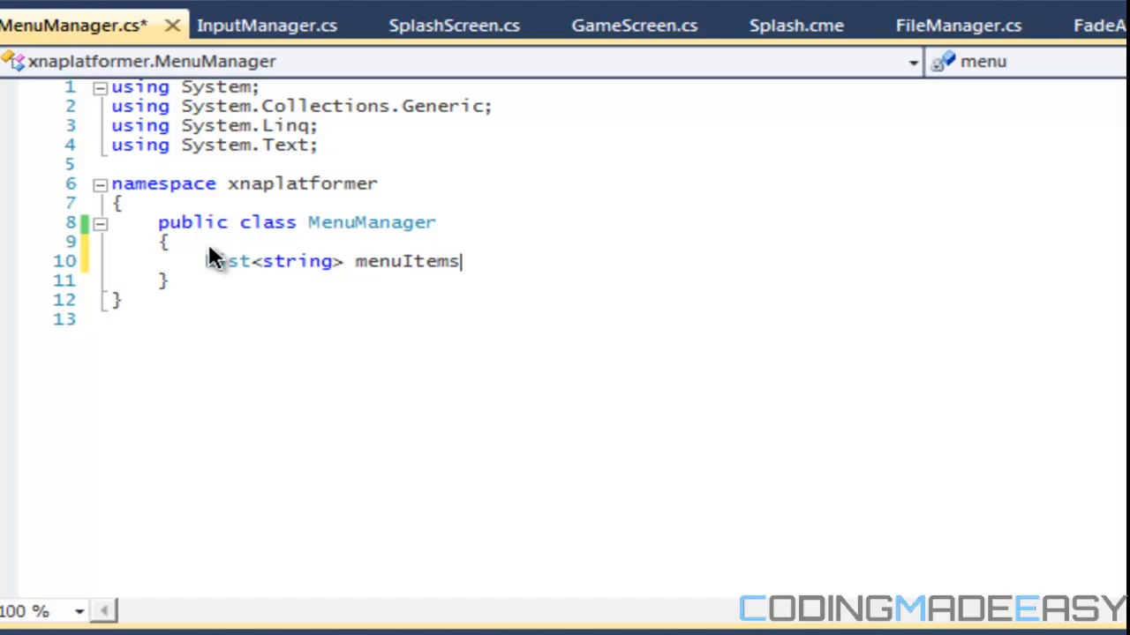
key(enter)
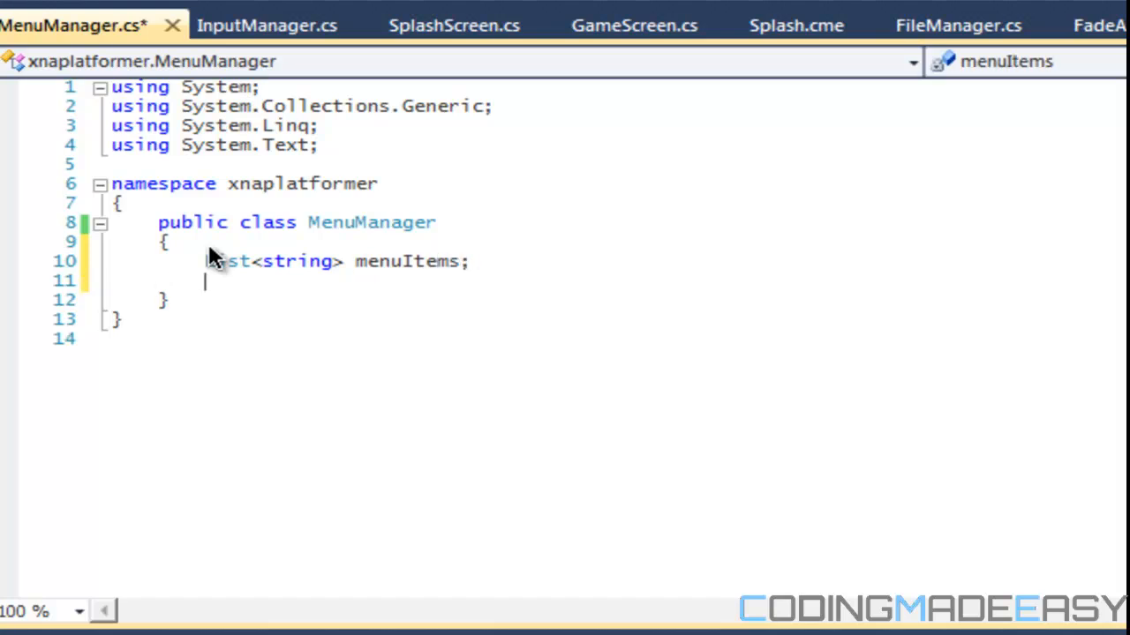
- Declare the nested List<List<Animation>> animation field
text(List)
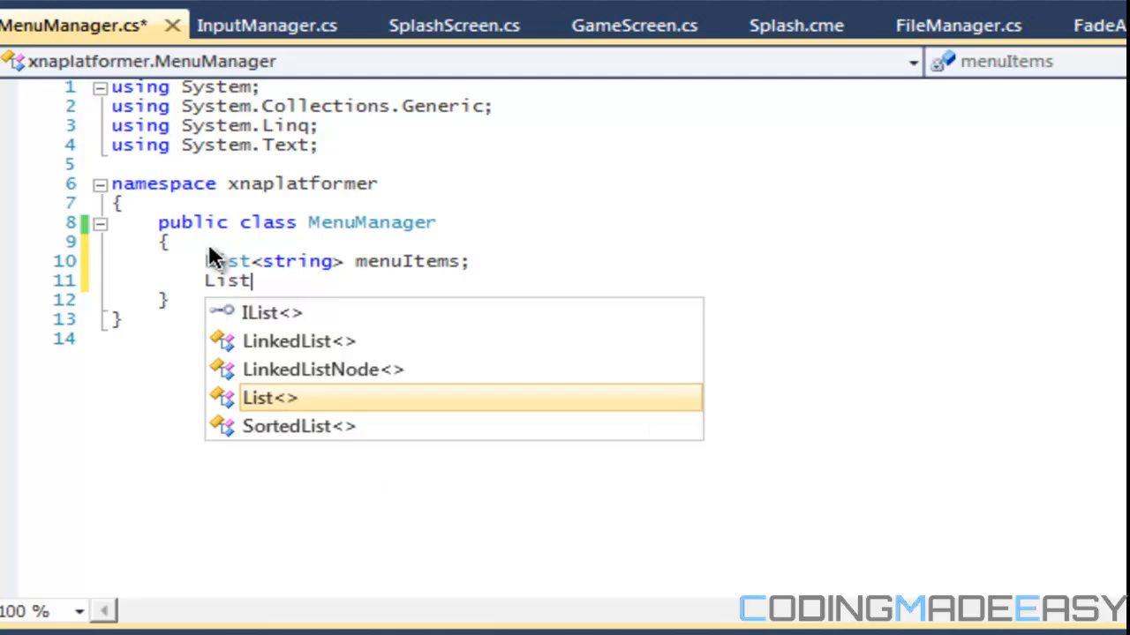
text(<List<)
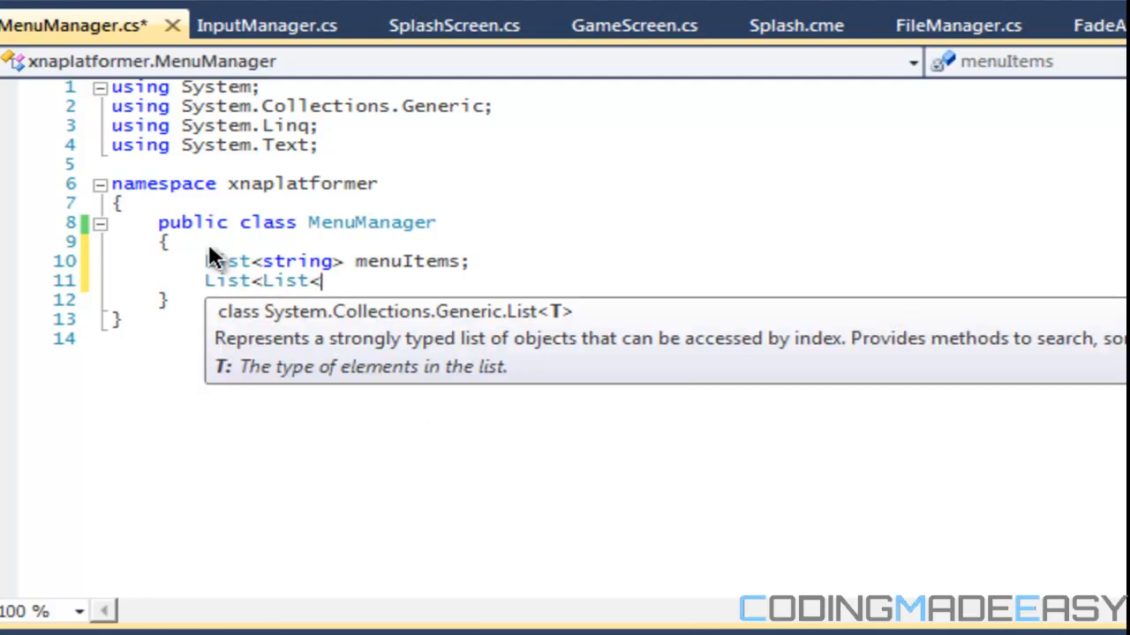
text(Animation>>)
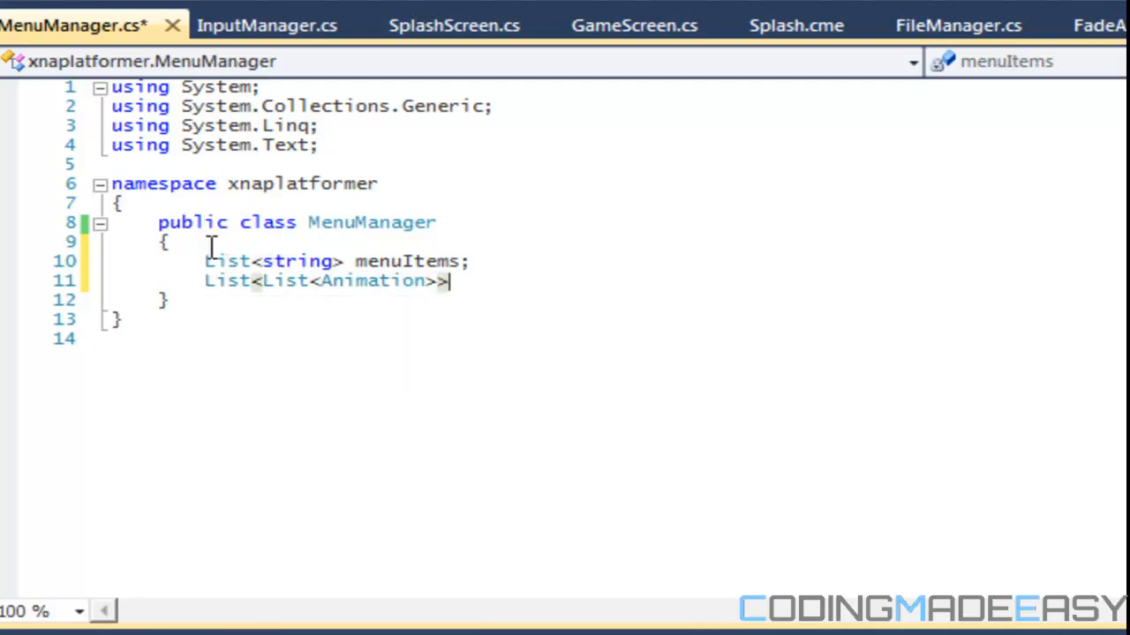
text(animation)
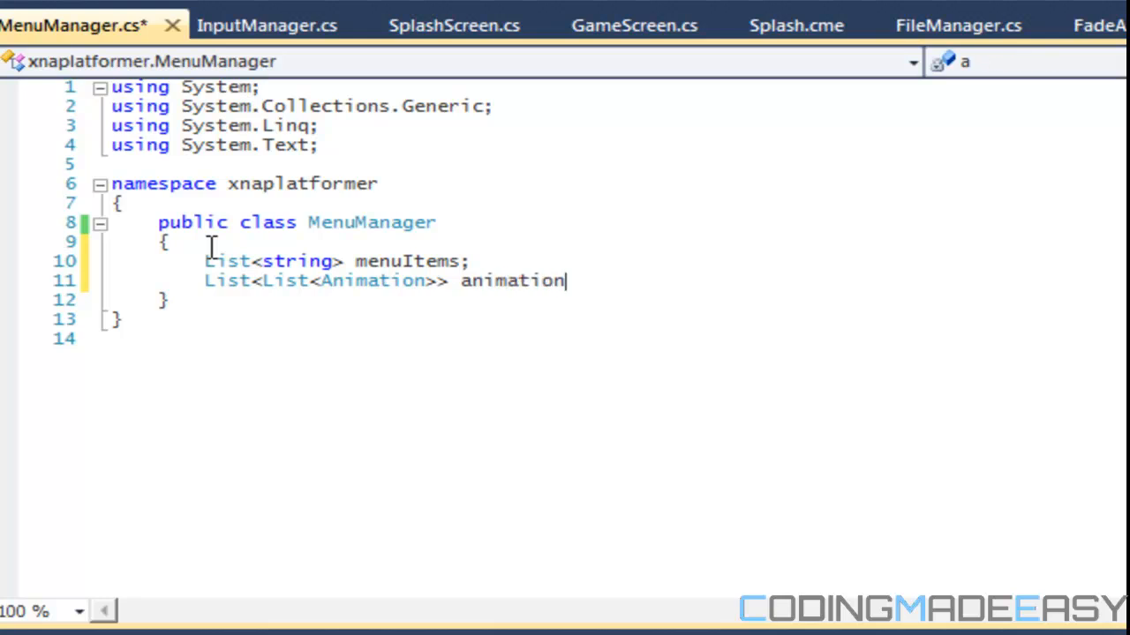
text(;s)
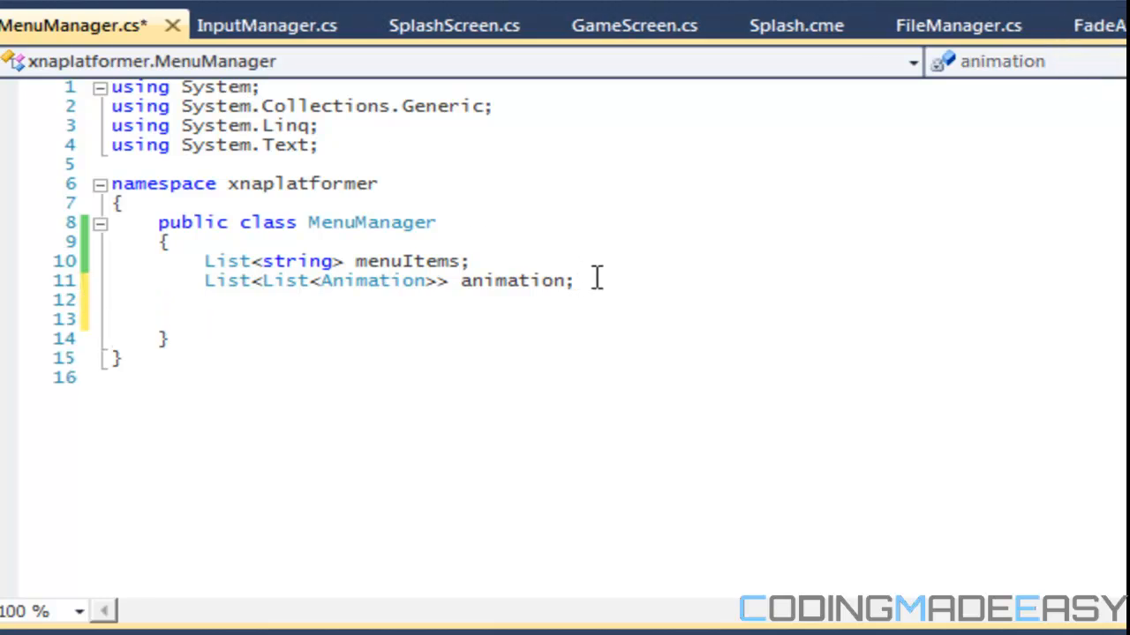
- Begin a LoadContent header and add using Microsoft.Xna.Framework
text(public void Lo)
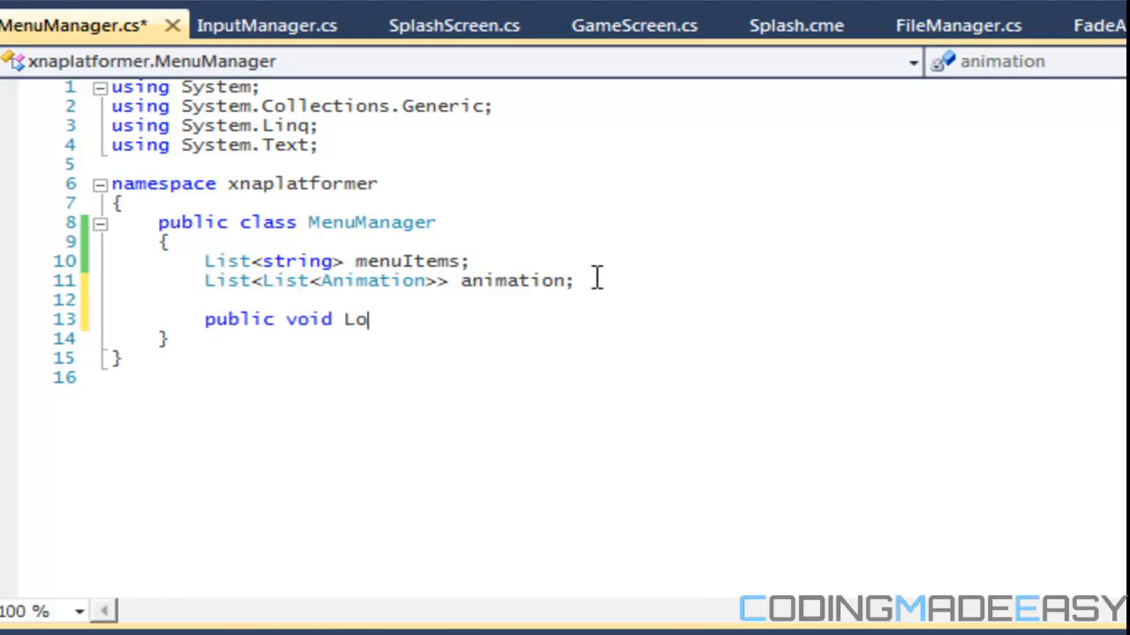
text(adC)
text(List<)
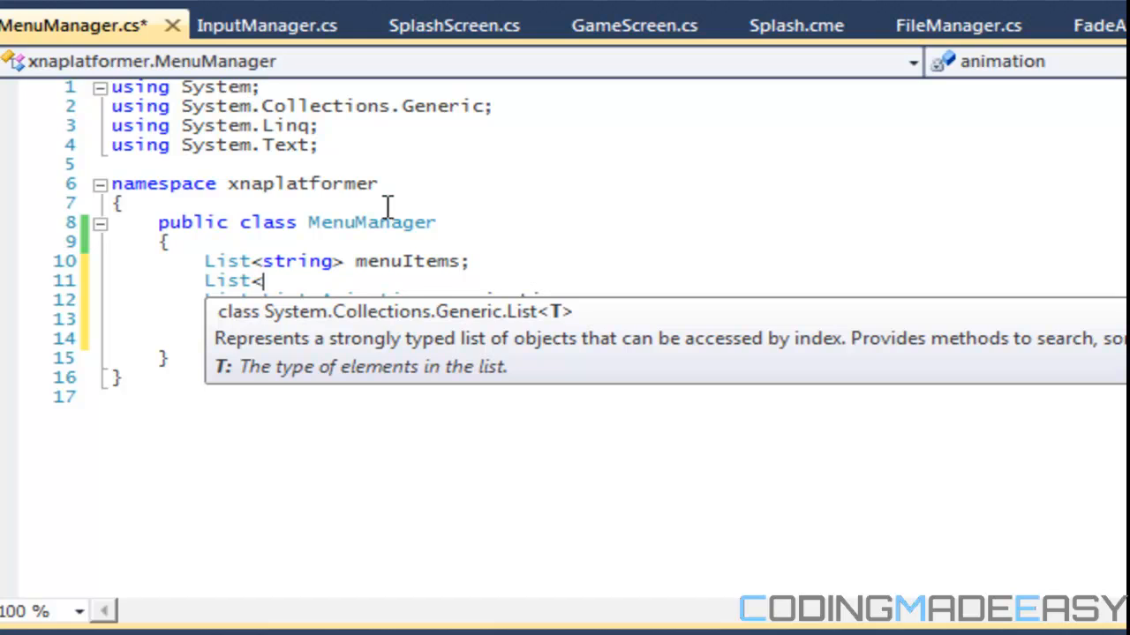
text(using M)
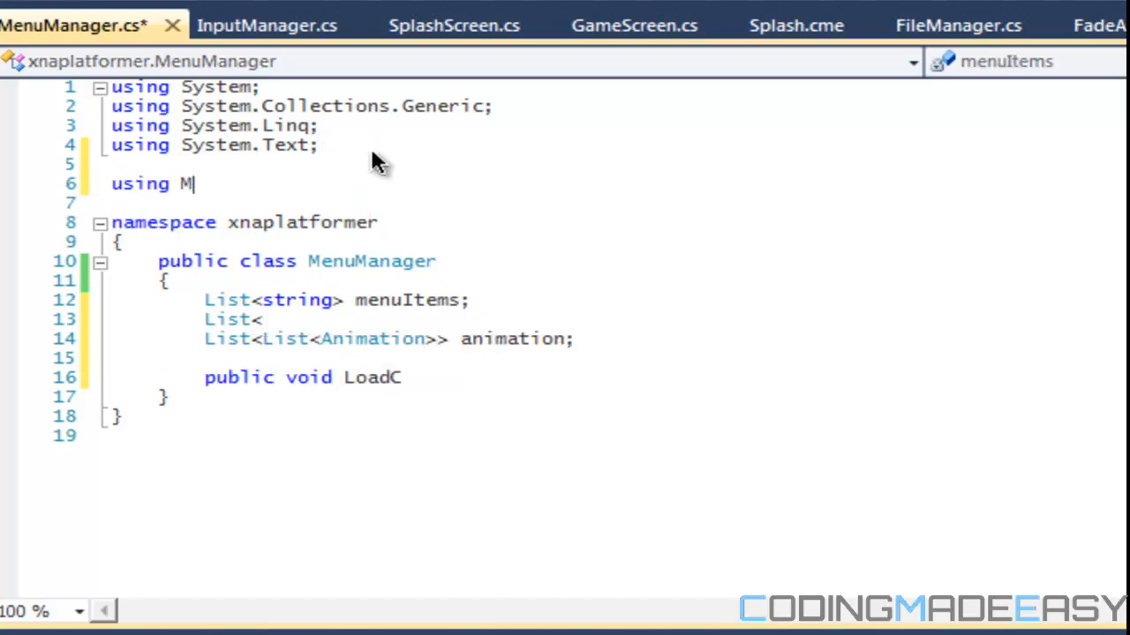
text(icrosoft.Xna.Framework;)
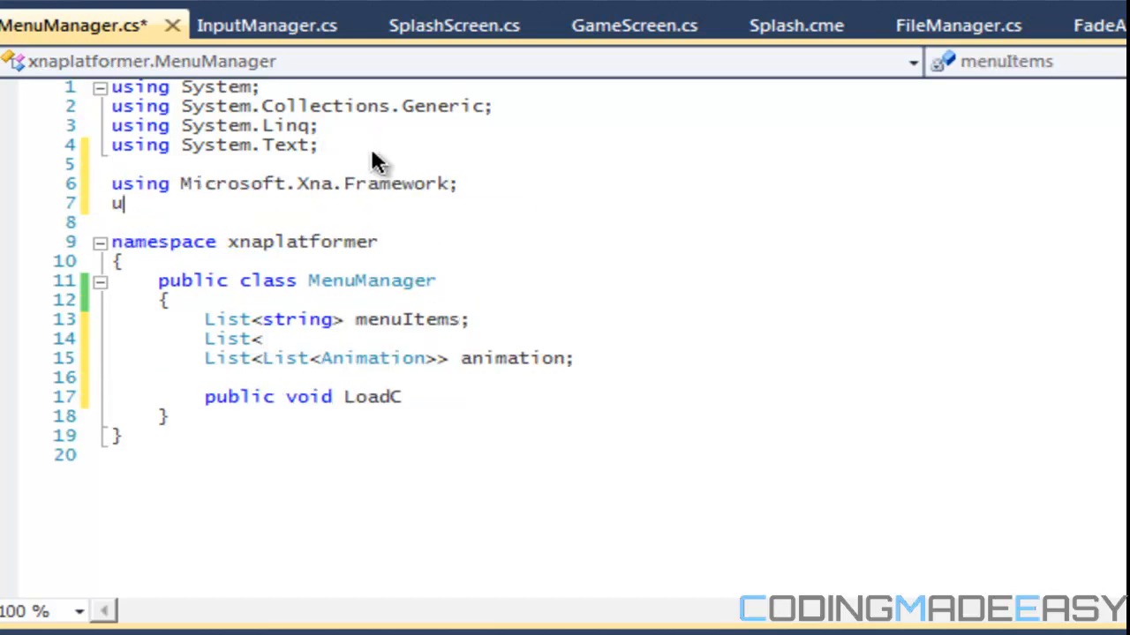
- Add the Framework.Content using directive and declare List<Texture2D> menuImages
text(sind MI)
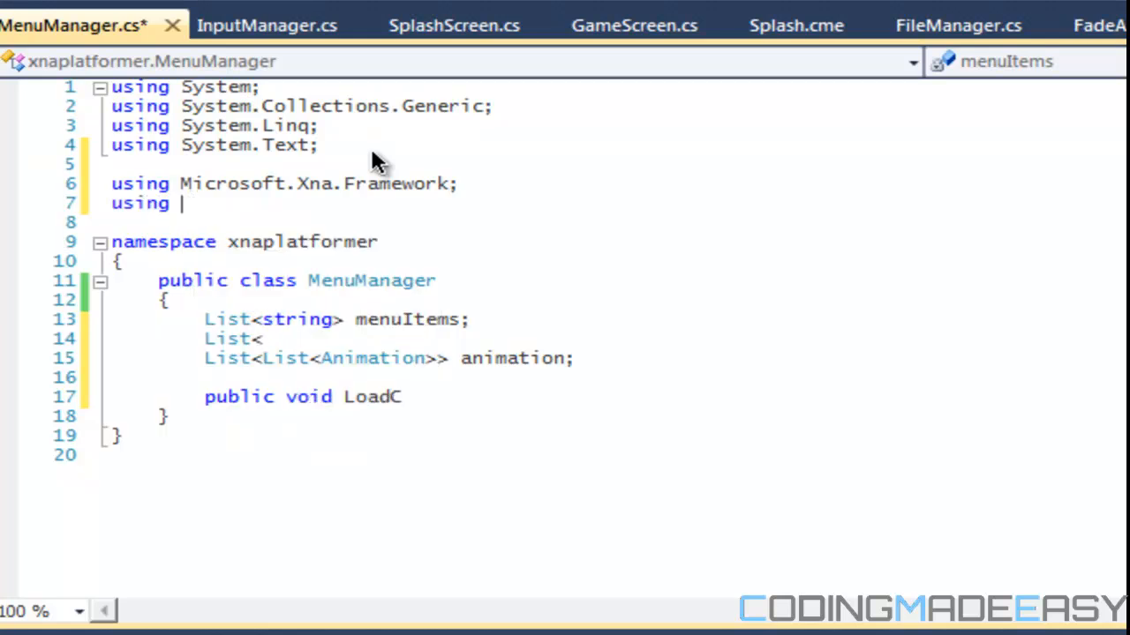
text(Microsoft.Xna.Framework.Con)
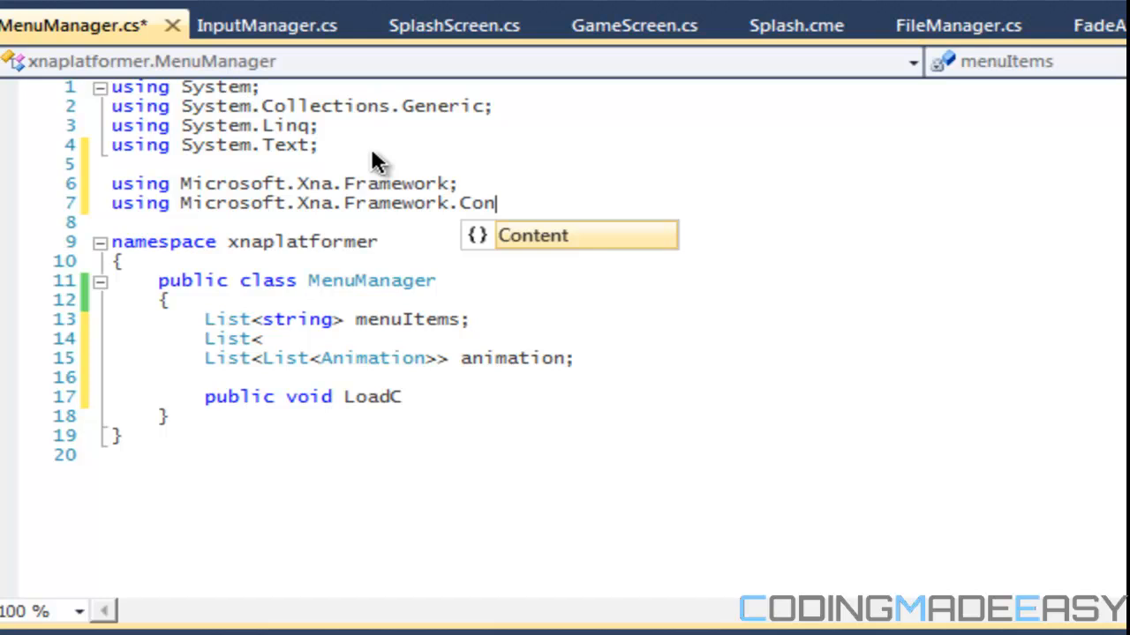
text(Content;)
click(362, 222)
text(using Microsoft.Xna.Framework.Graphics;)
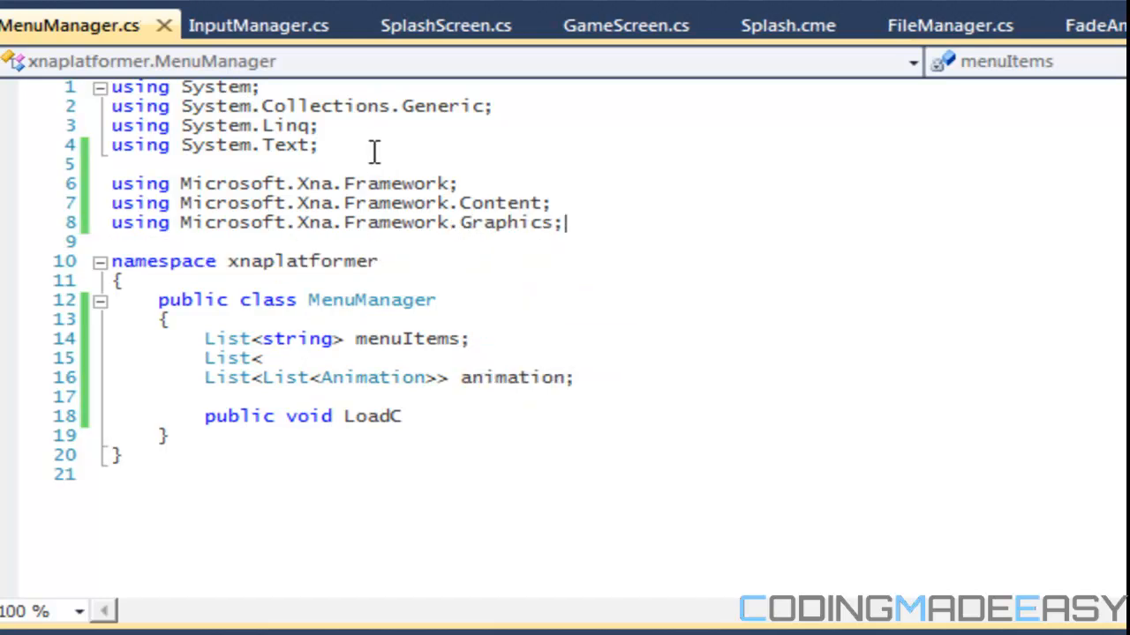
text(Texture2D> menuI)
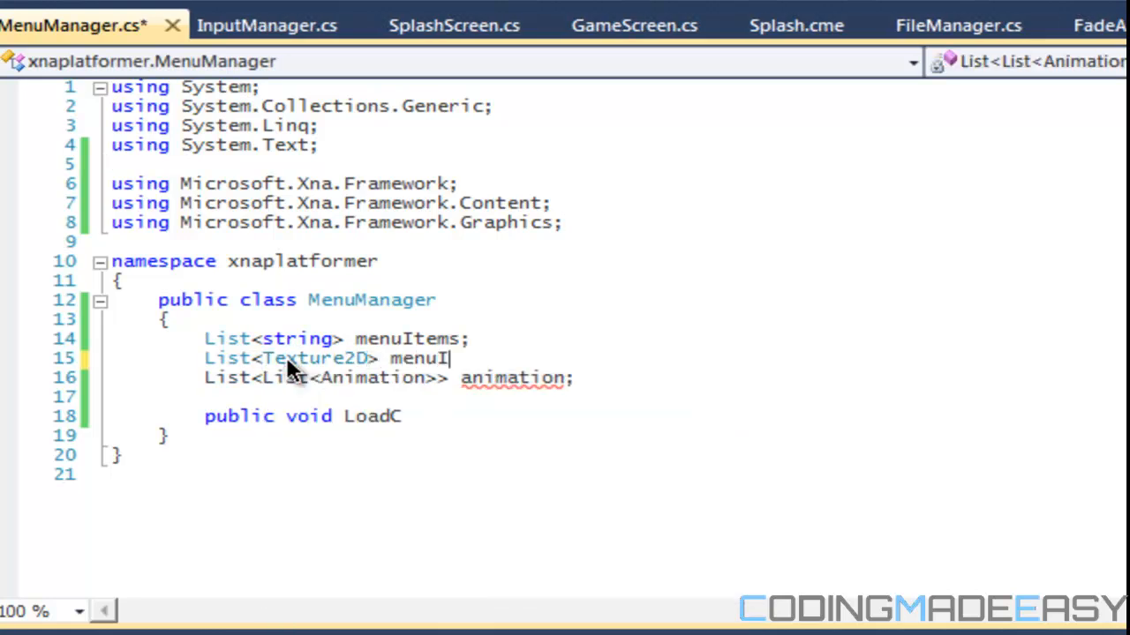
text(mages;)
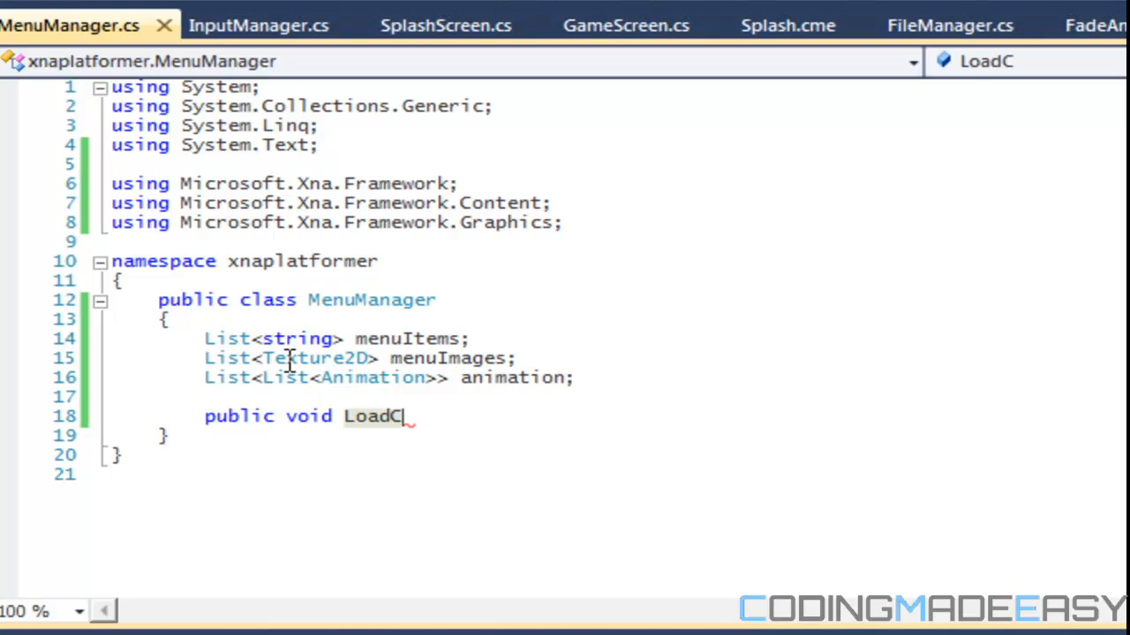
- Write public void LoadContent(ContentManager content) with an empty braced body
text(onte)
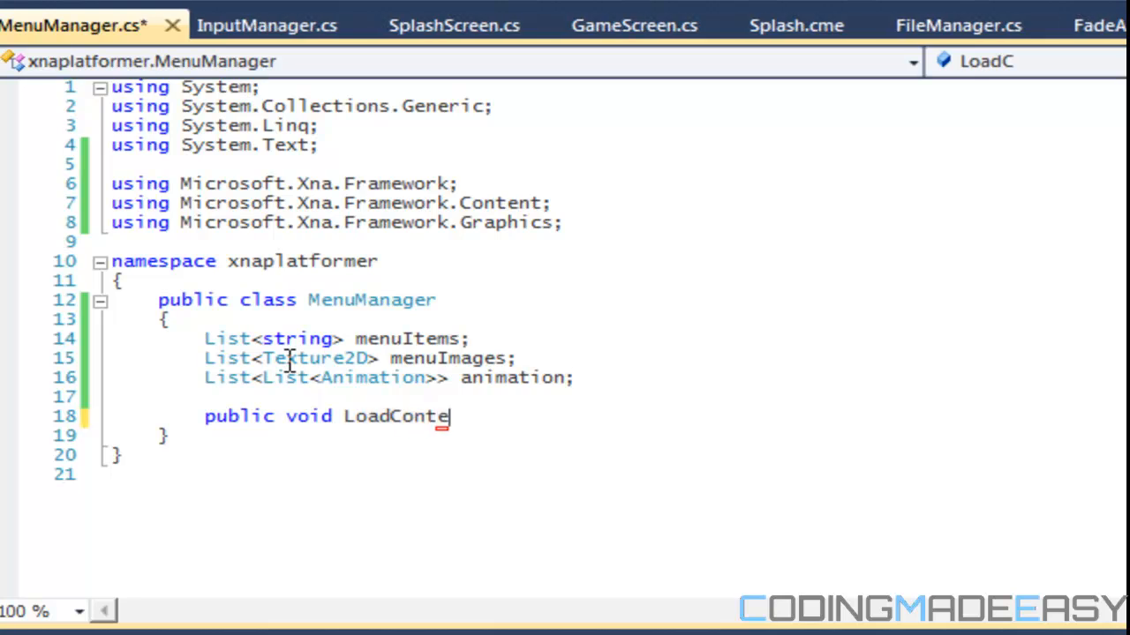
text(nt(ContentManager)
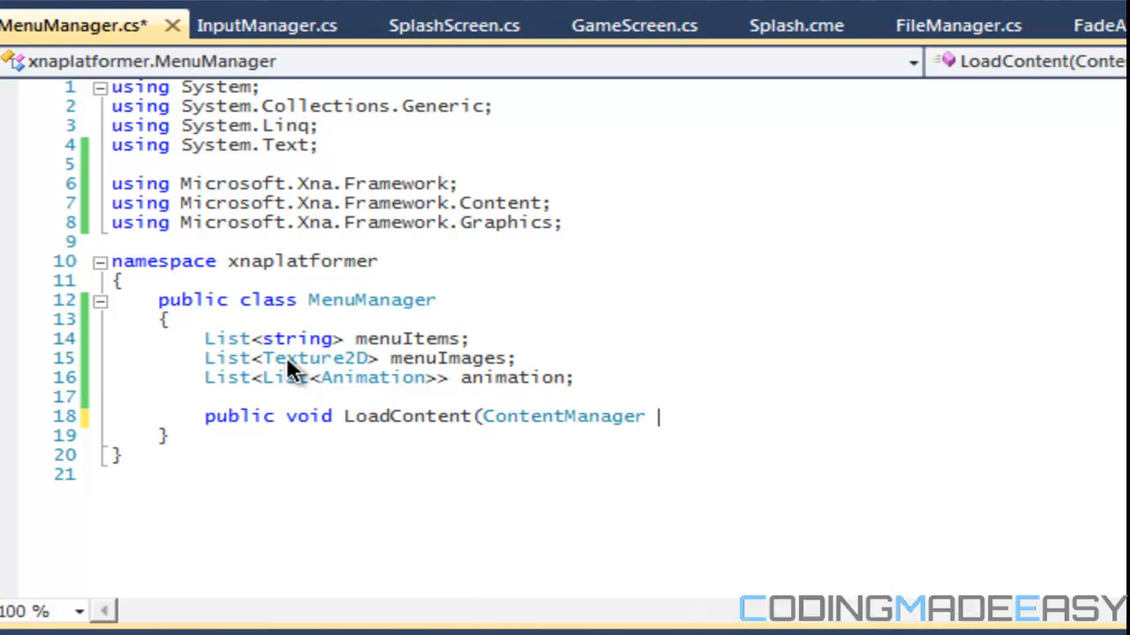
text(conten)
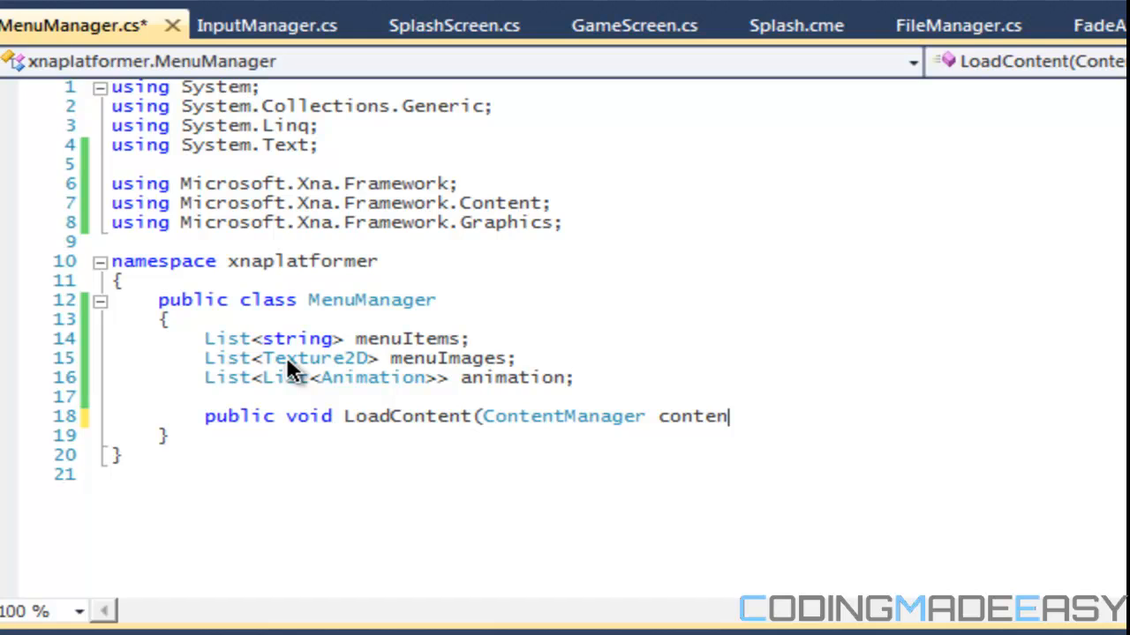
text(t))
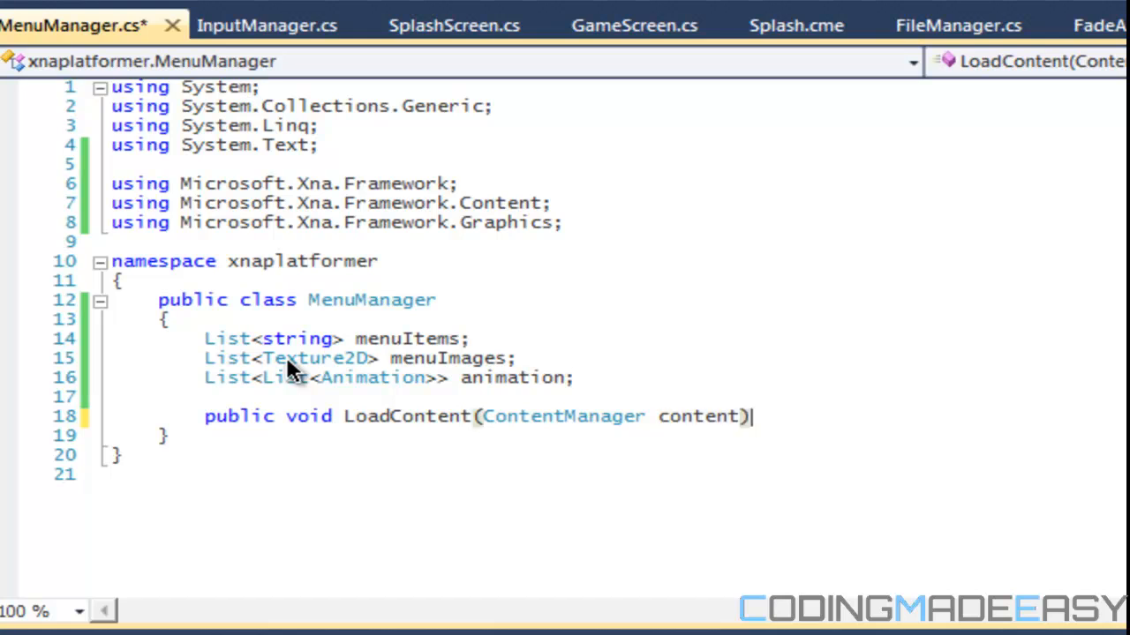
text({)
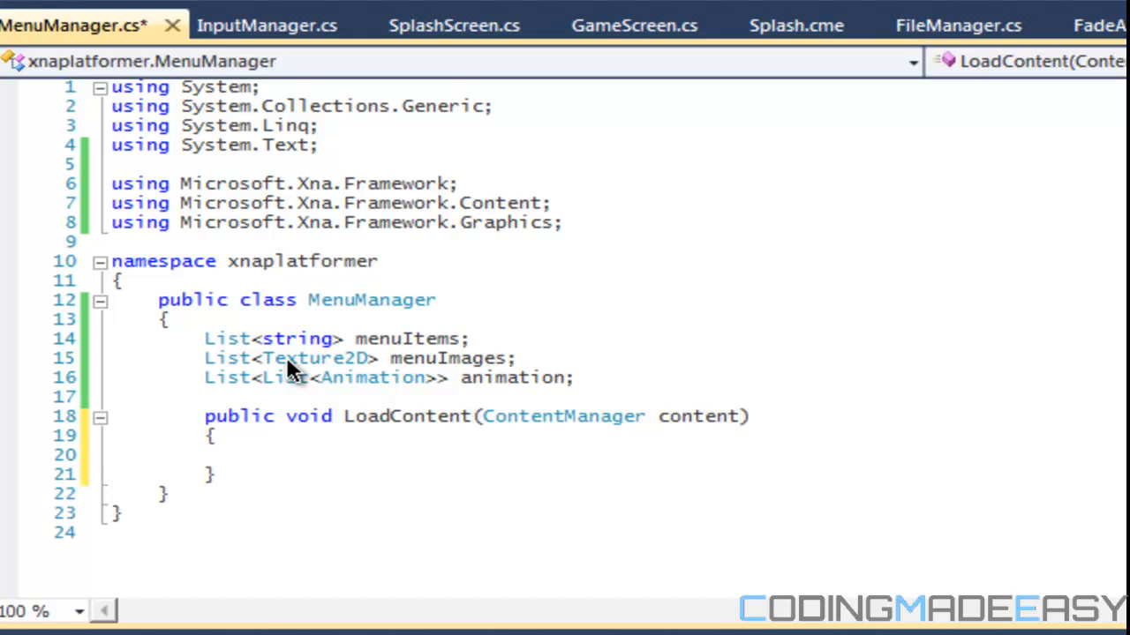
text(this.LoadContent =)
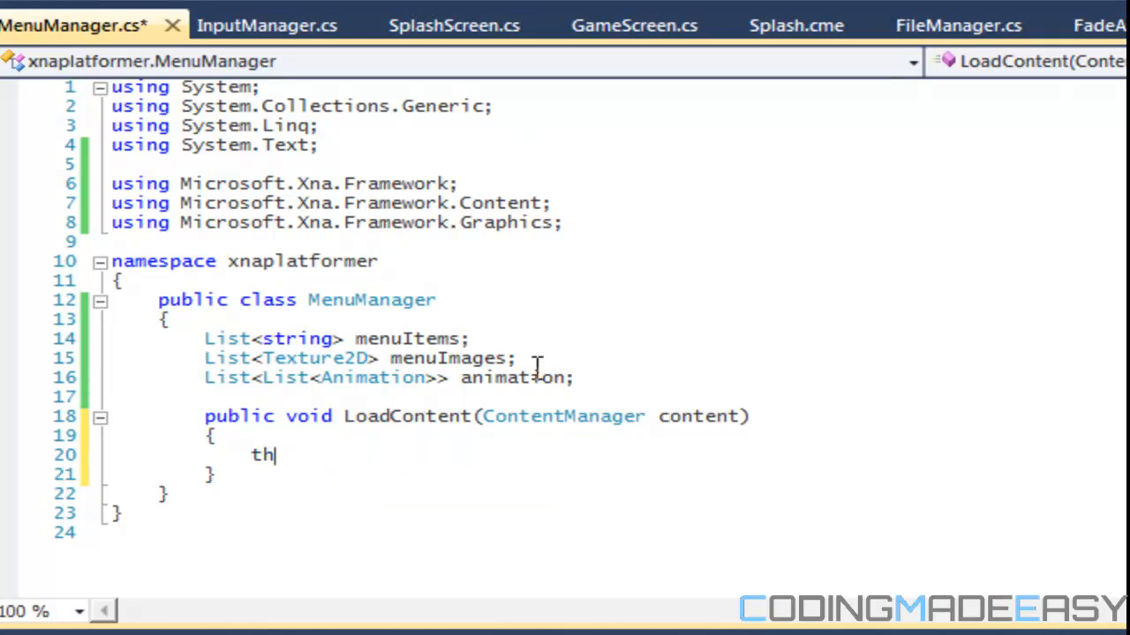
text(ContentManager content;)
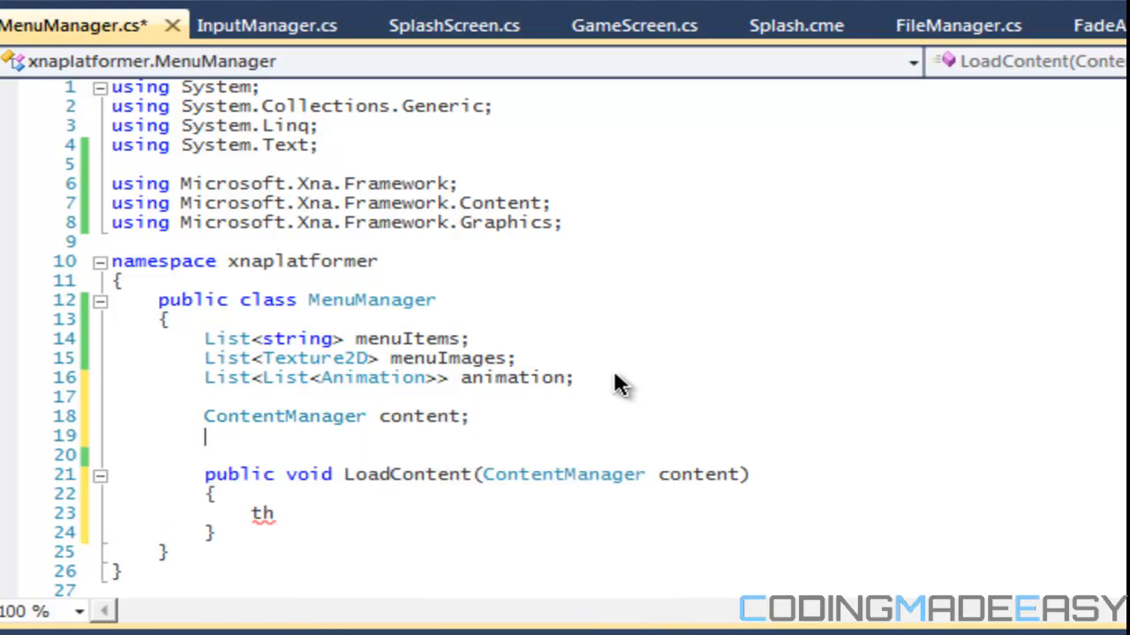
- Declare Vector2 position and int axis fields
text(Be)
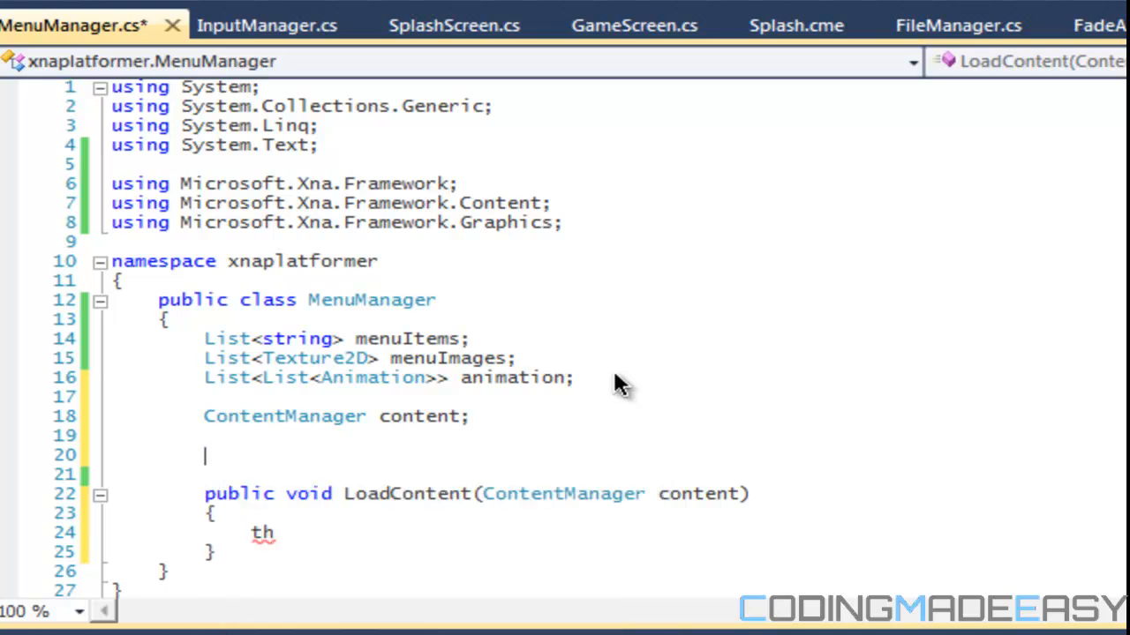
text(Vector2 po)
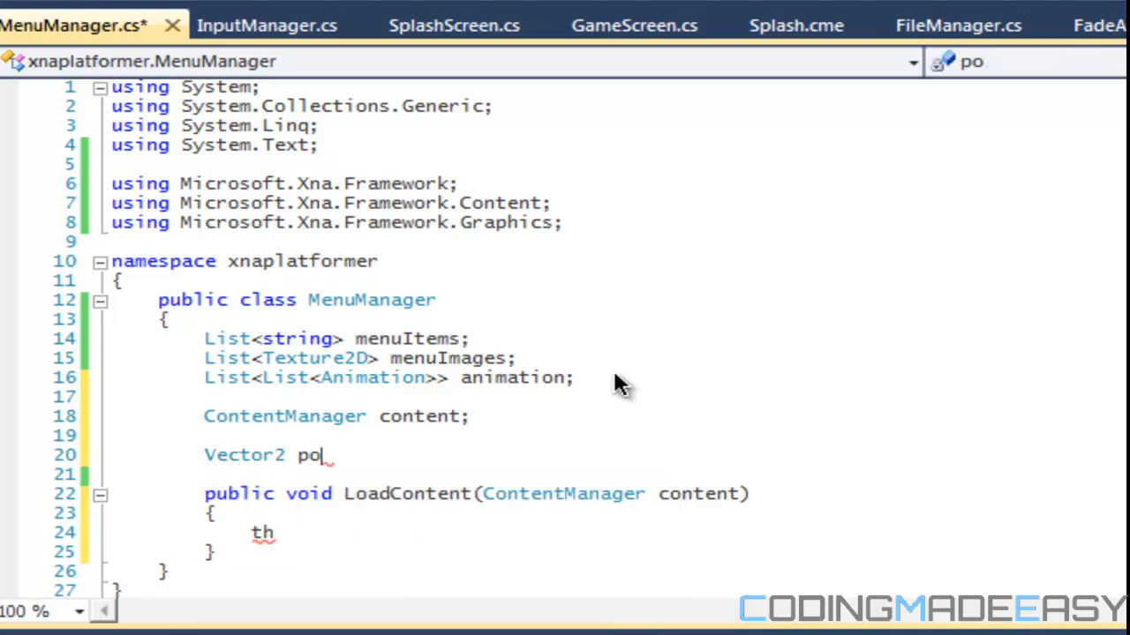
text(sition;)
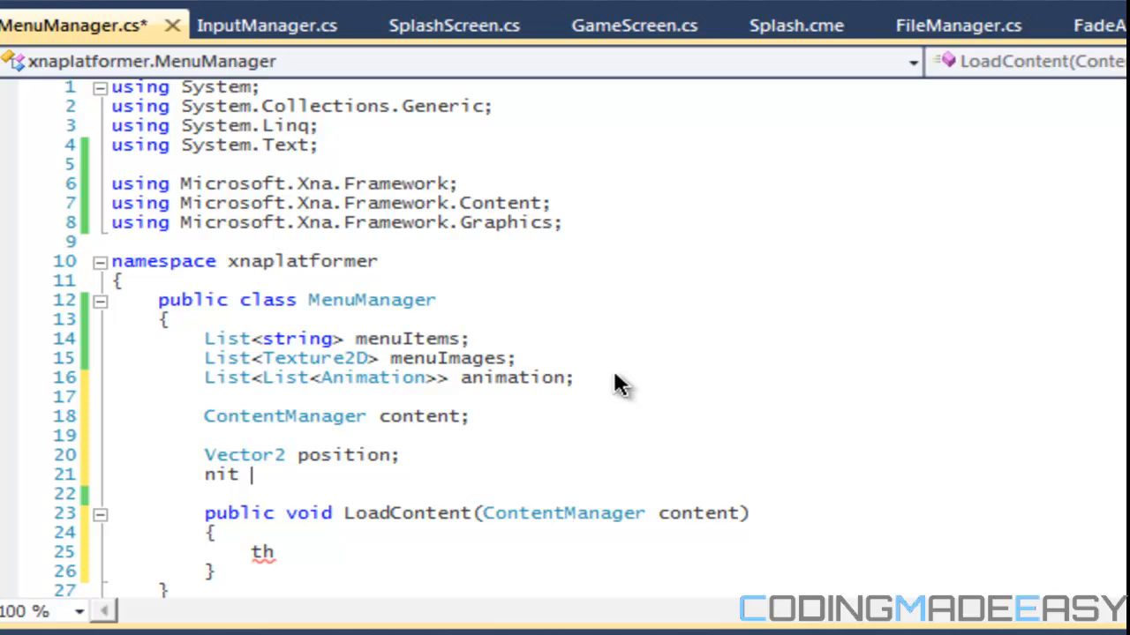
text(inta)
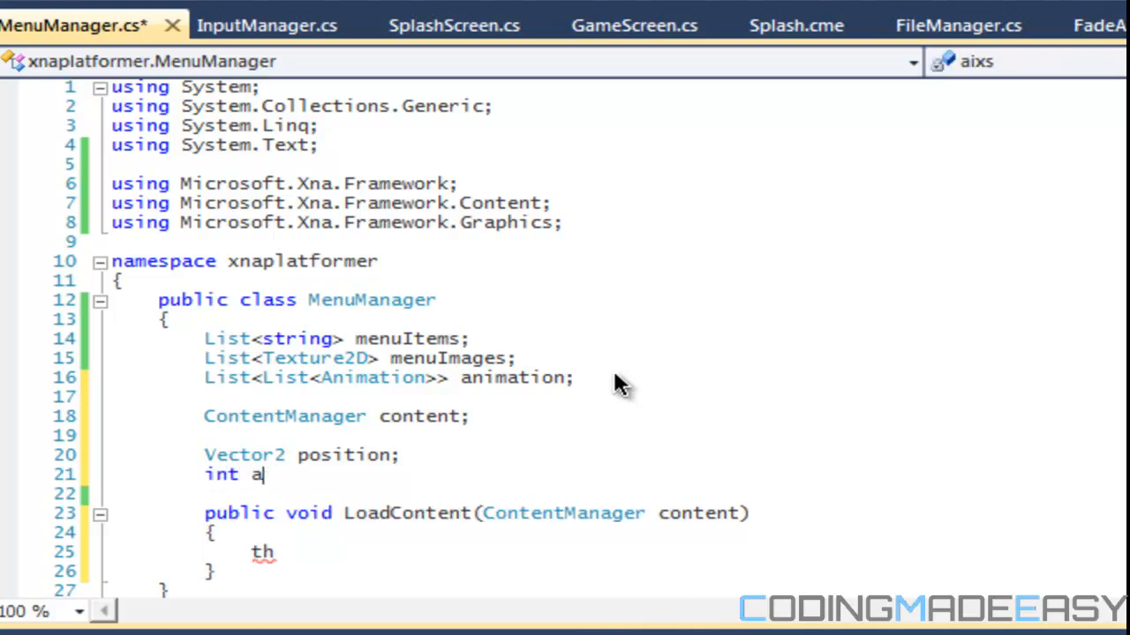
text(xis;)
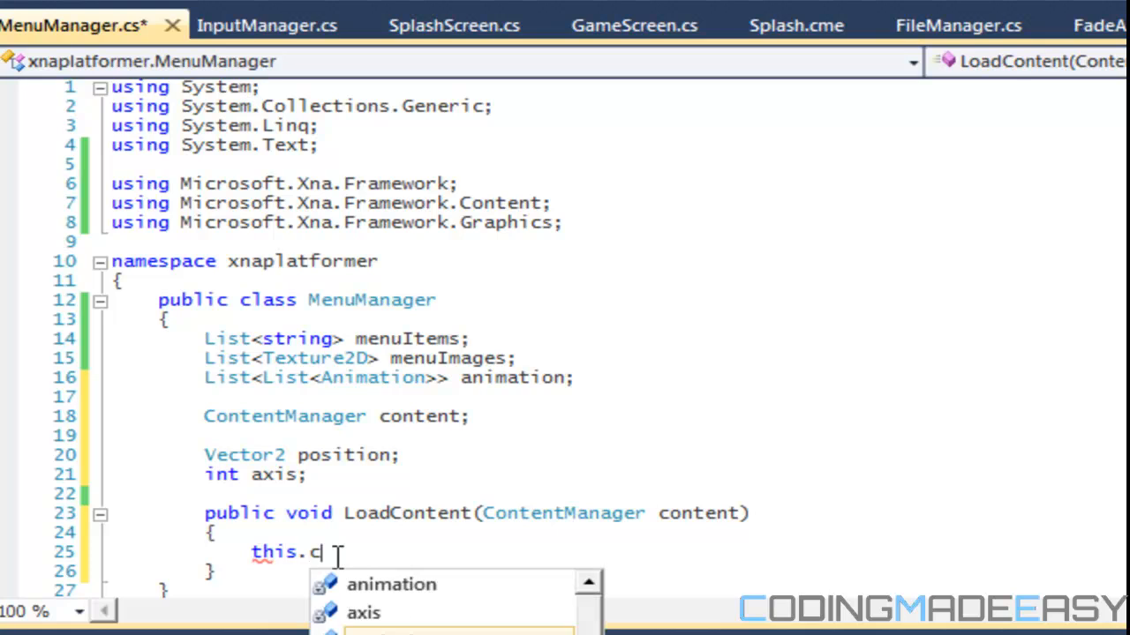
- In LoadContent, create a new ContentManager from ServiceProvider with root "Content"
text(ontent =)
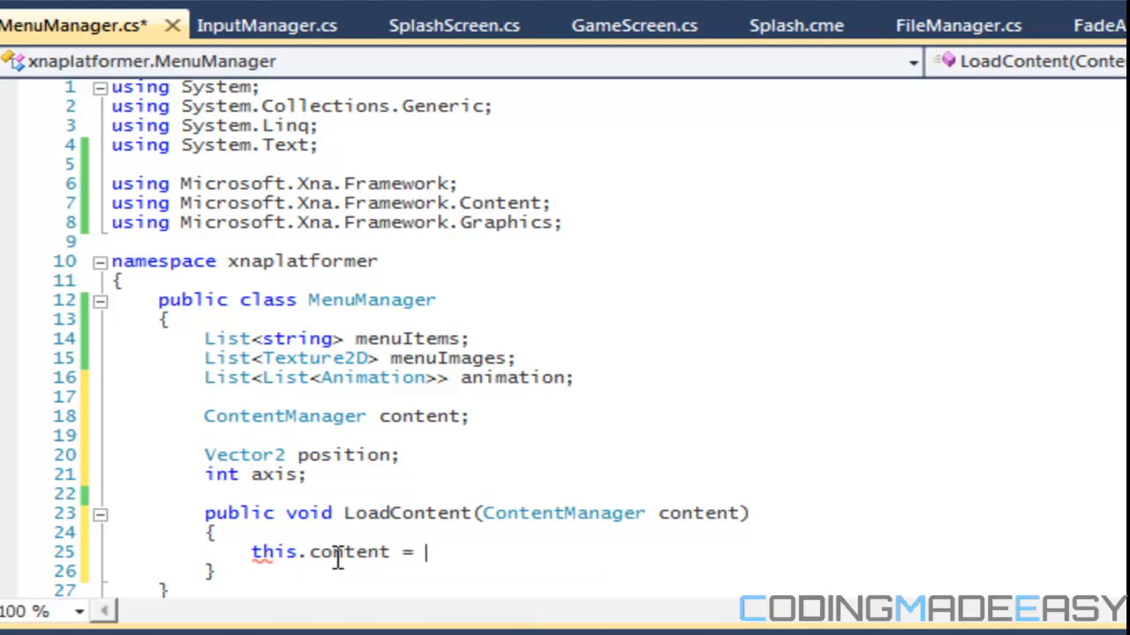
text(ContentManager.)
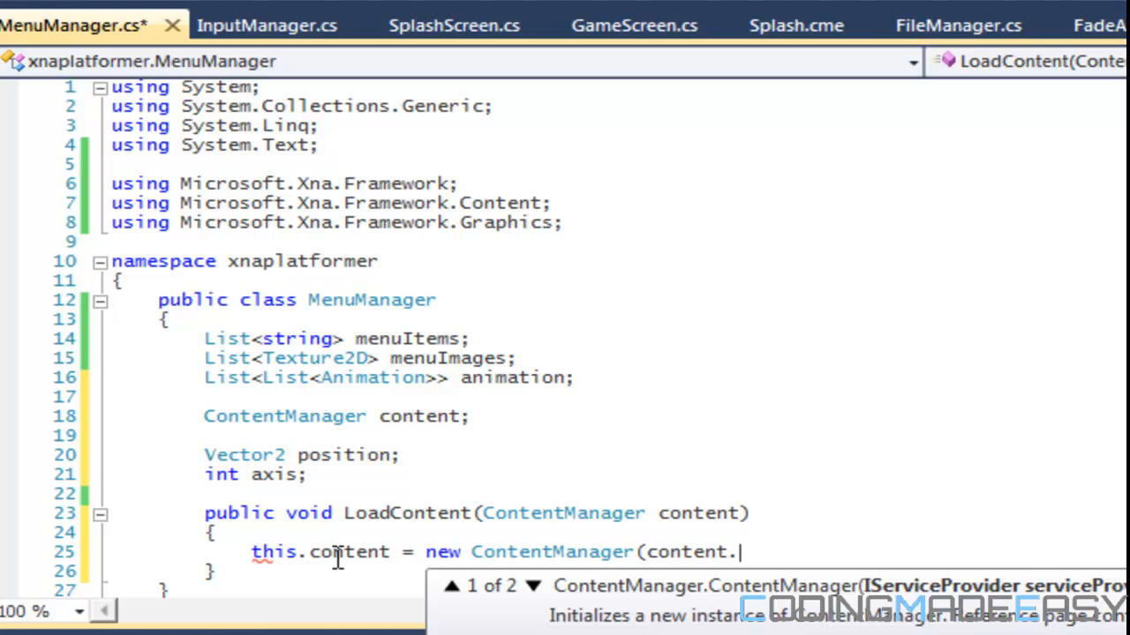
text(Ser)
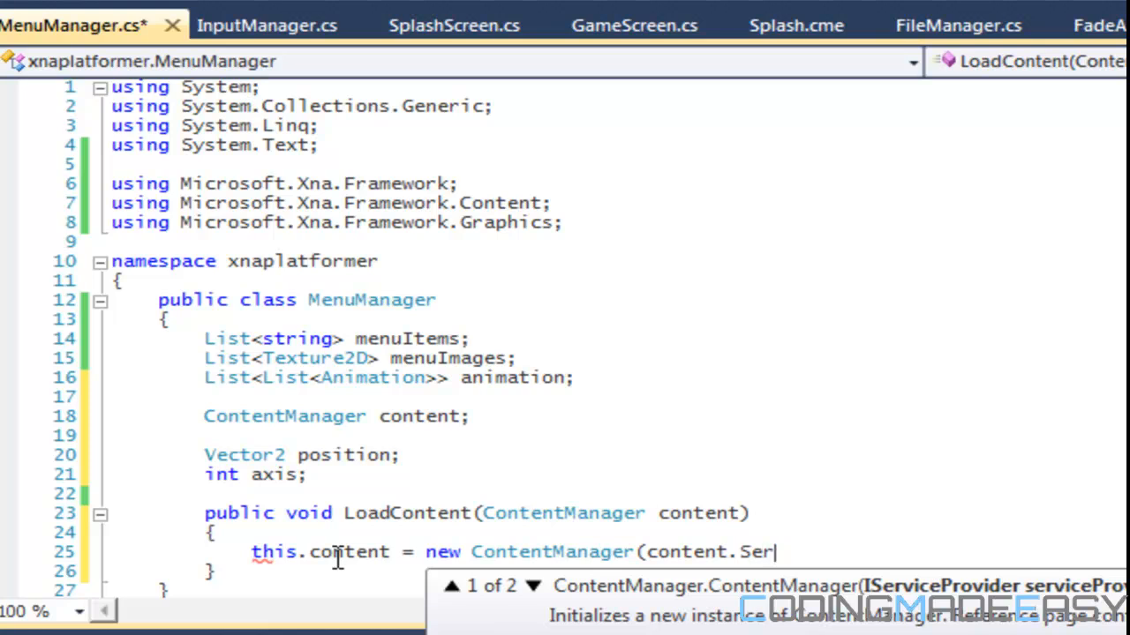
text(ServiceProvider, ")
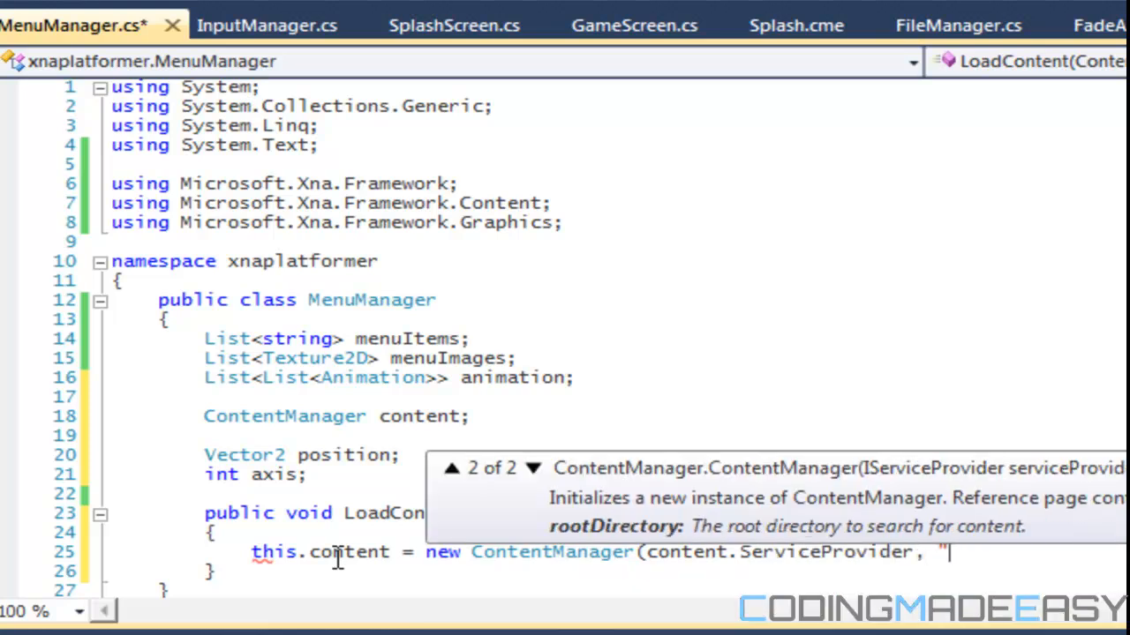
text(Content");)
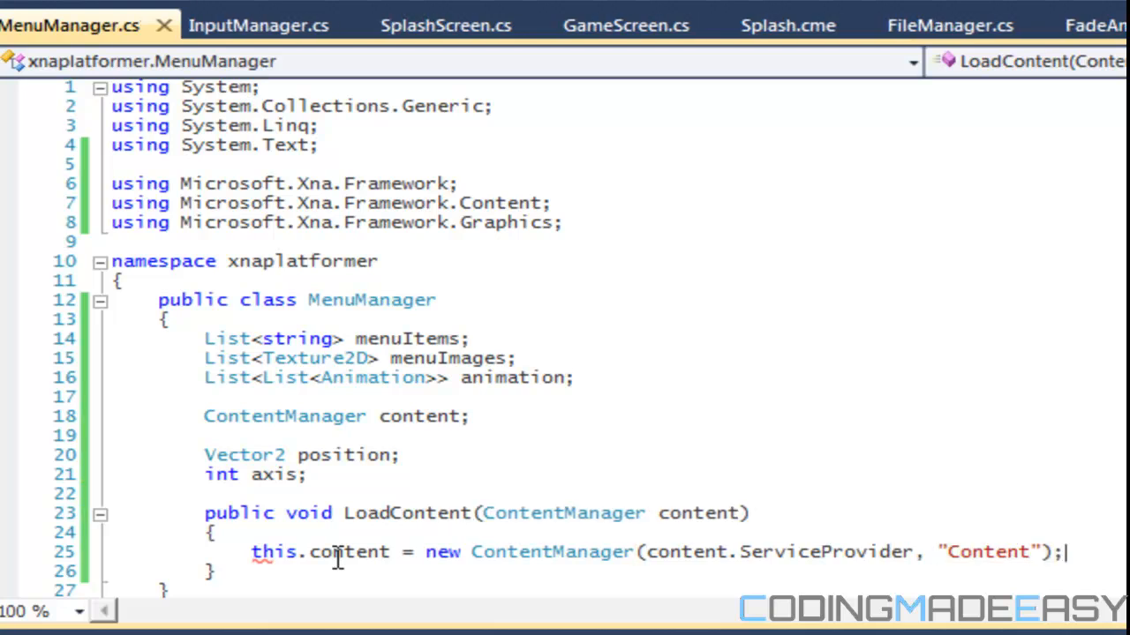
key(enter)
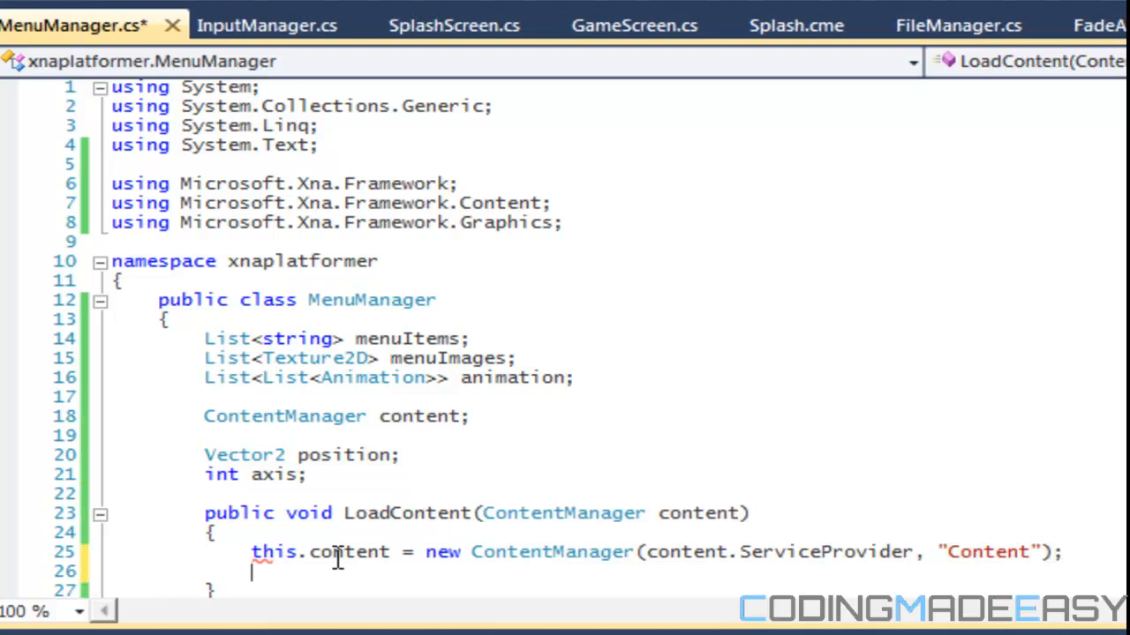
- Initialise menuItems, menuImages and animation, and add an animationTypes string list
text(menu)
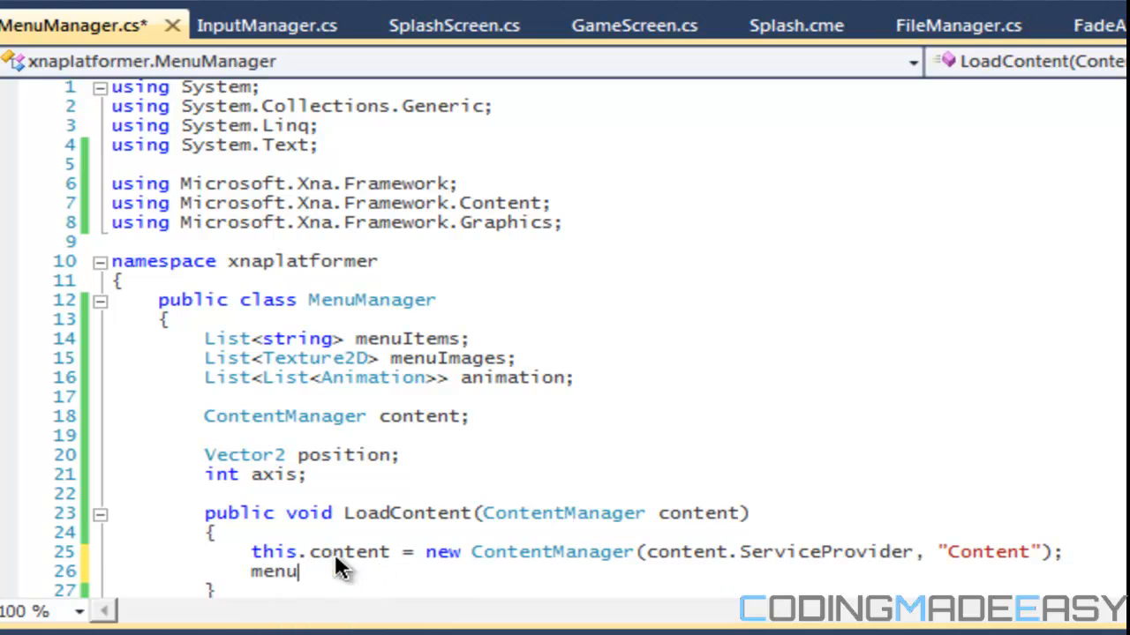
text(Items = new List<string>();)
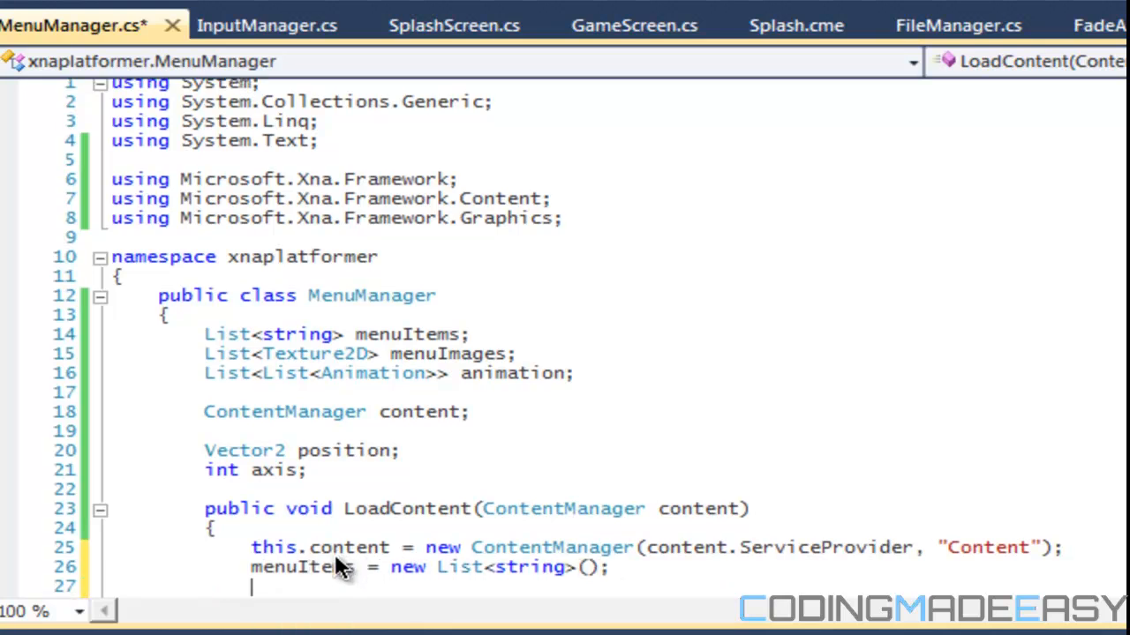
text(menuImages = new List<Texture2D>();)
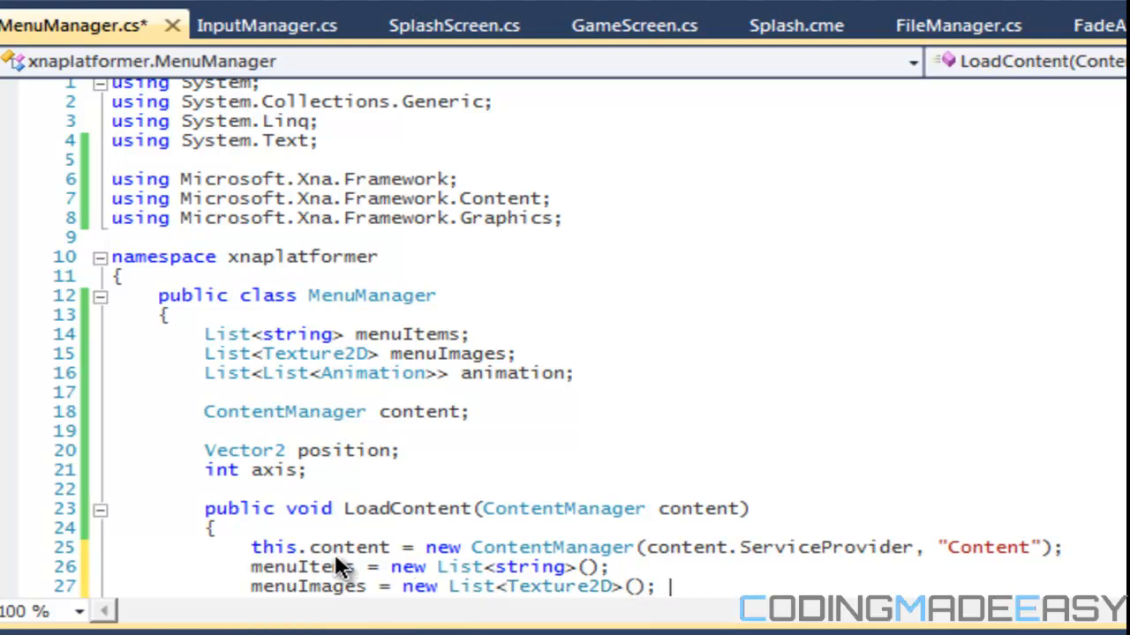
text(animation = new List<List<Animation>>()
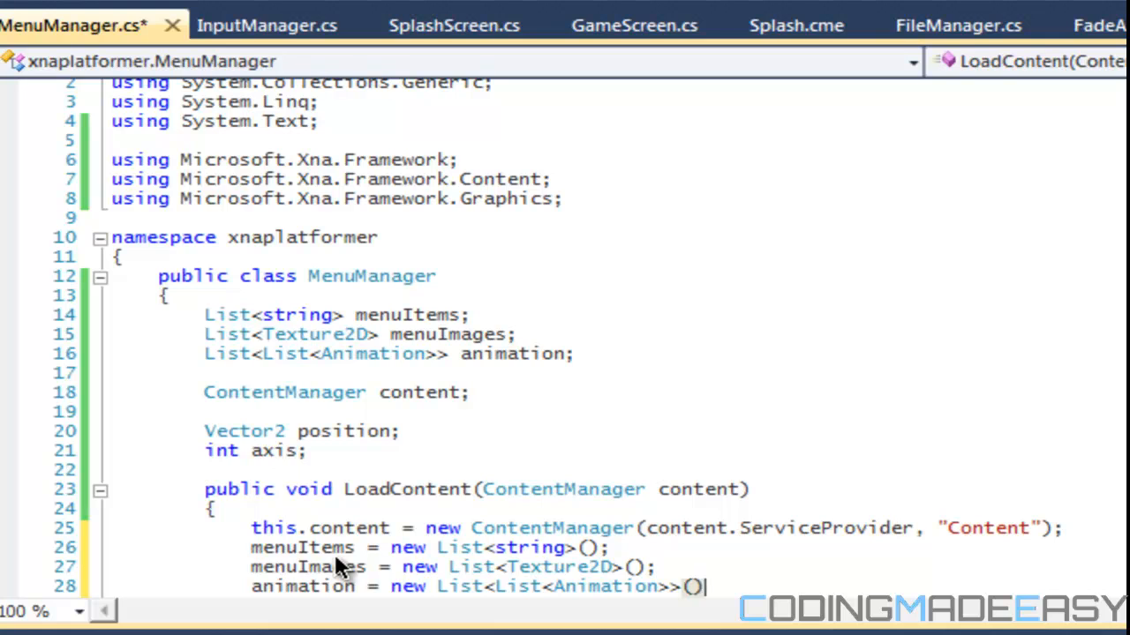
click(578, 353)
text(List<string)
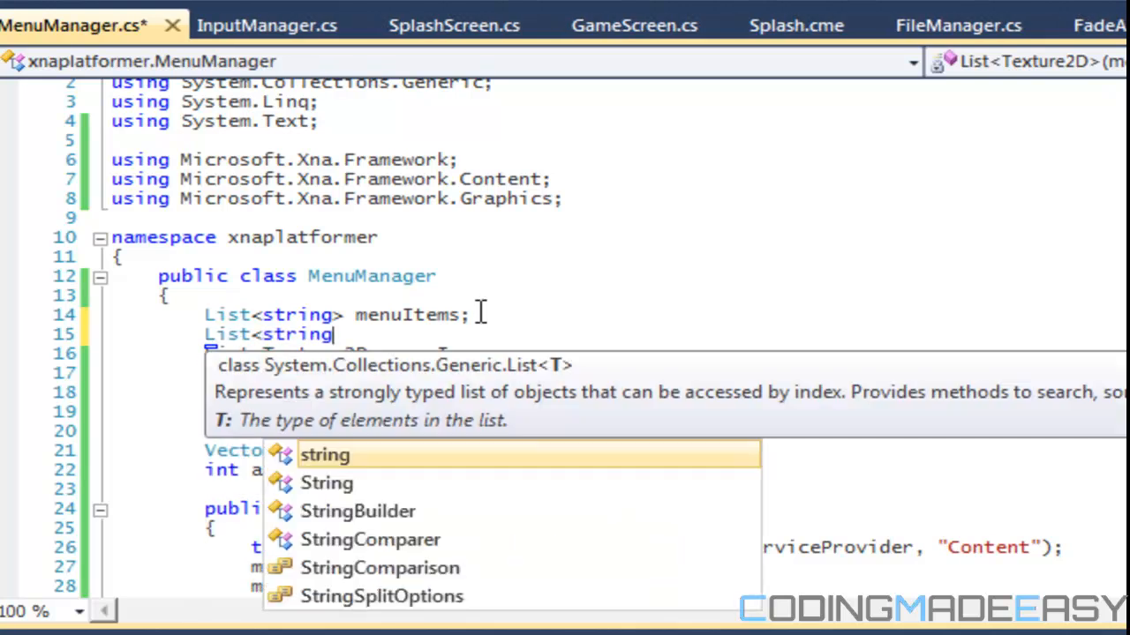
text(anim)
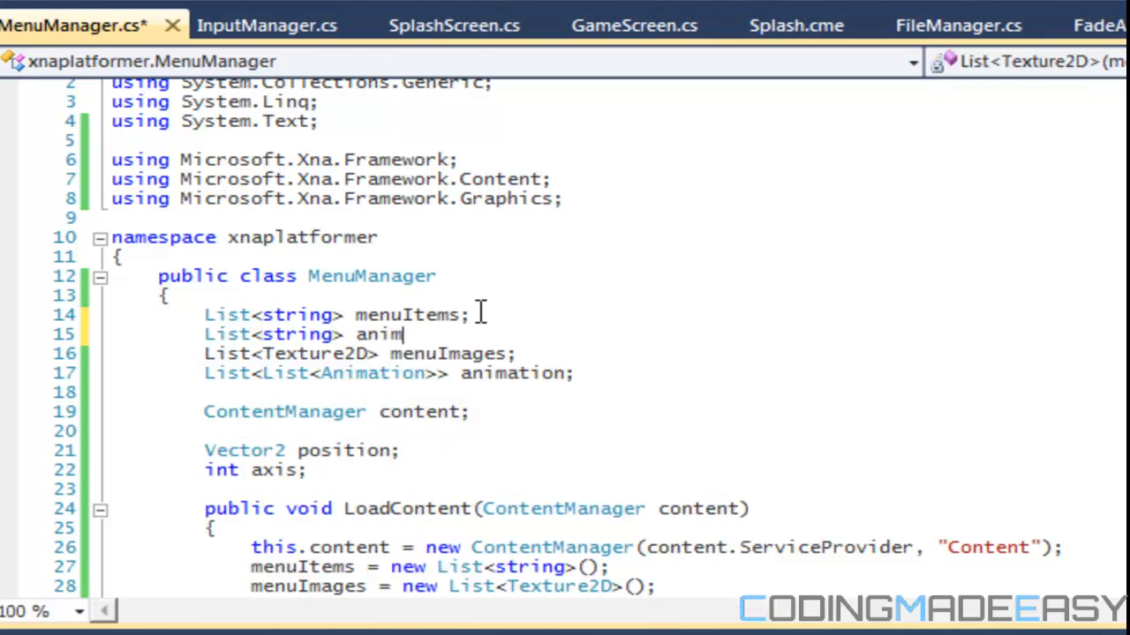
text(ationTypes;)
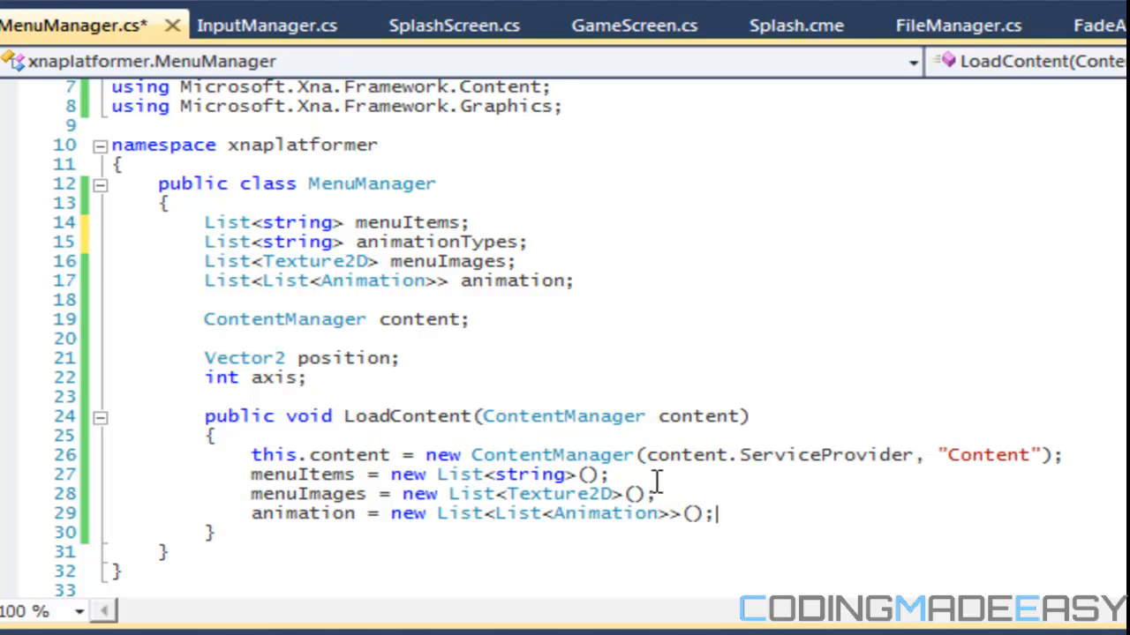
text(animationTypes = new List<string>();)
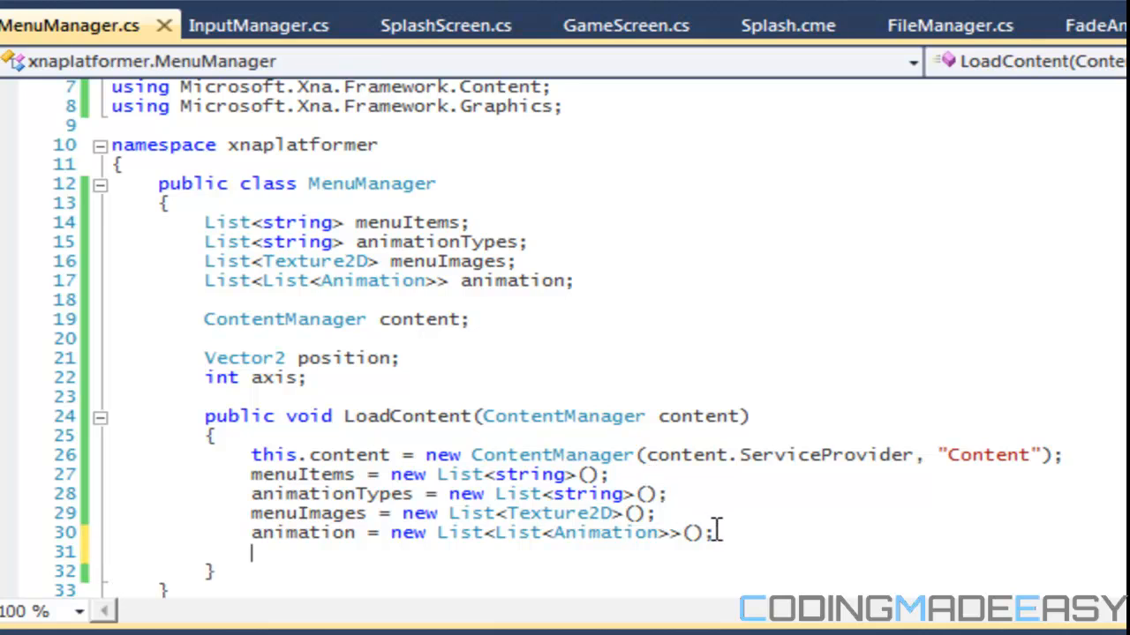
- Set position = Vector2.Zero in LoadContent and delete the typed axis = 2; line
text(position = Bb)
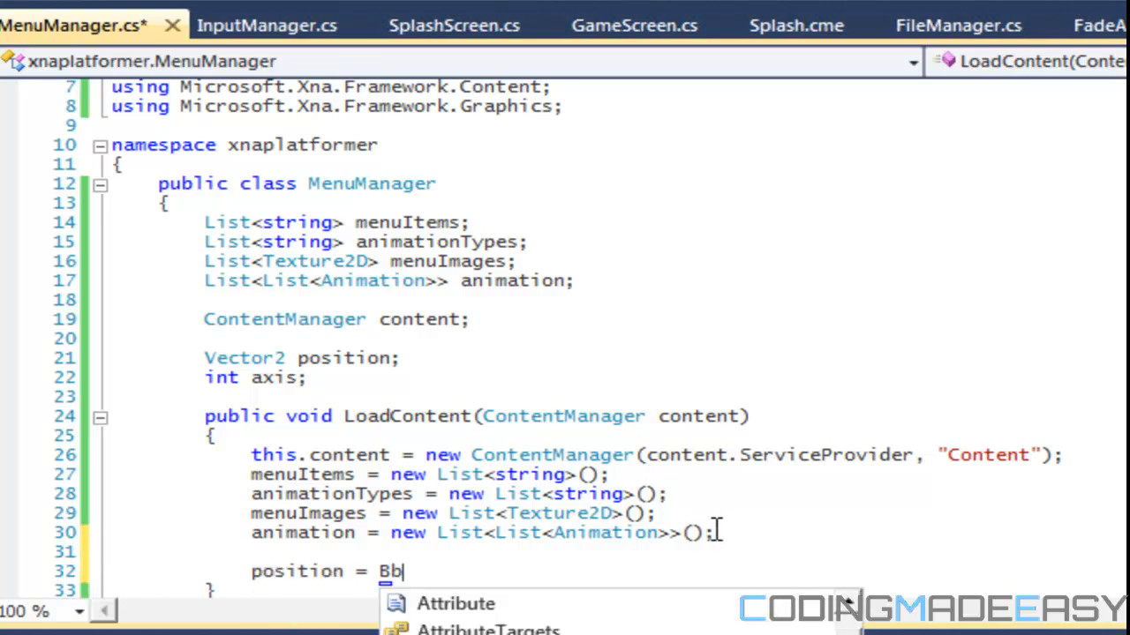
text(Vector2.)
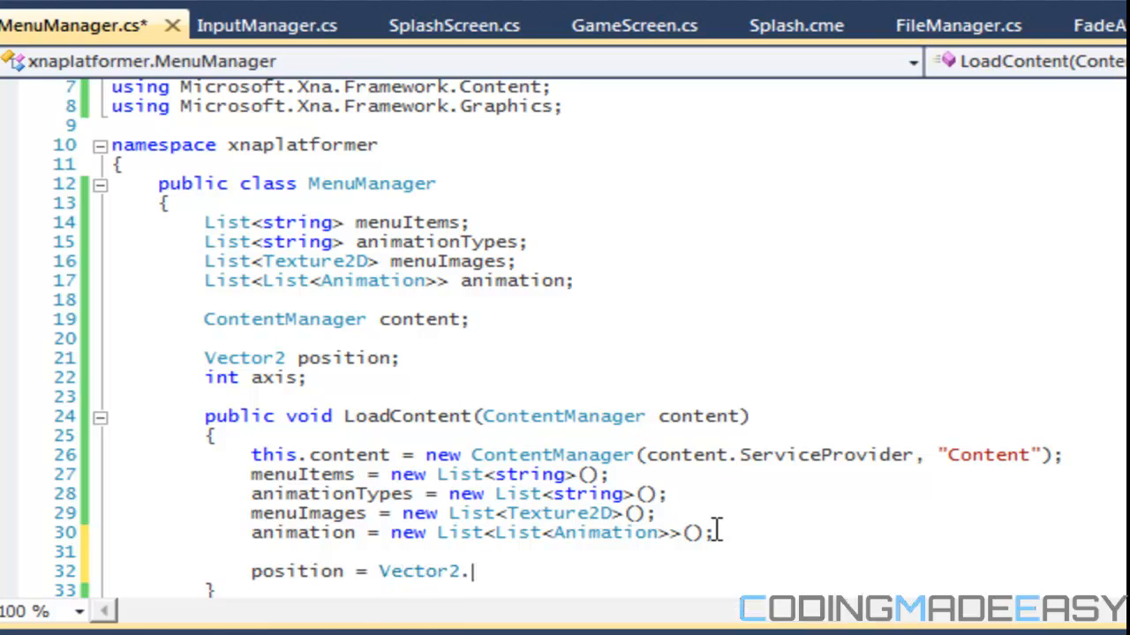
text(Zero;)
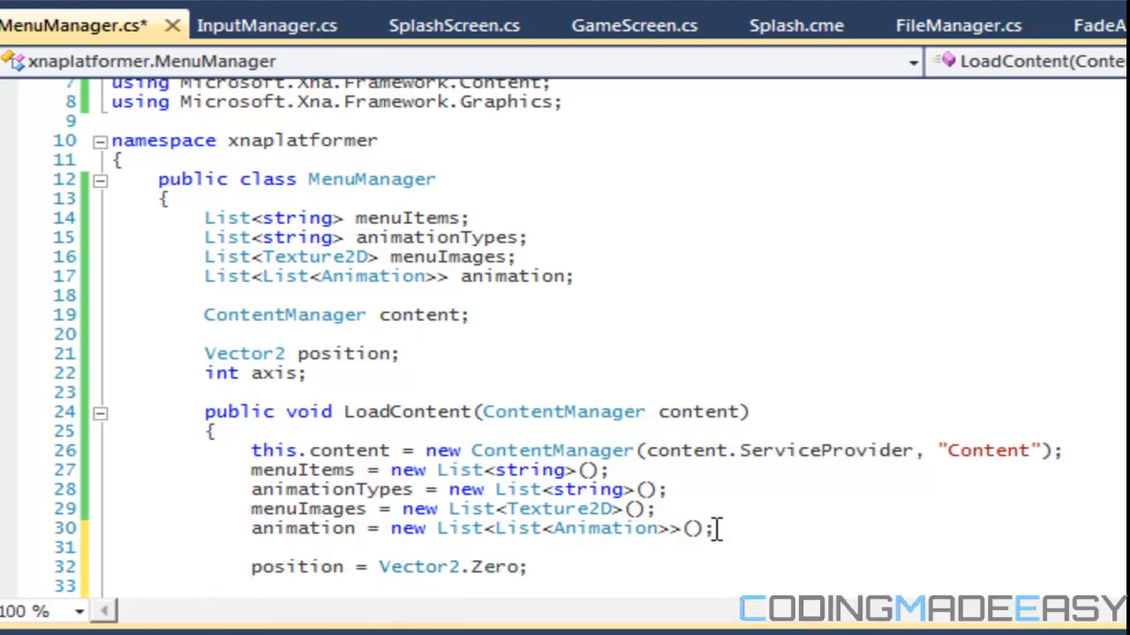
text(axis = 2;)
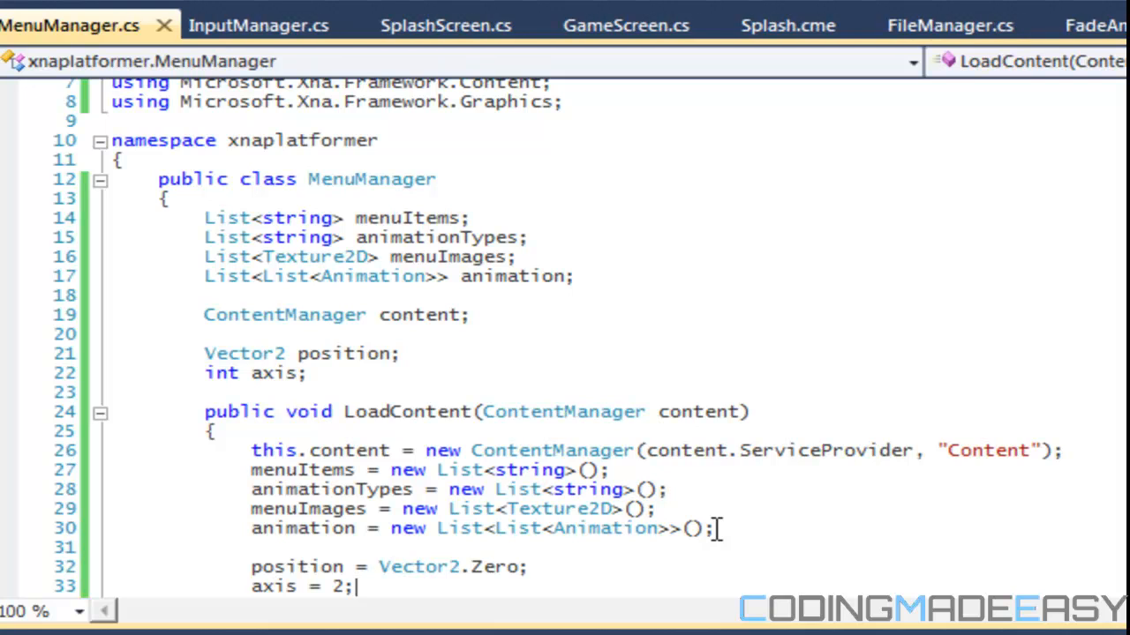
scroll(down, 3)
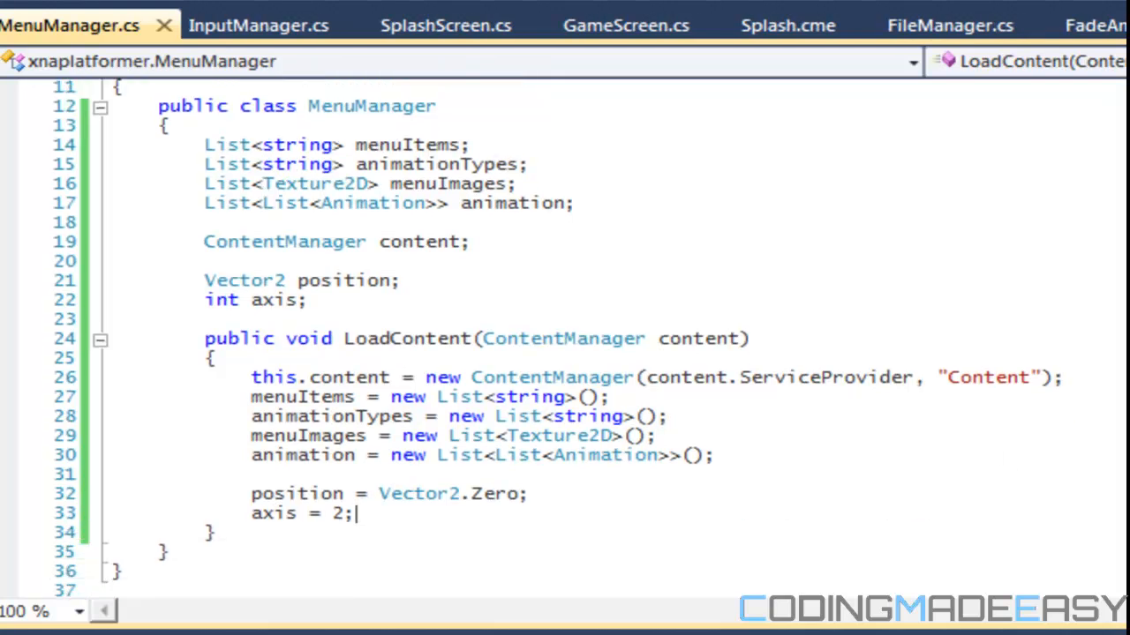
click(97, 514)
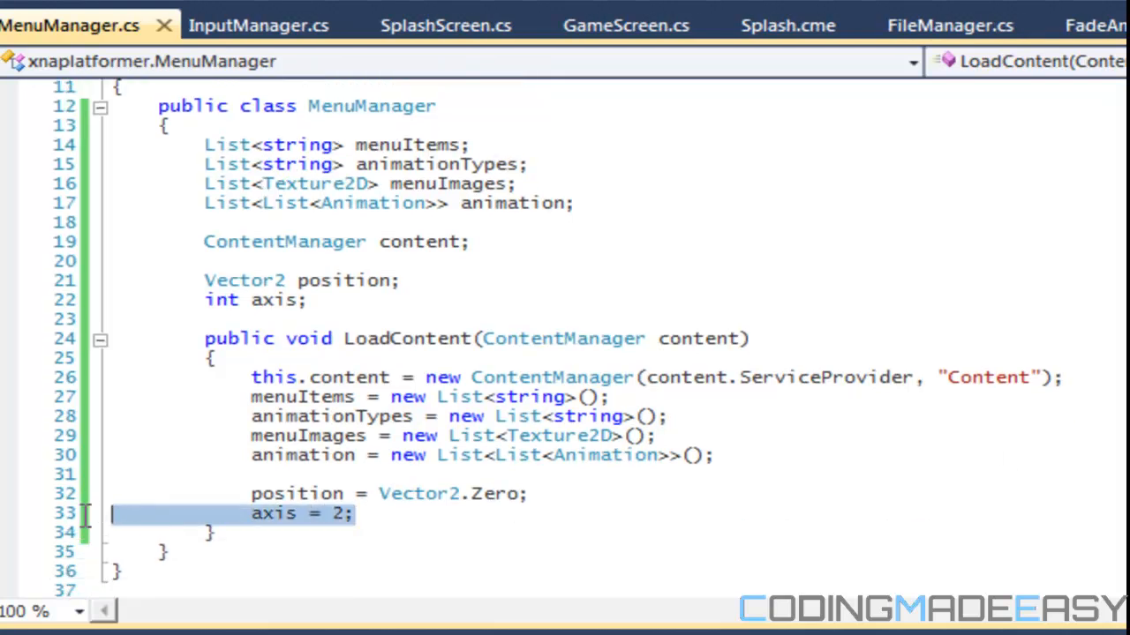
key(Delete)
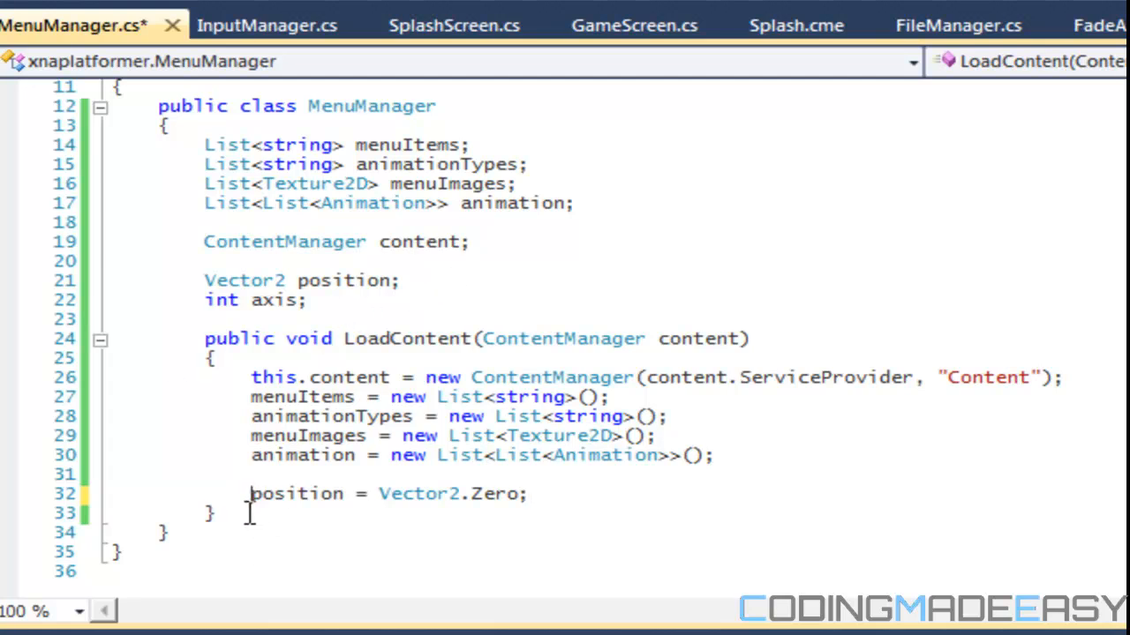
- Write a public UnloadContent method that calls content.Unload()
text(public void)
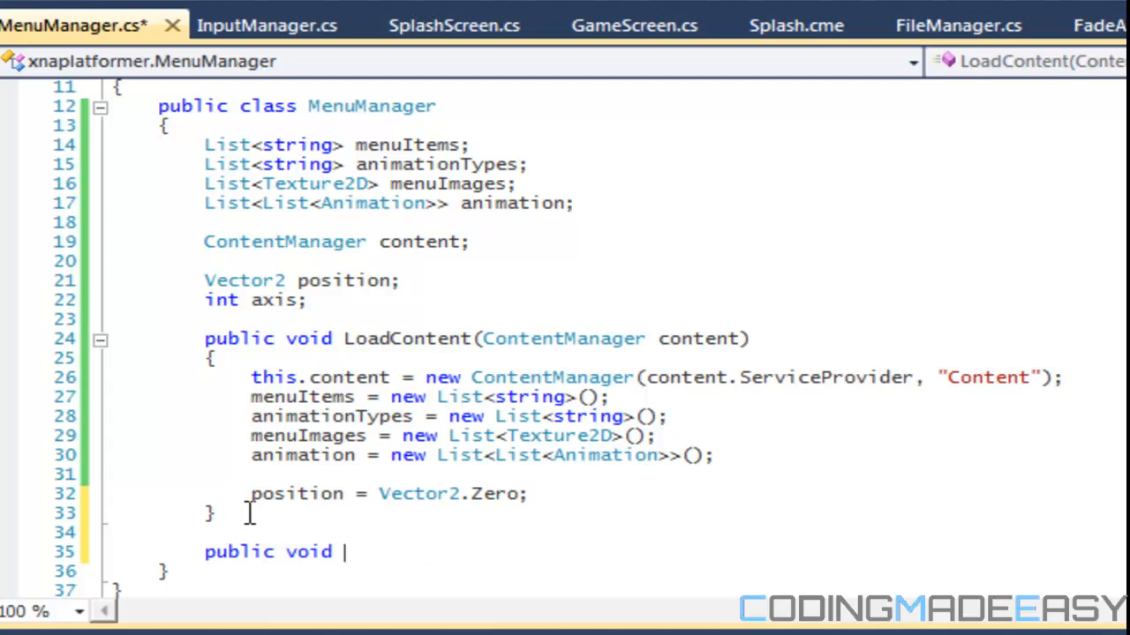
text(Unload)
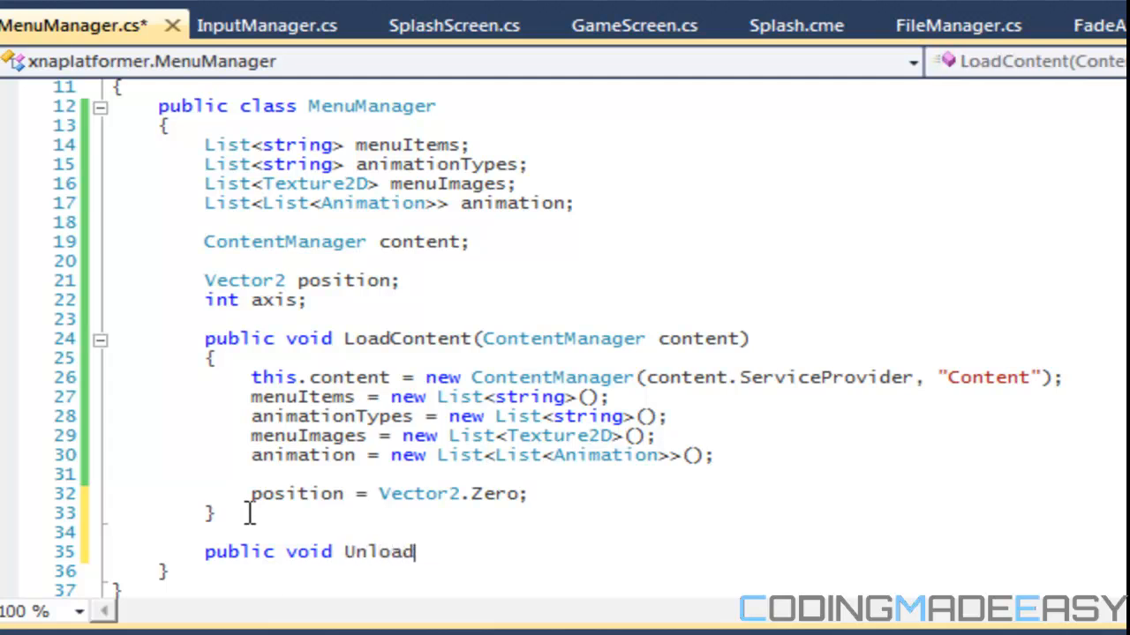
text(Content())
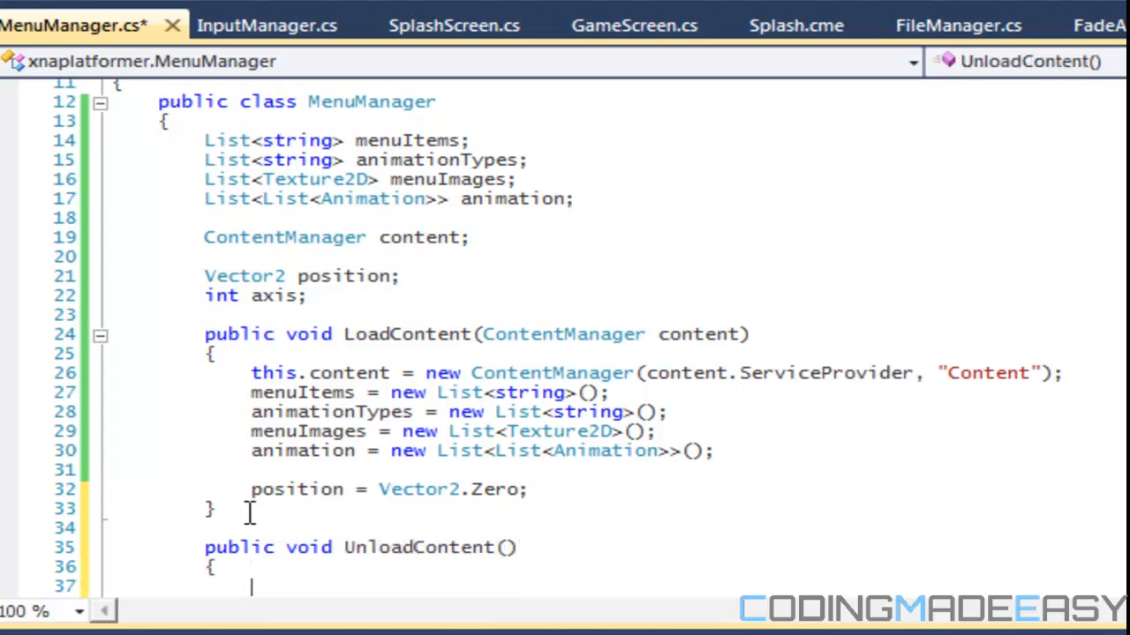
text(c)
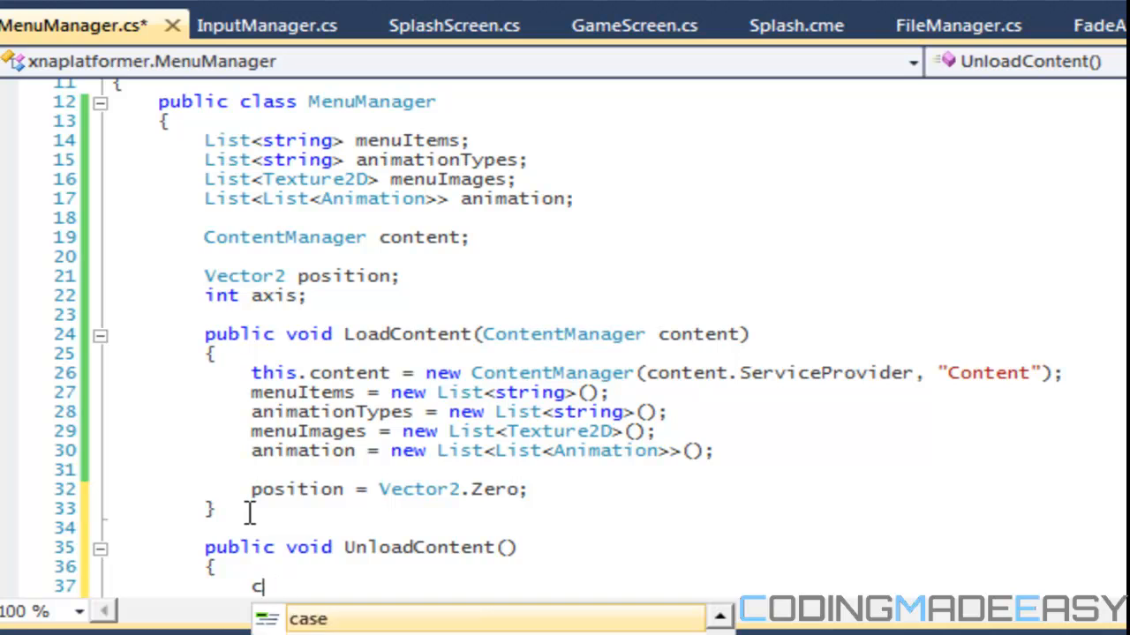
text(ontent.Unload())
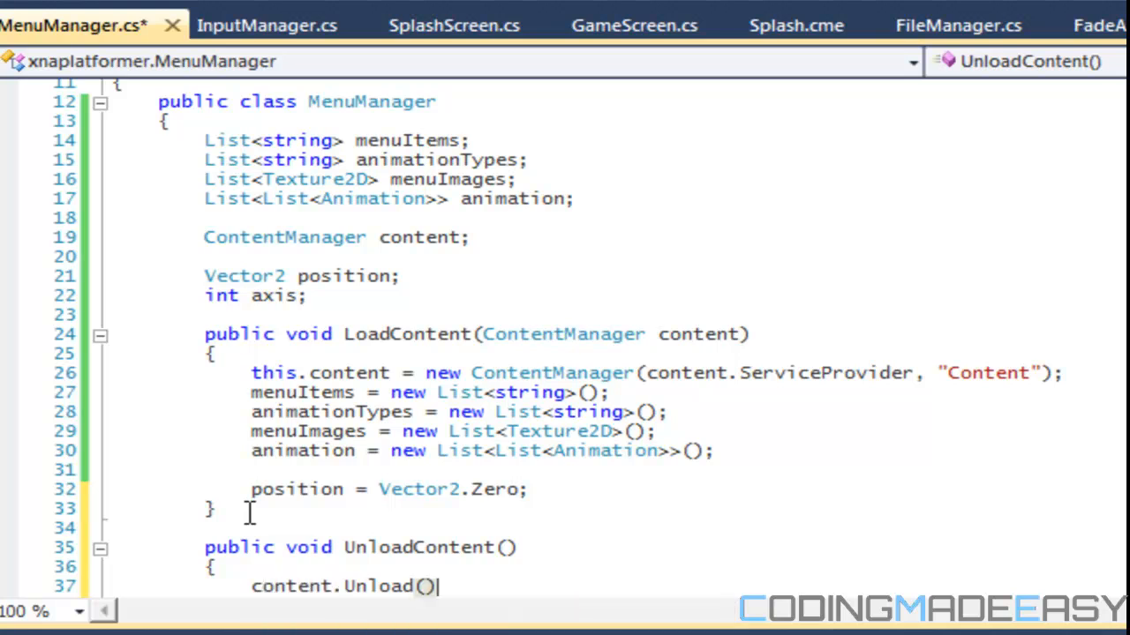
- Reset position to Vector2.Zero and clear animation, menuItems, menuImages and animationTypes
text(position =)
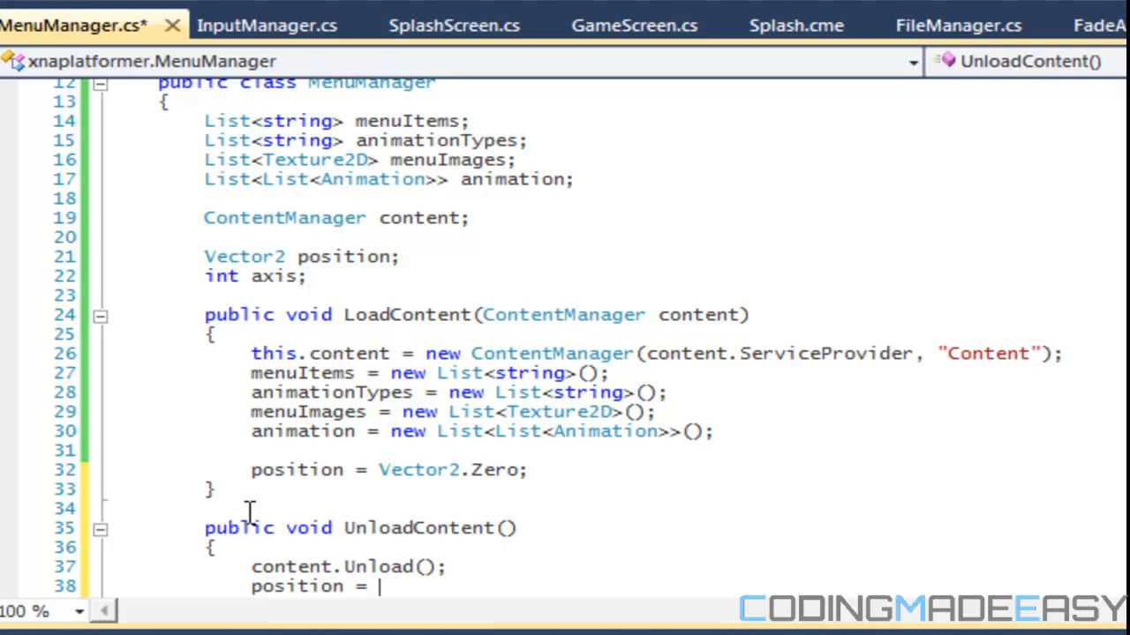
text(Vector2.Zero())
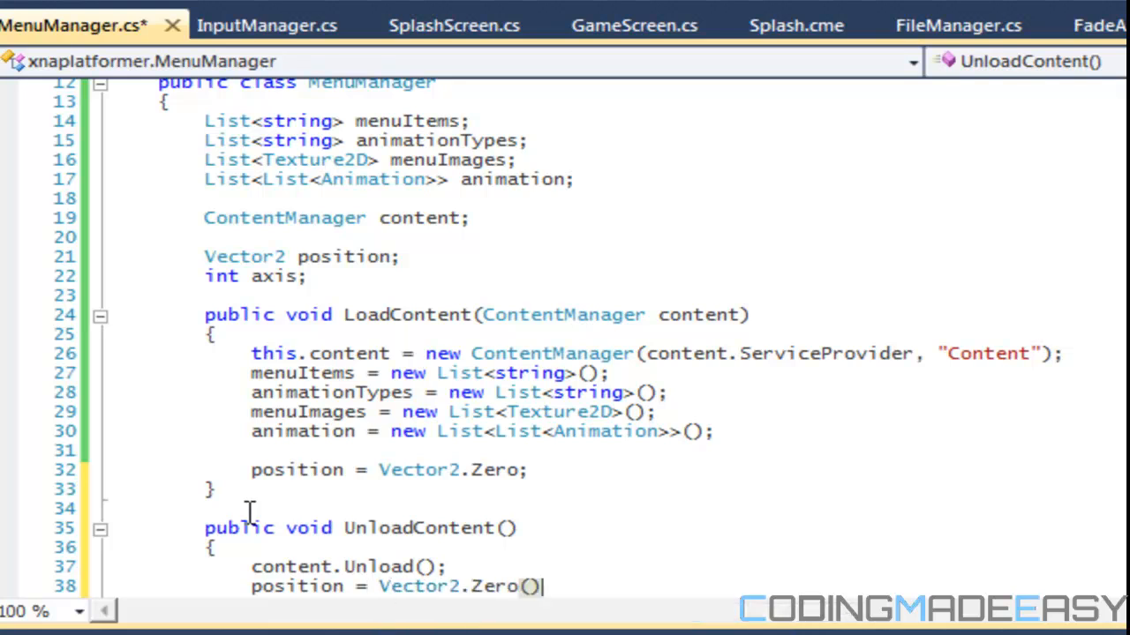
text(animation.Clear();)
text(menuItems.Clear()
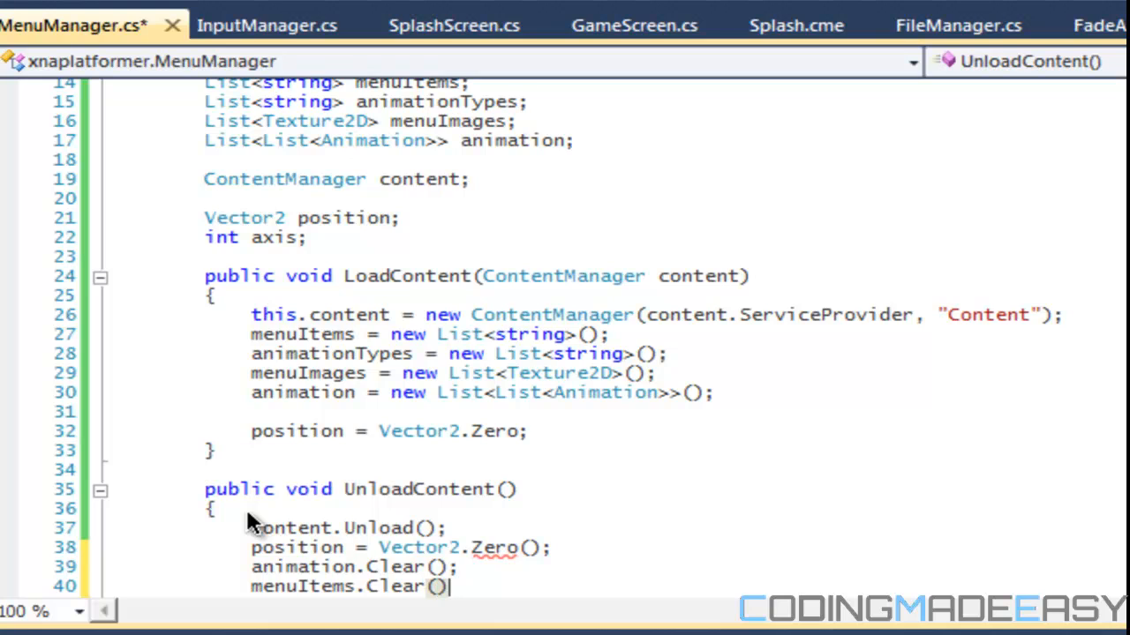
text(menuImages.Clear();)
text(animation)
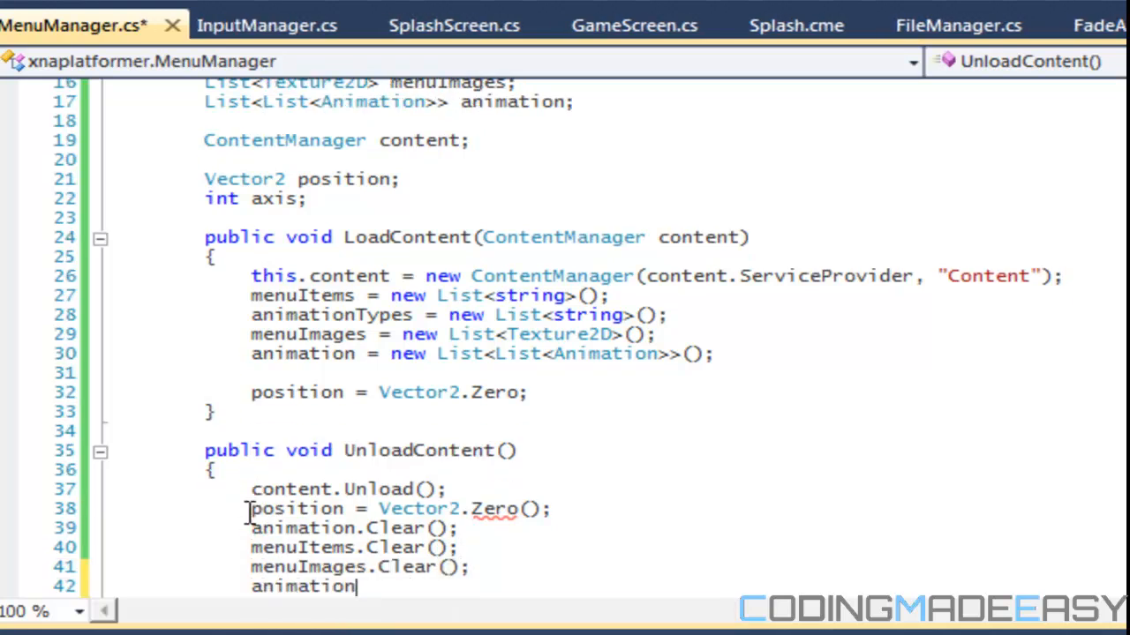
text(Types.Clear();)
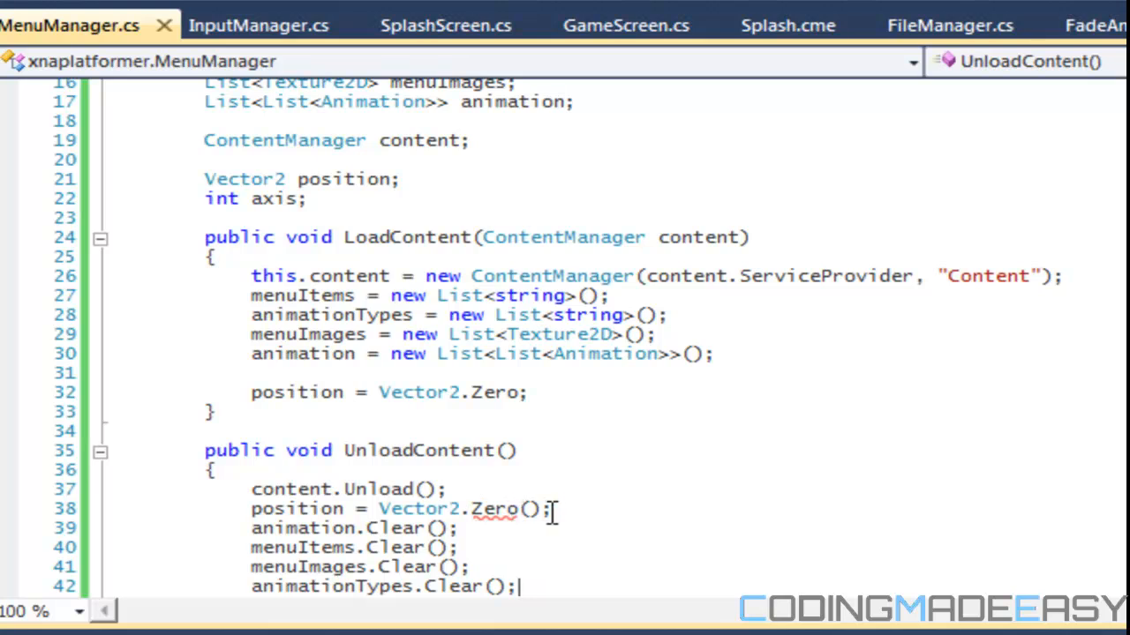
mouse_move(313, 509)
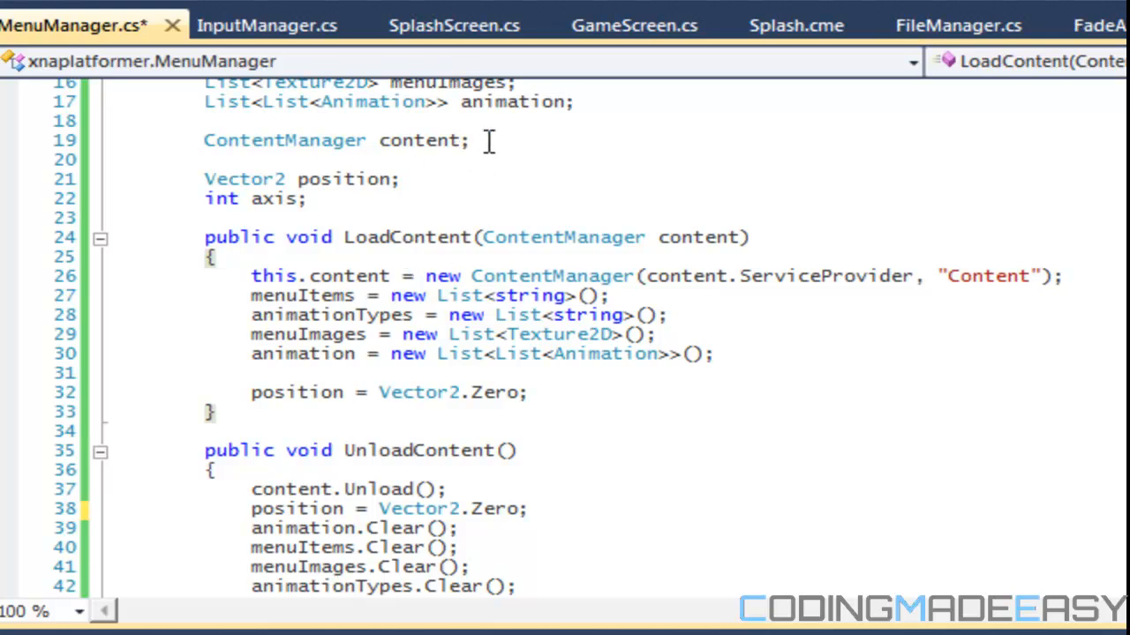
- Declare a FileManager fileManager field and set it to null in UnloadContent
text(FileManager)
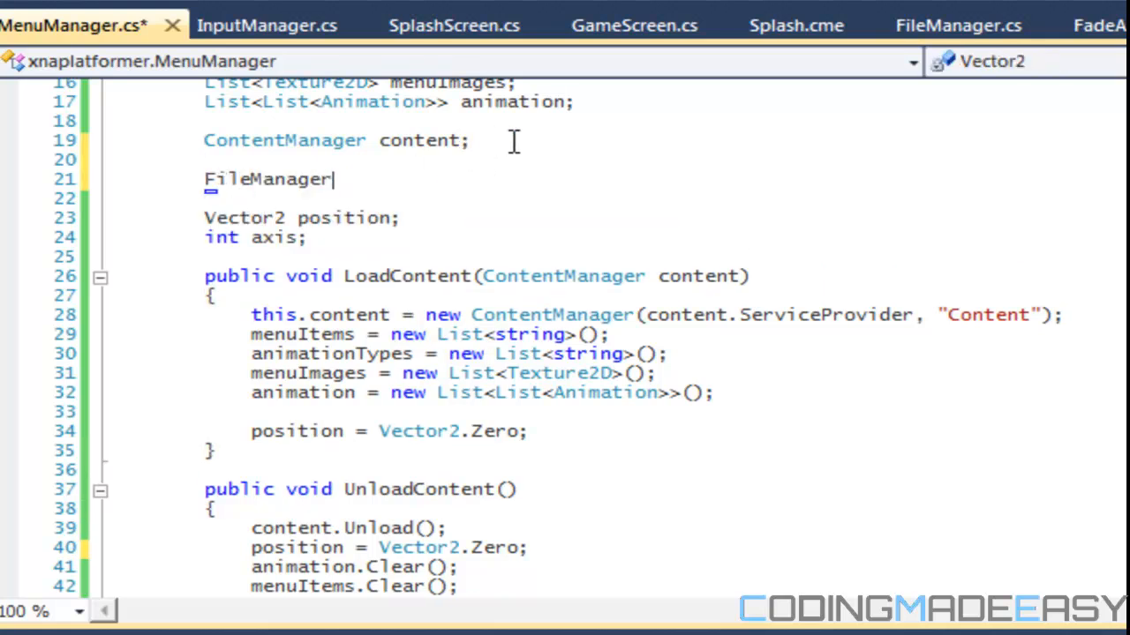
text(fileManager;)
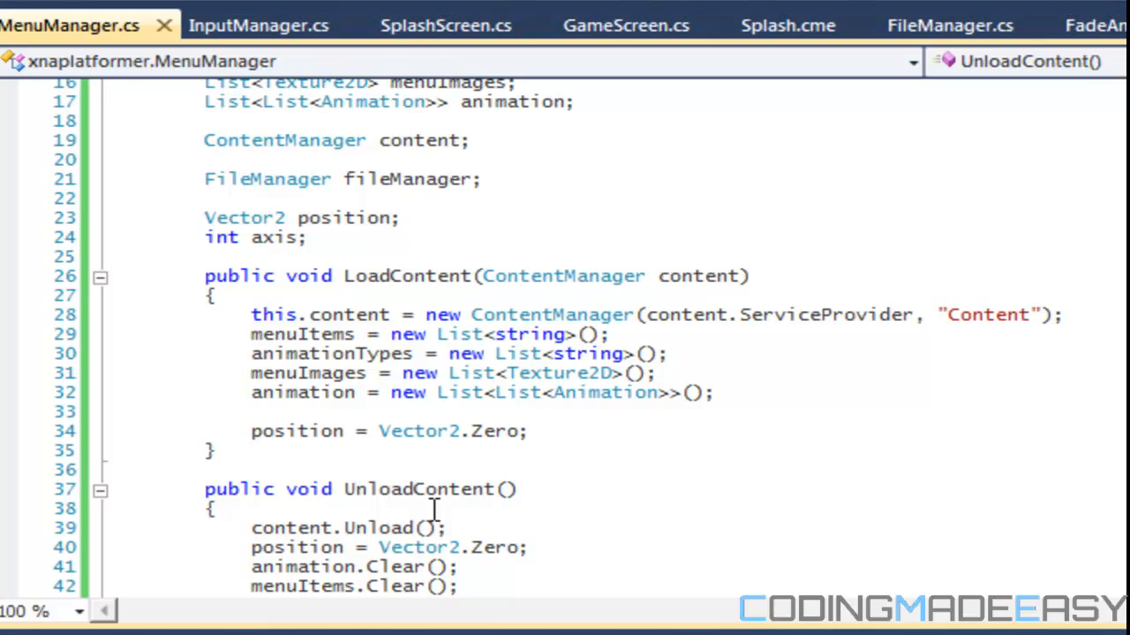
text(fileManager =)
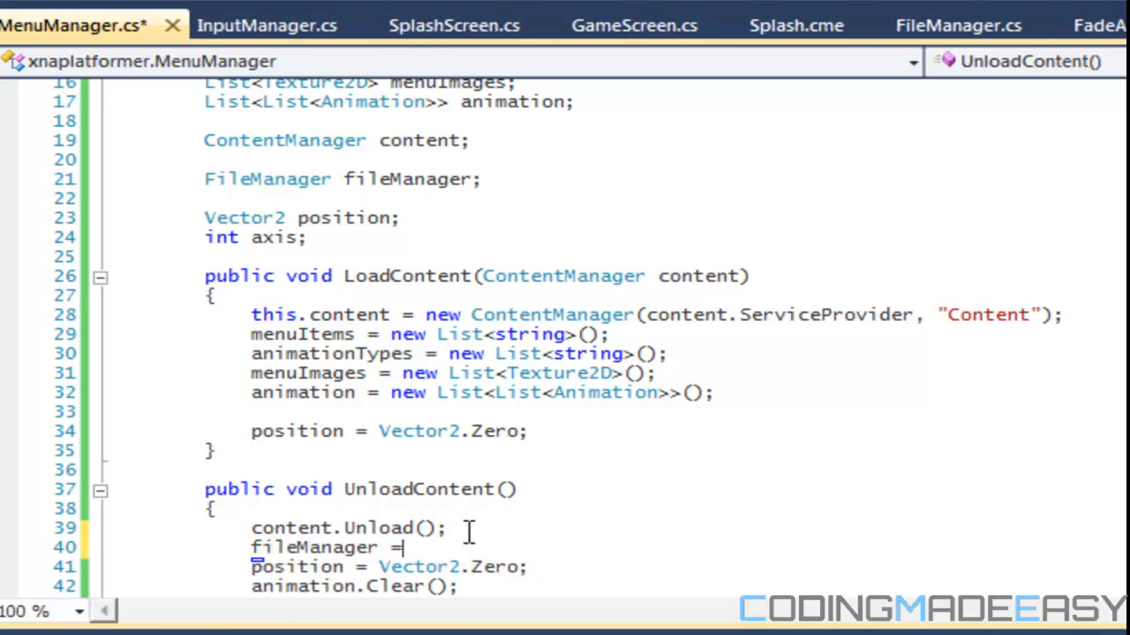
text(null;)
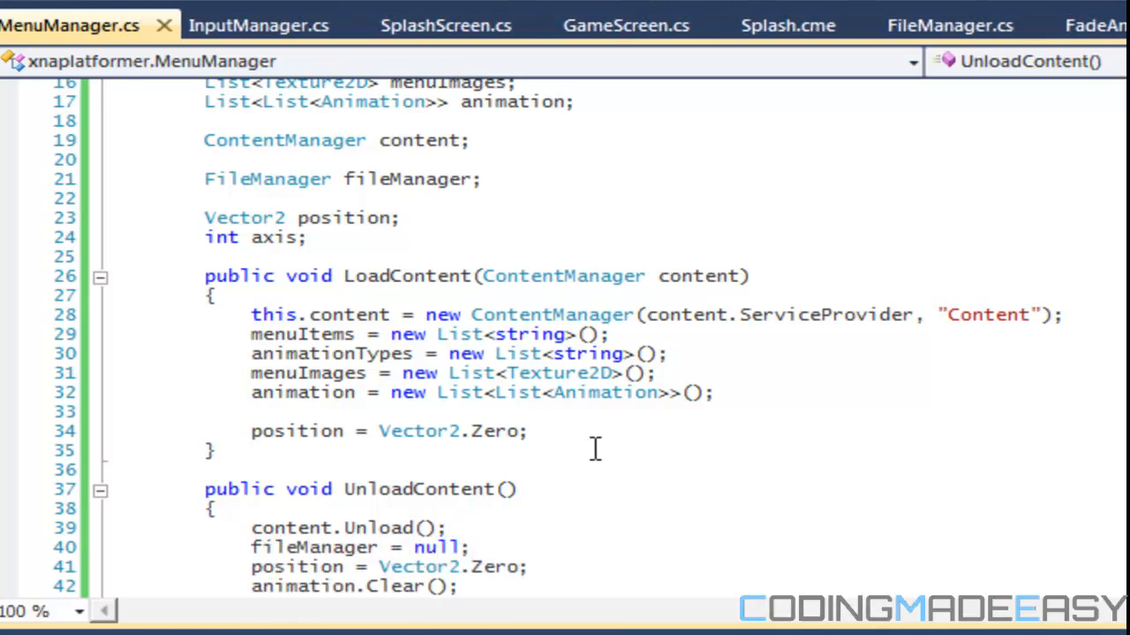
- Call fileManager.LoadContent on "Load/Menus.cme" and give LoadContent a string id parameter
key(enter)
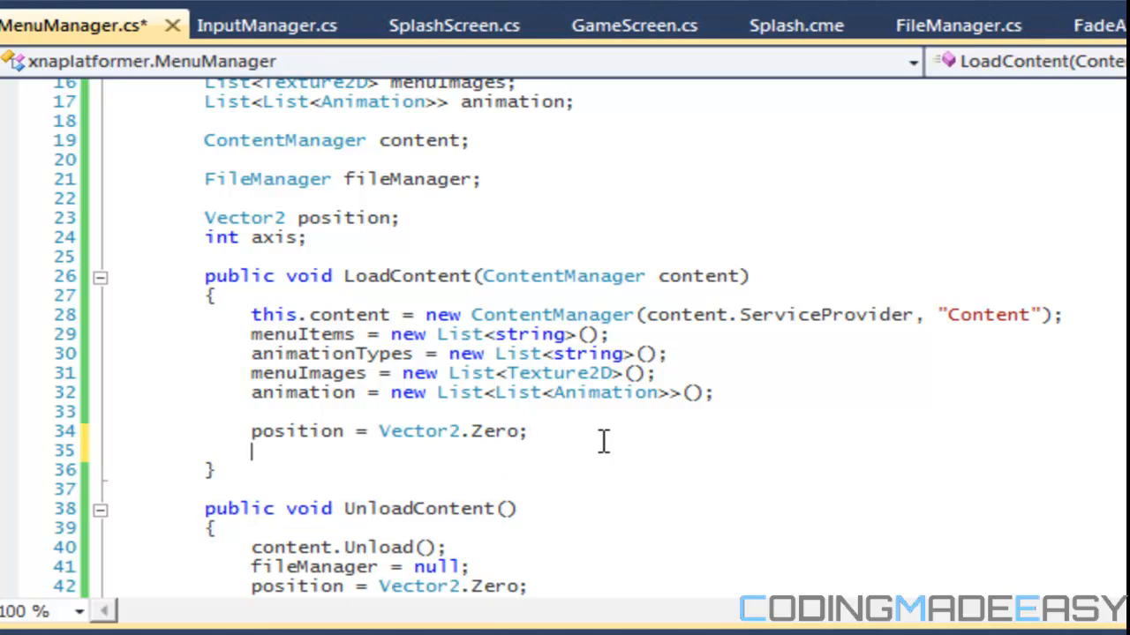
click(214, 451)
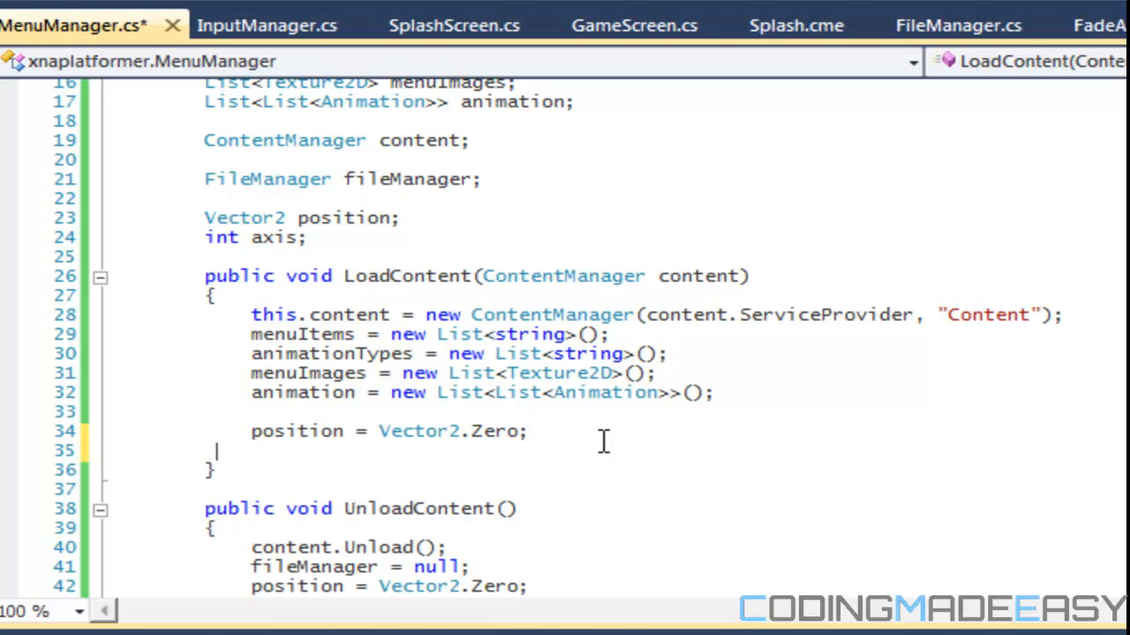
text(fileManager)
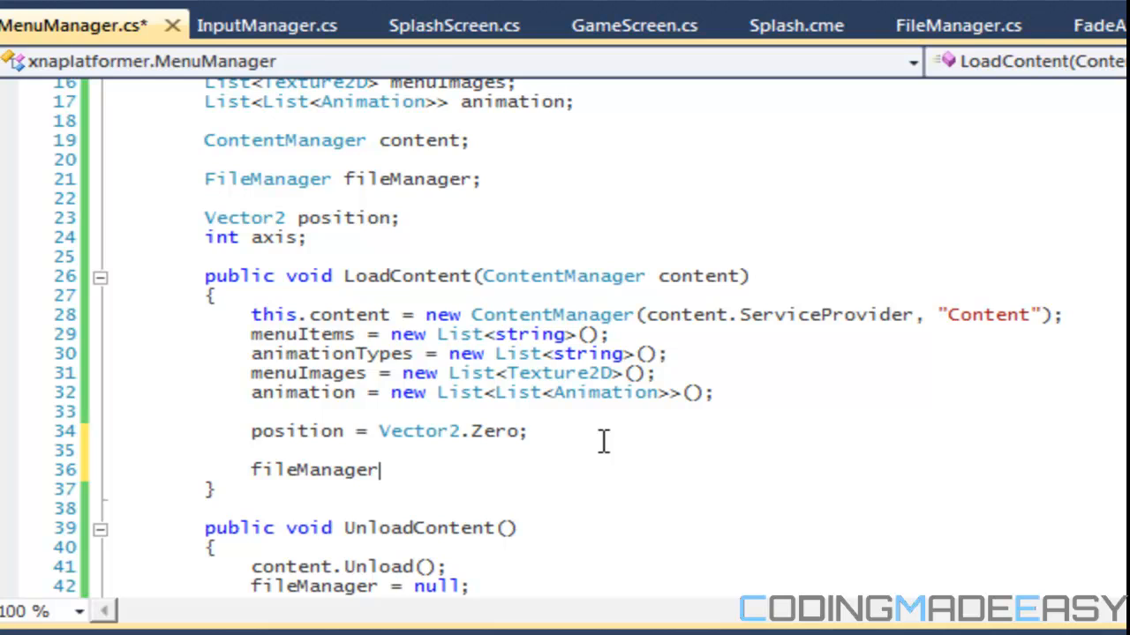
text(.LoadContent()
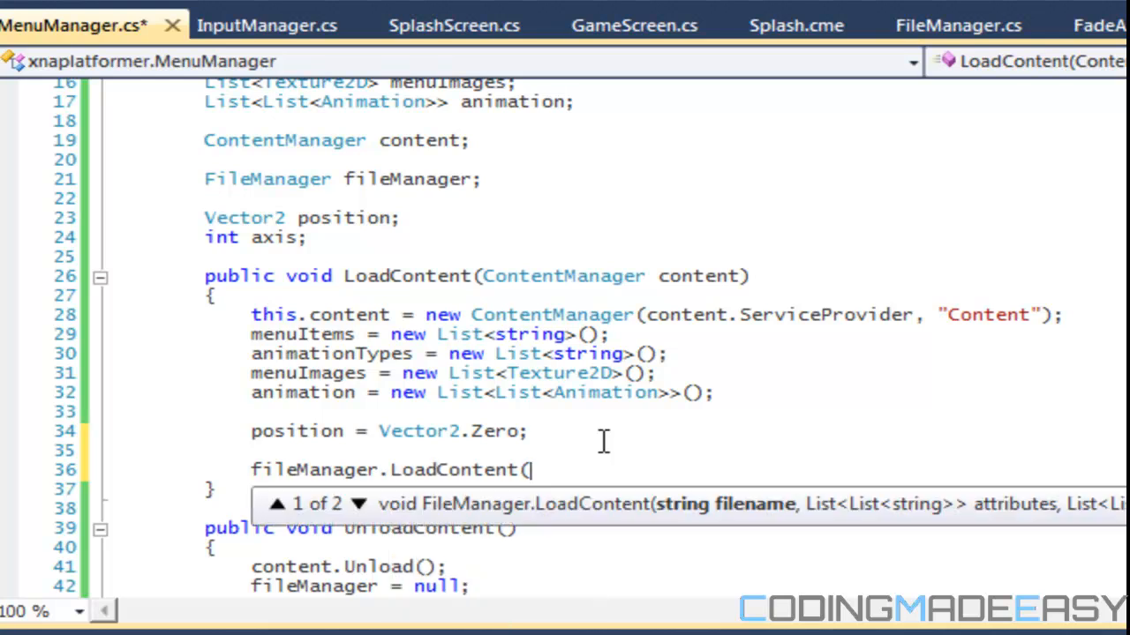
text("Load/M)
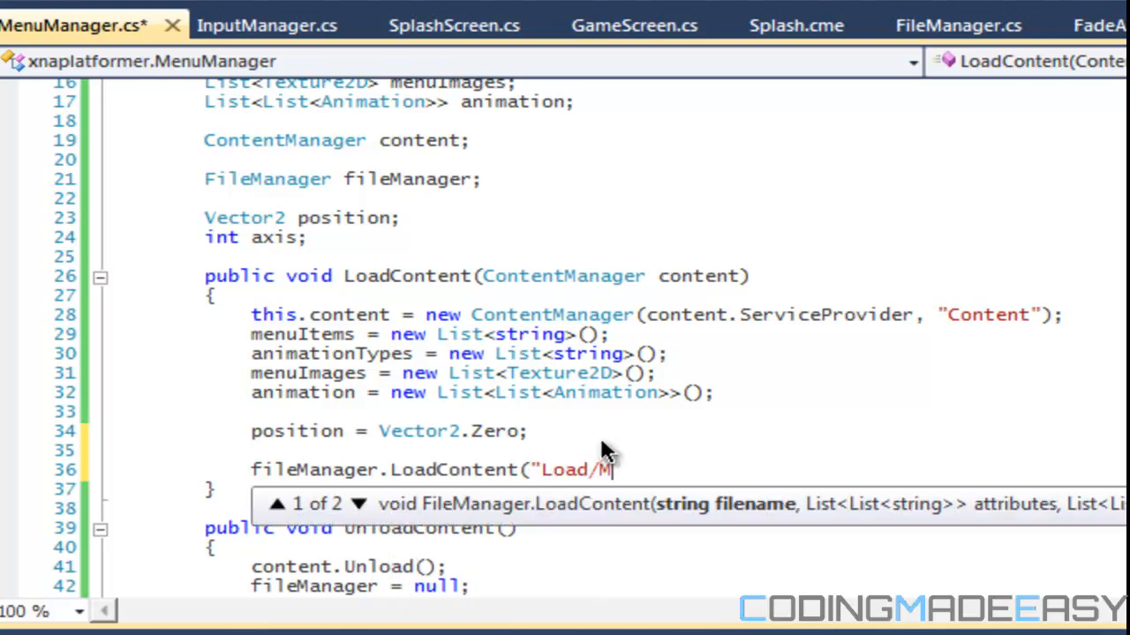
text(enus.cme)
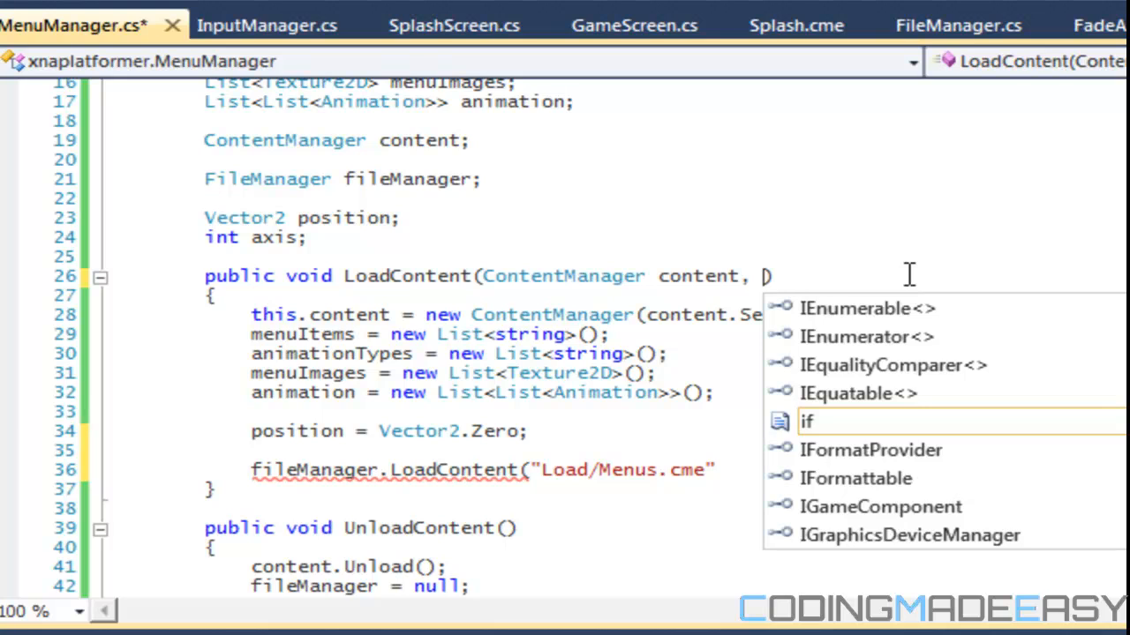
text(string id)
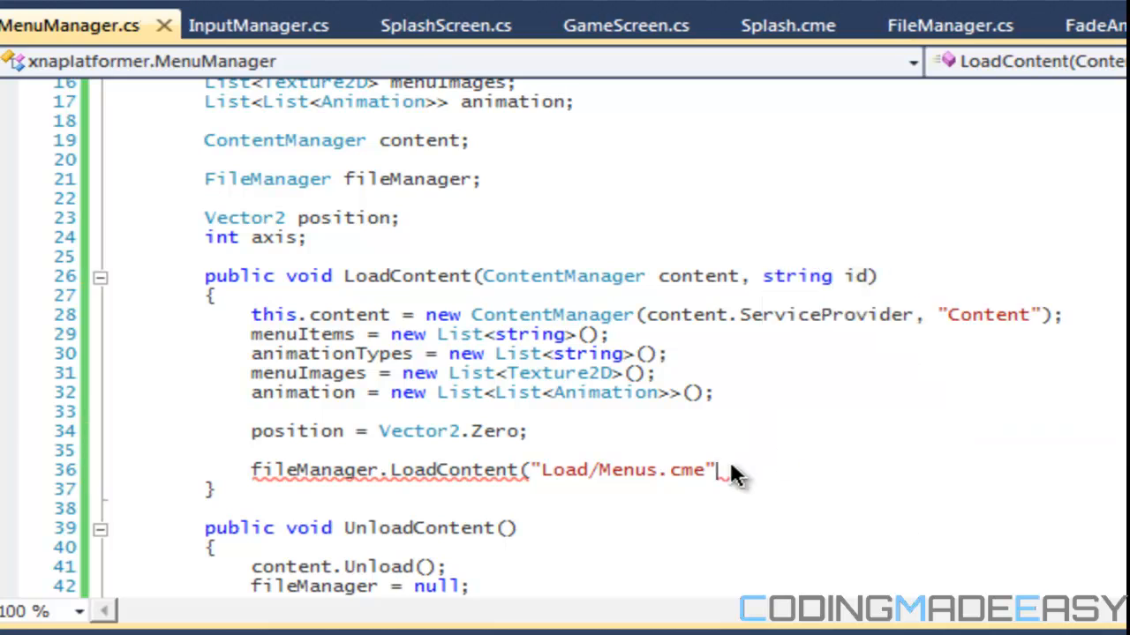
- Declare attributes and contents as List<List<string>> fields
text(,)
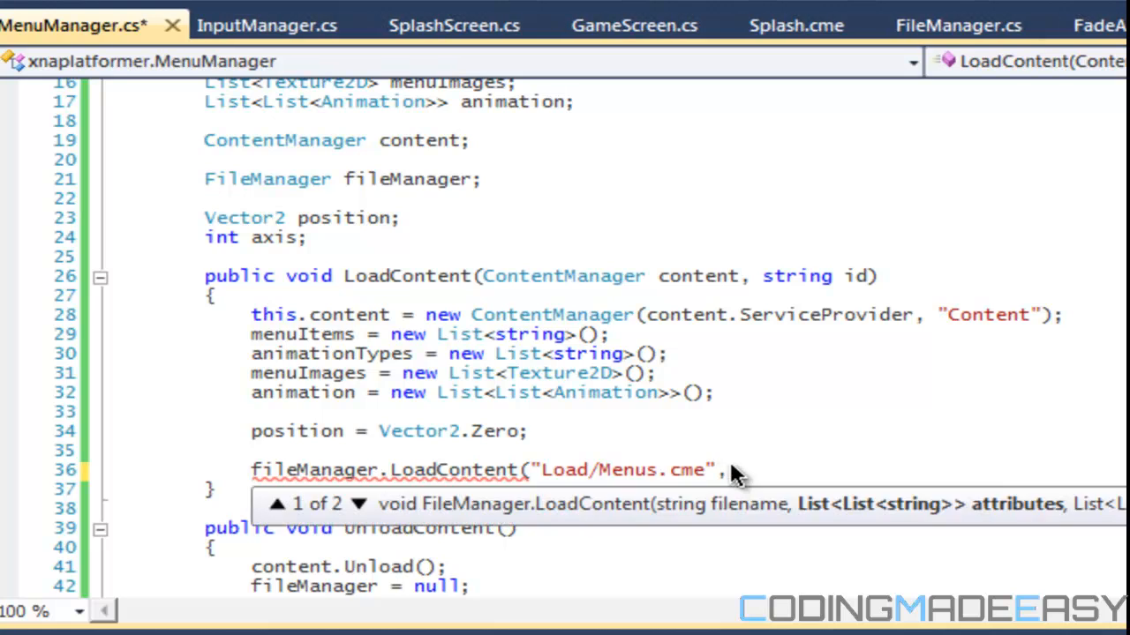
text(attr)
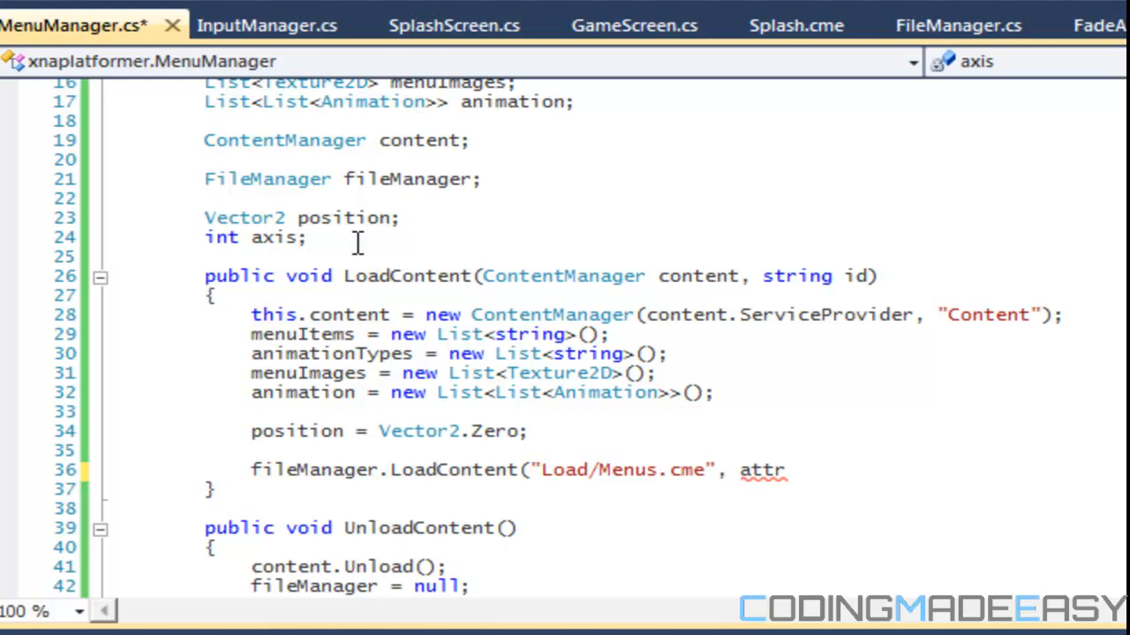
text(List<List)
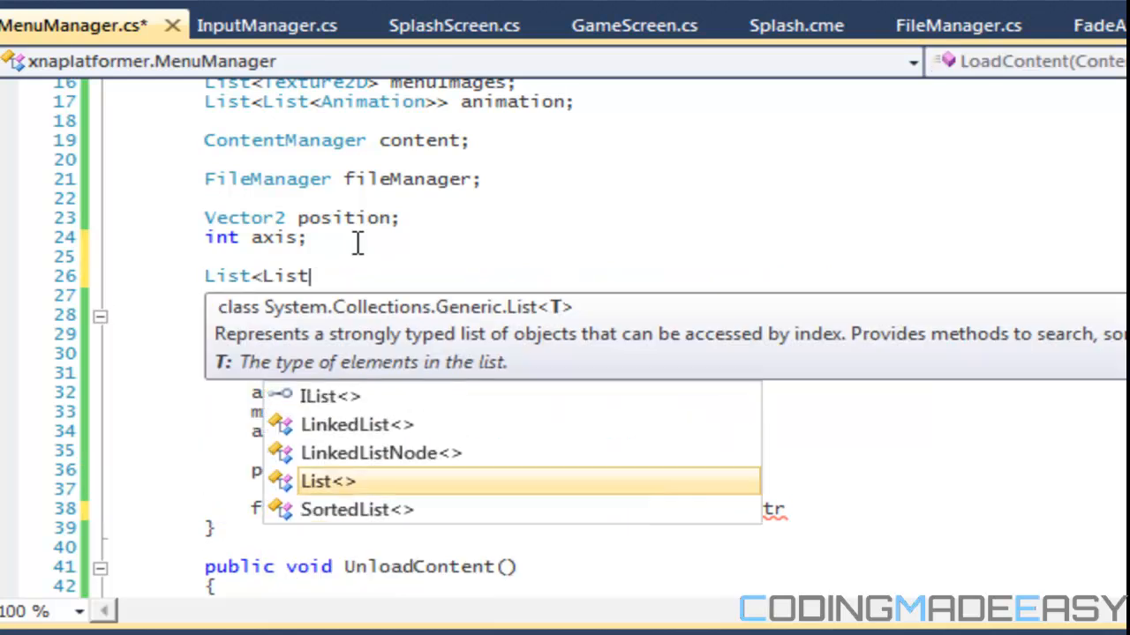
text(string>>)
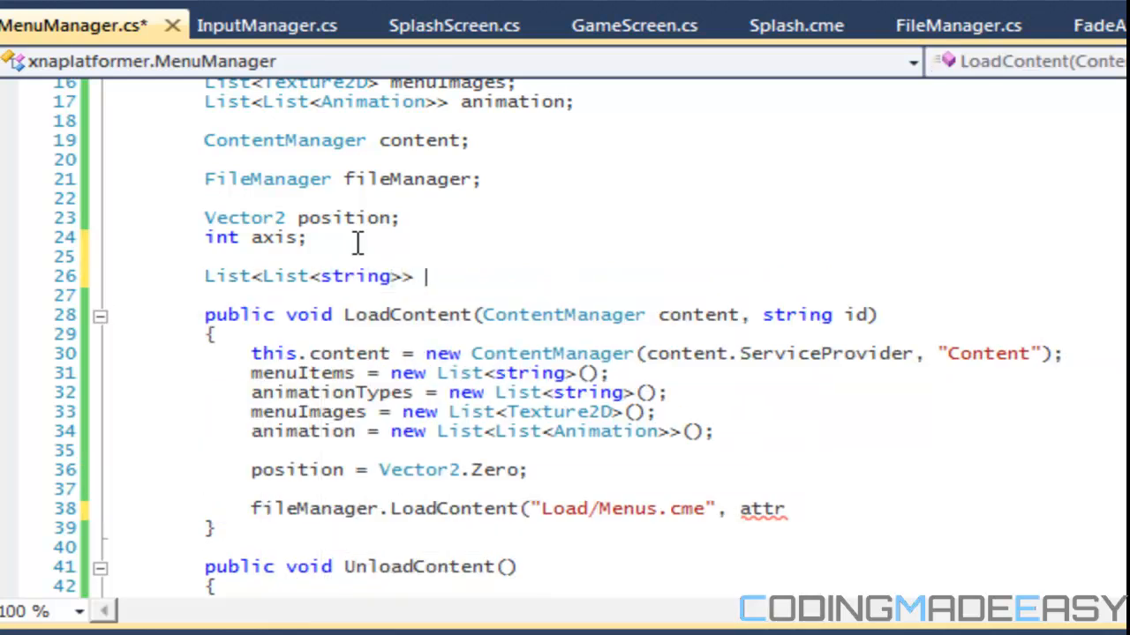
- Initialise attributes and contents as new List<List<string>> in LoadContent and pass attributes
text(attributes = new List<List<string>>)
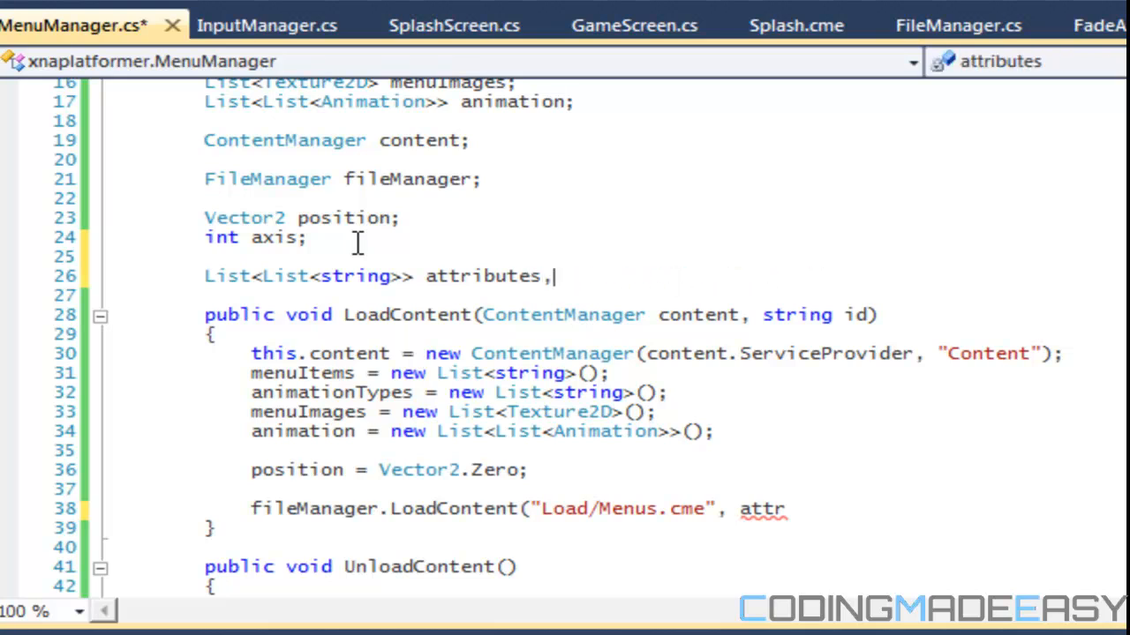
text(contents;)
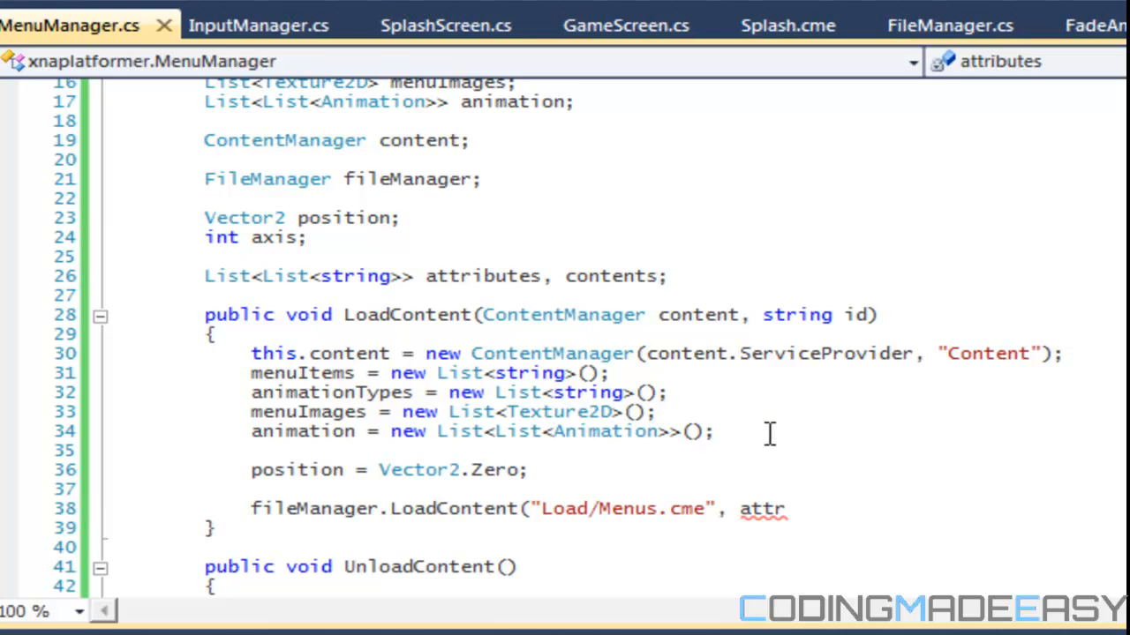
text(attributes)
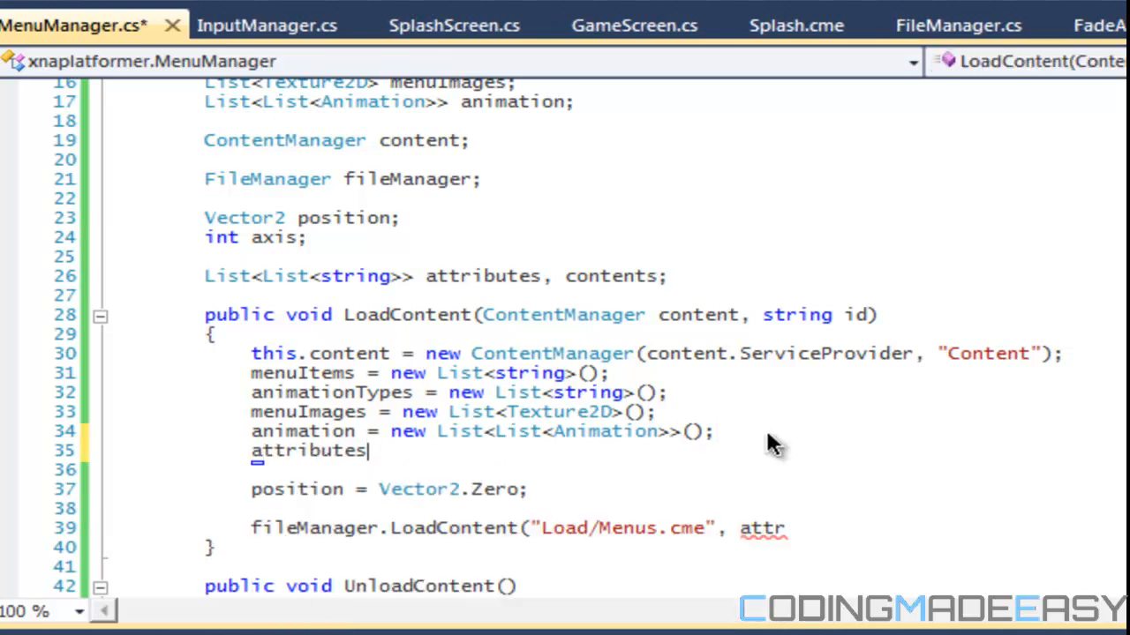
text(= new List<List<string>>();)
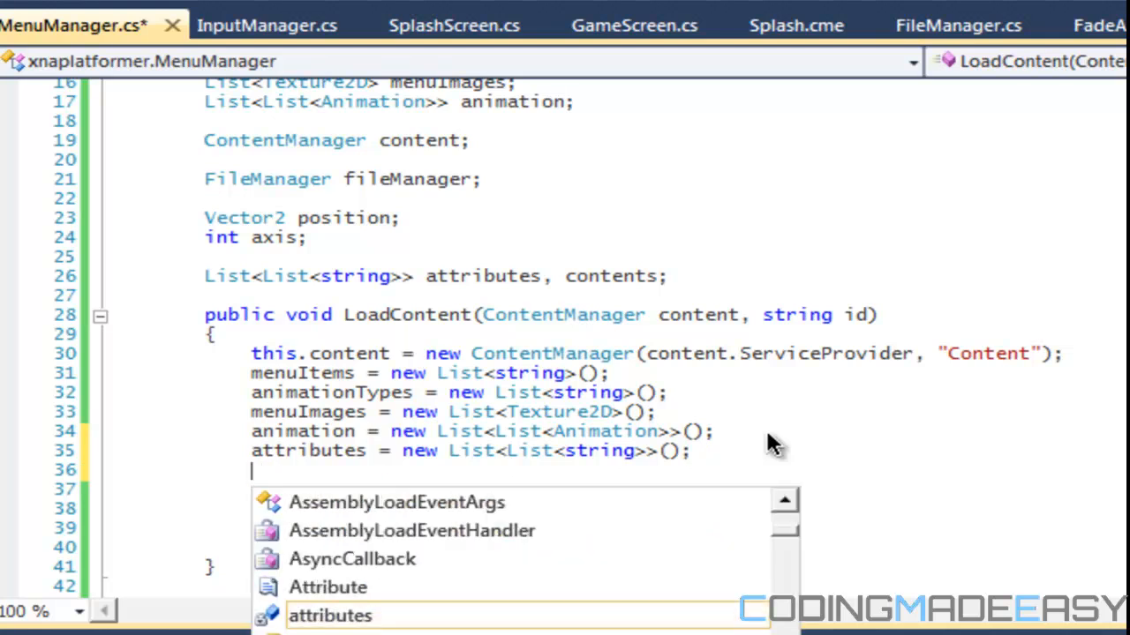
text(contents = new List<List<string>>();)
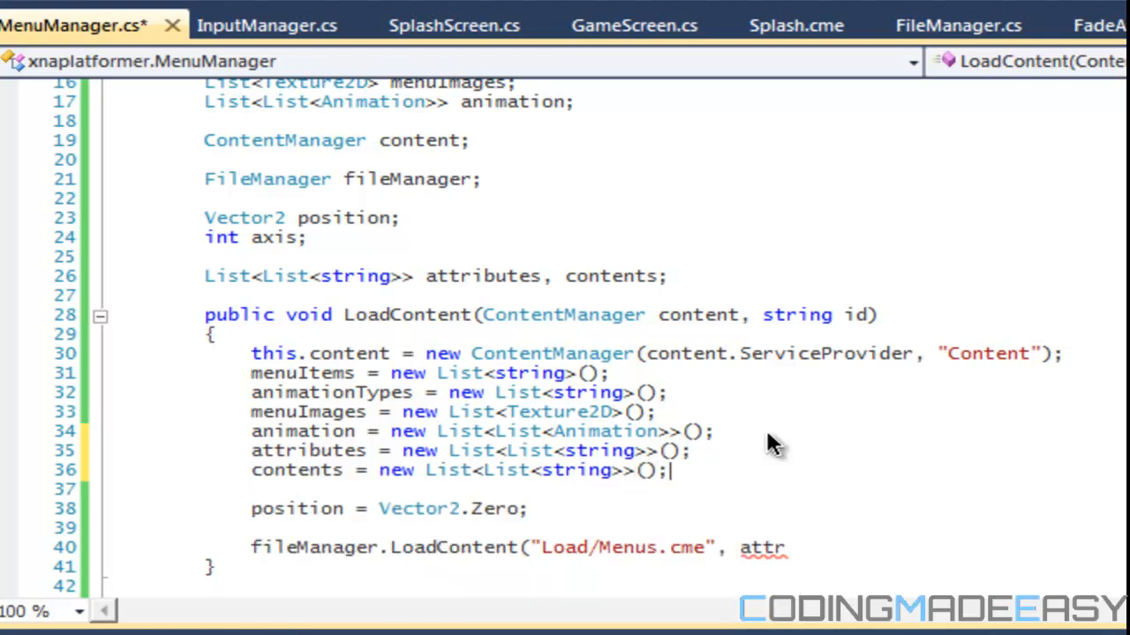
text(ibutes, contents,)
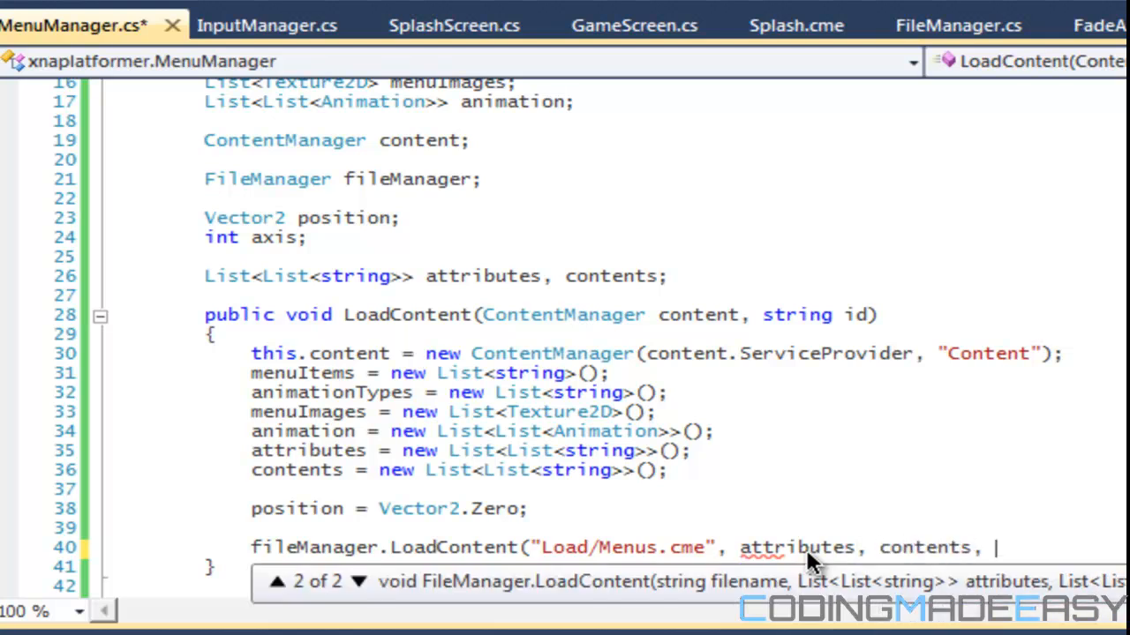
- Finish the fileManager call with id and loop i over attributes.Count
text(id);)
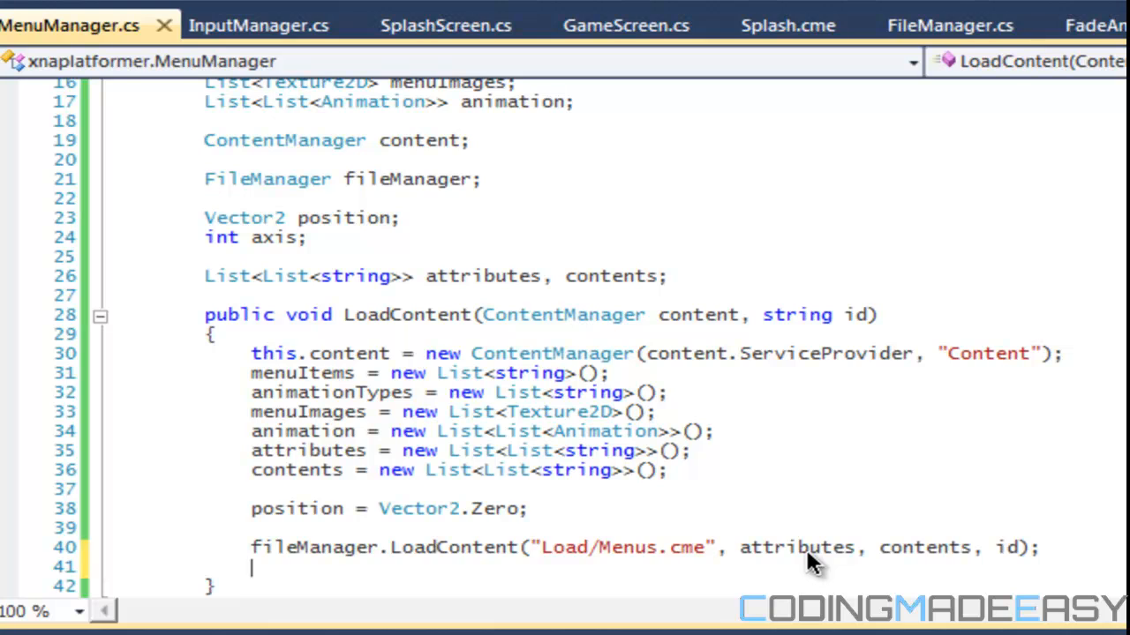
text(for(int i =)
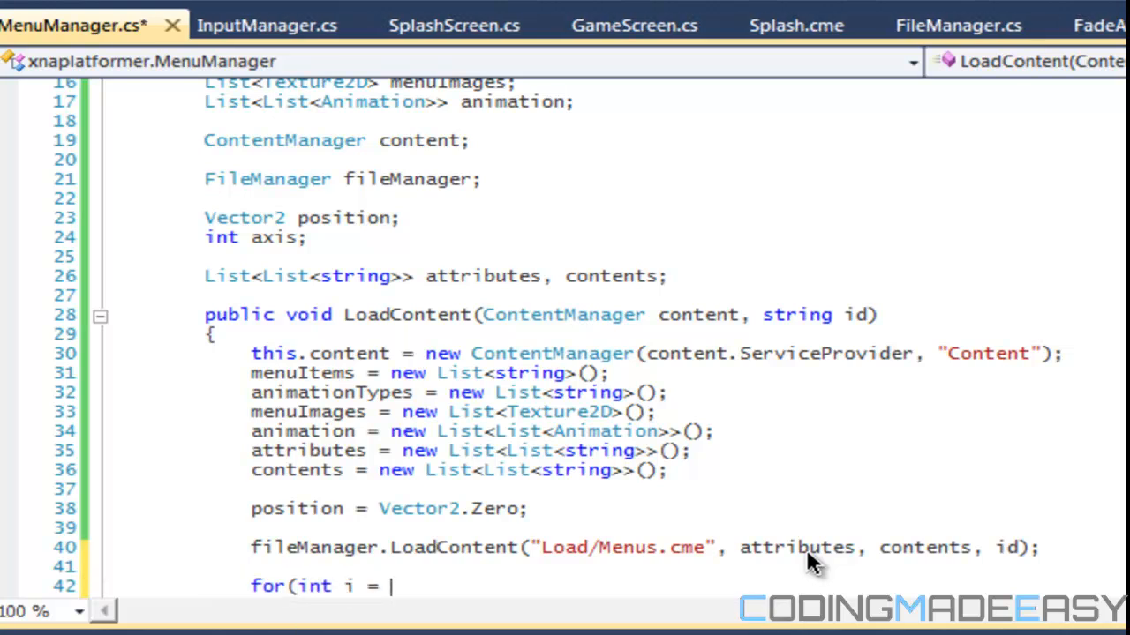
text(0; i <)
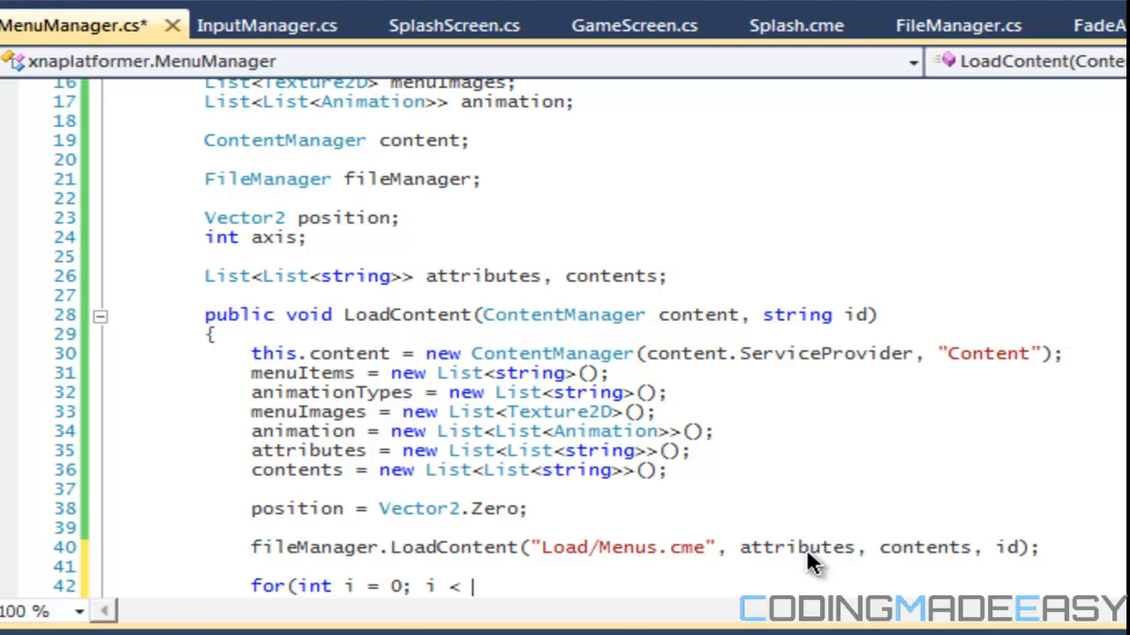
text(attrib)
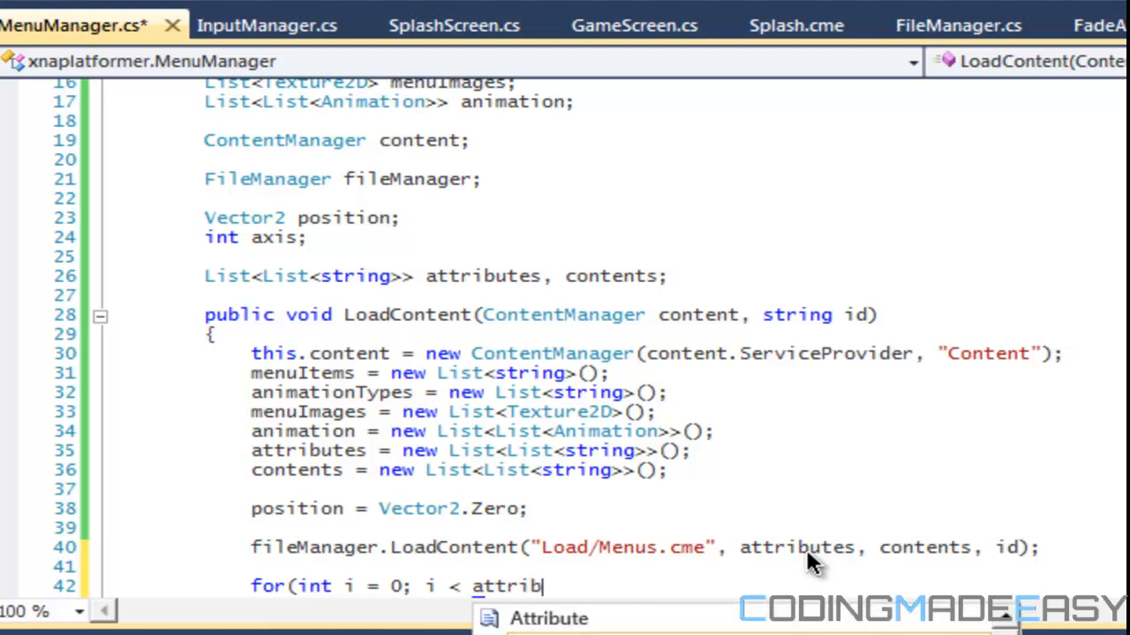
text(utes.Count;)
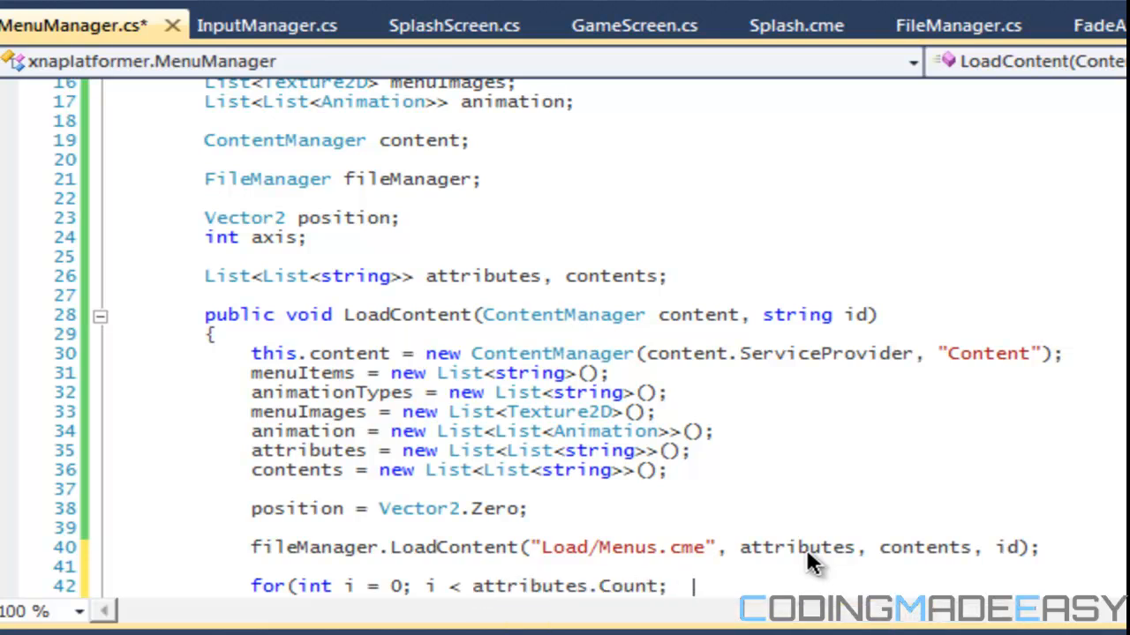
text(i++)
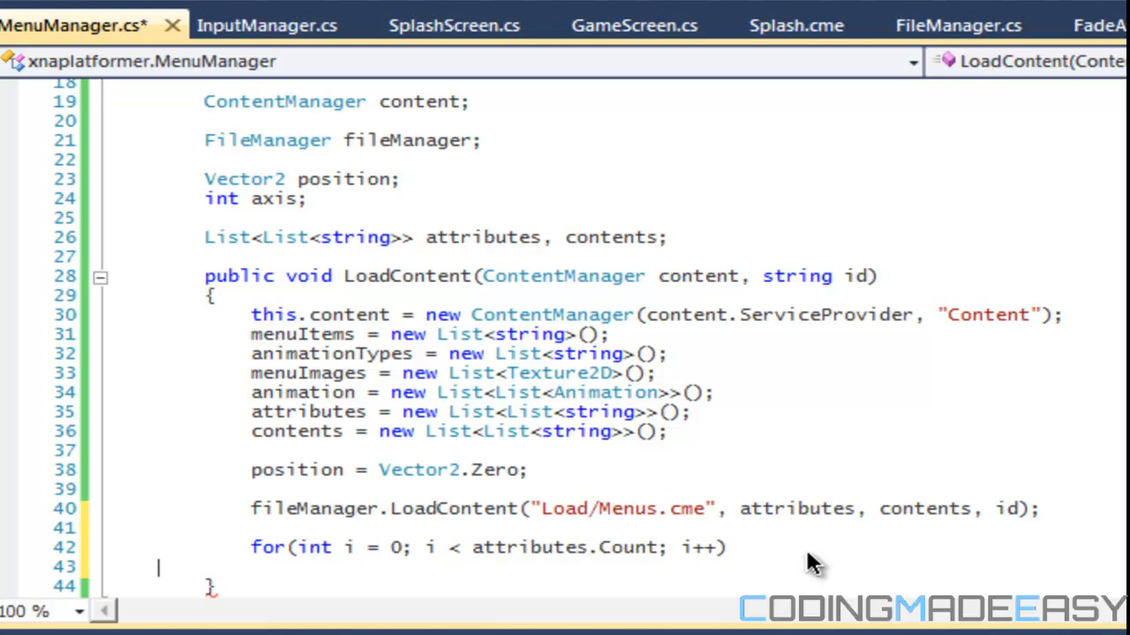
- Nest a loop j over attributes[i].Count and begin a switch statement
text(for)
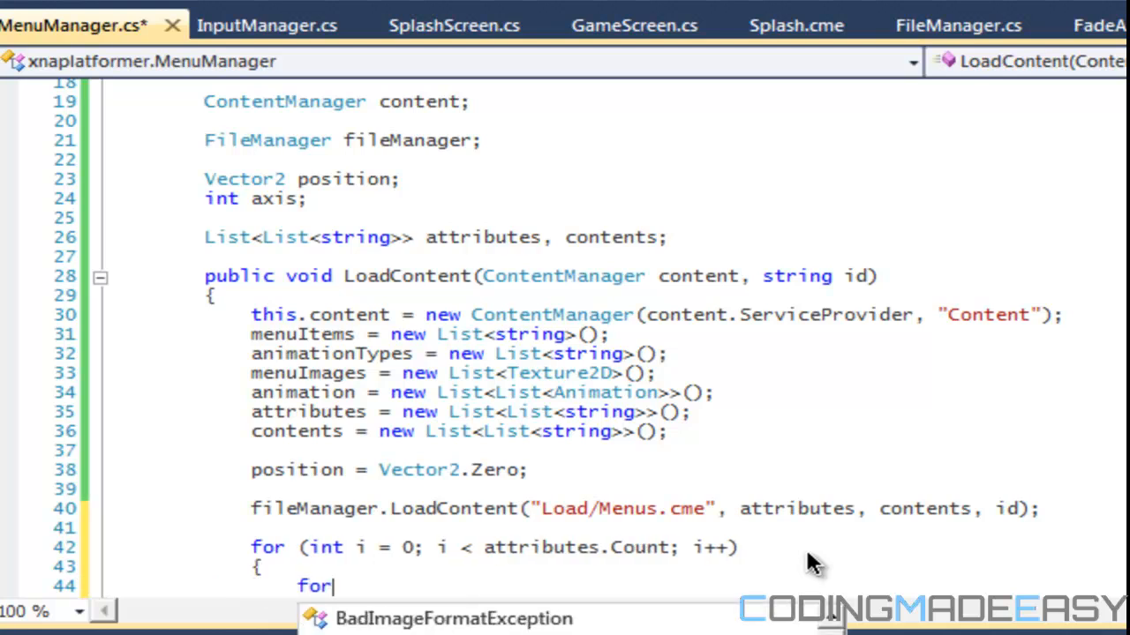
text((int j = 0; j <)
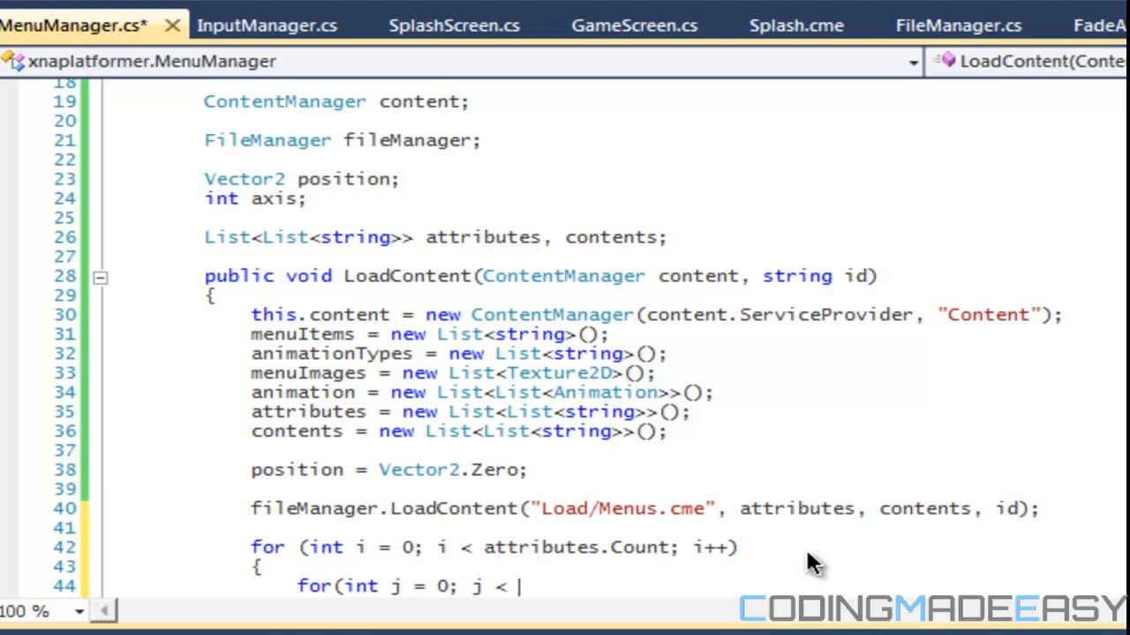
text(attributes[i].C)
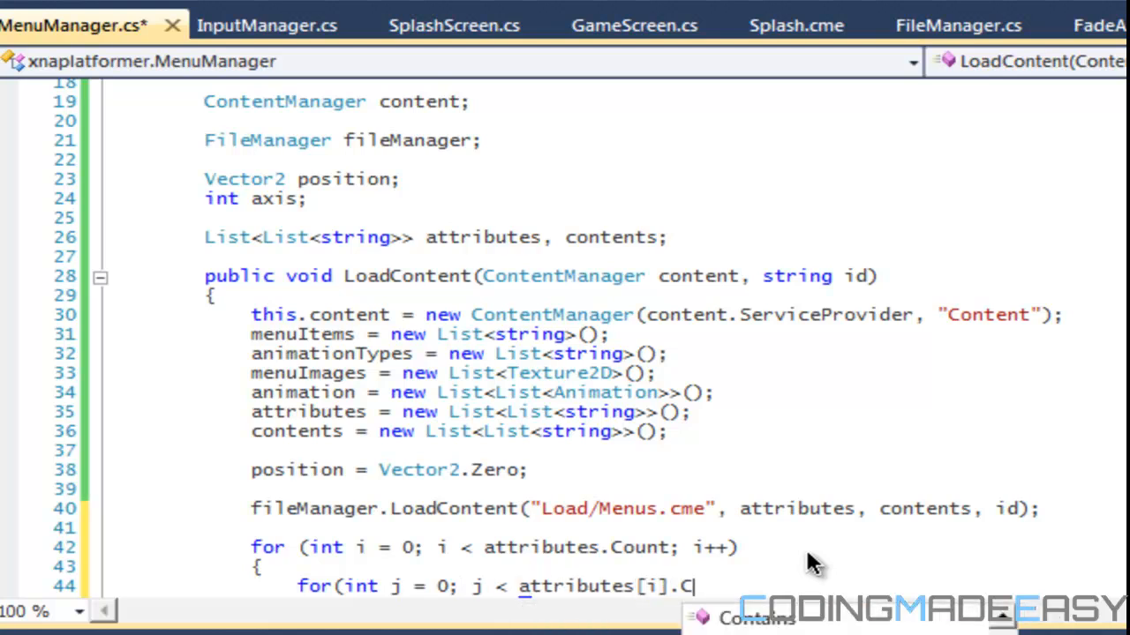
text(ount; j)
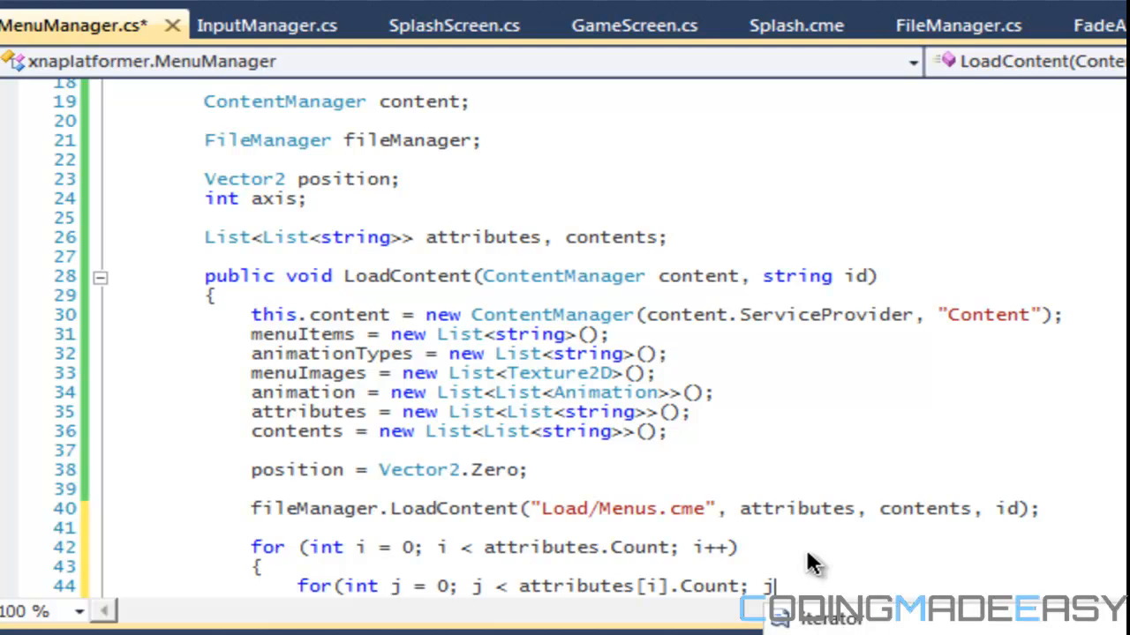
text(switch()
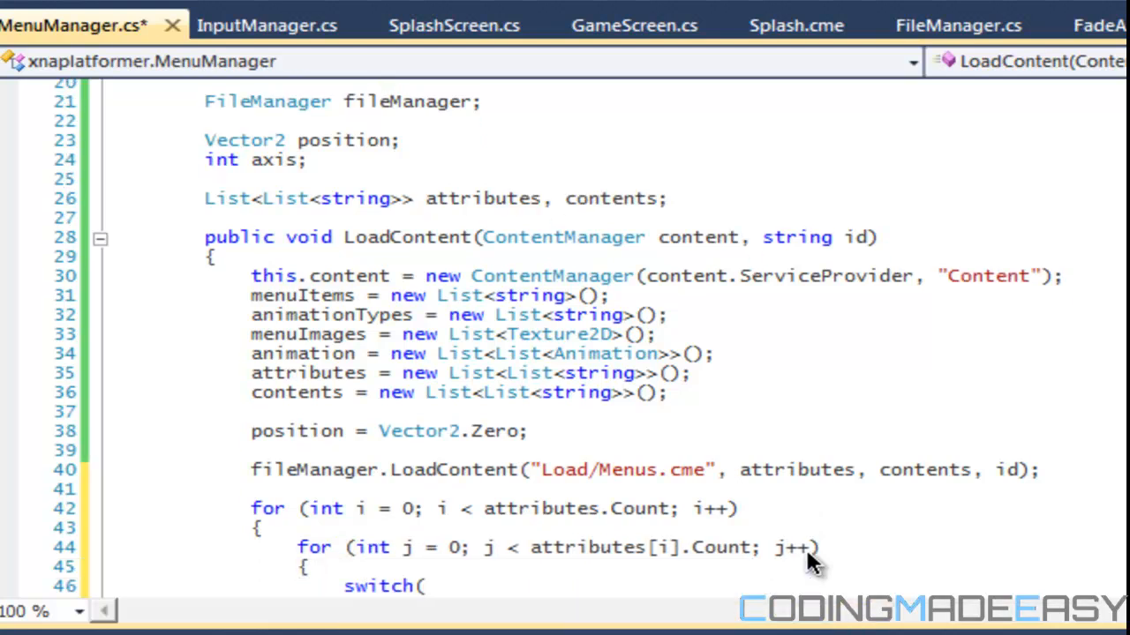
- Add switch (attributes[i][j]) with case "Item": menuItems.Add(contents[i][j]); break; in the inner loop
text(a)
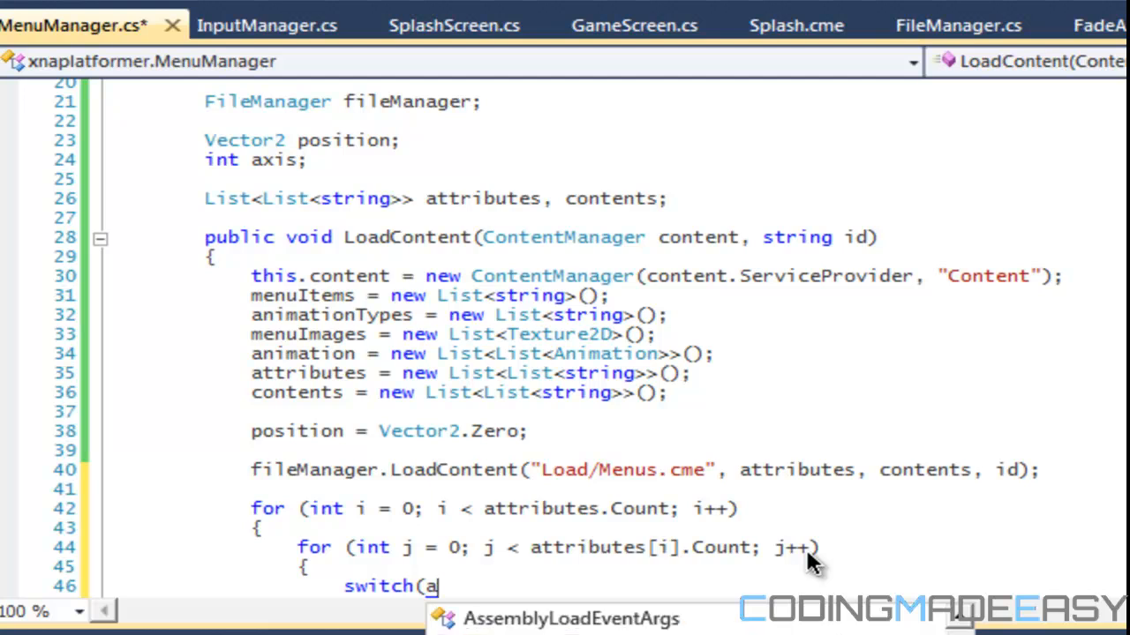
key(Backspace)
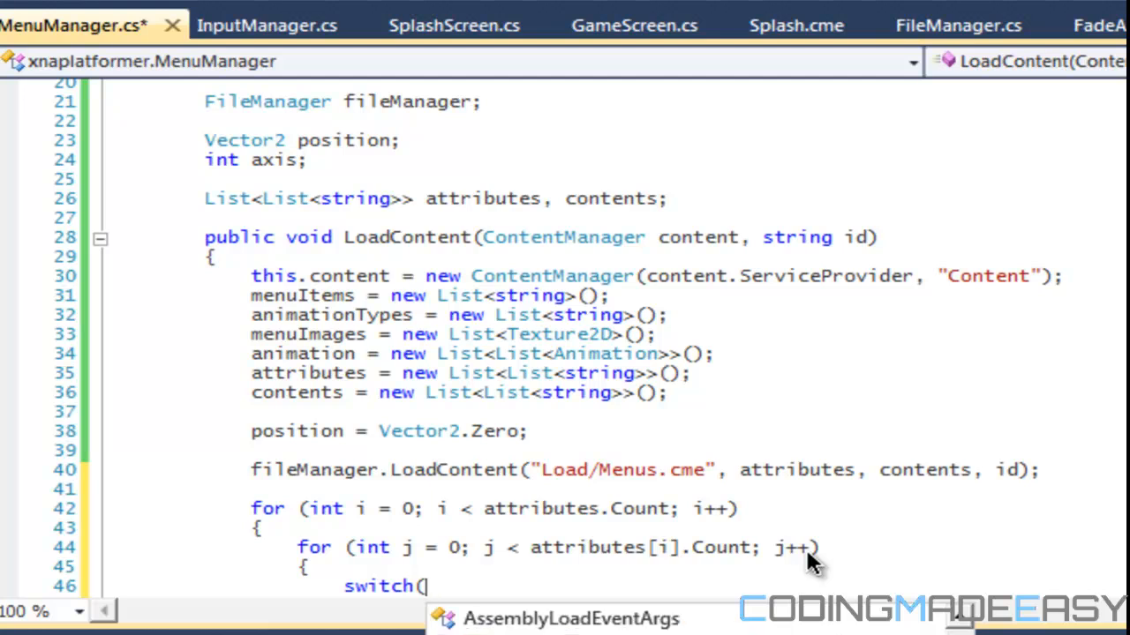
mouse_move(803, 627)
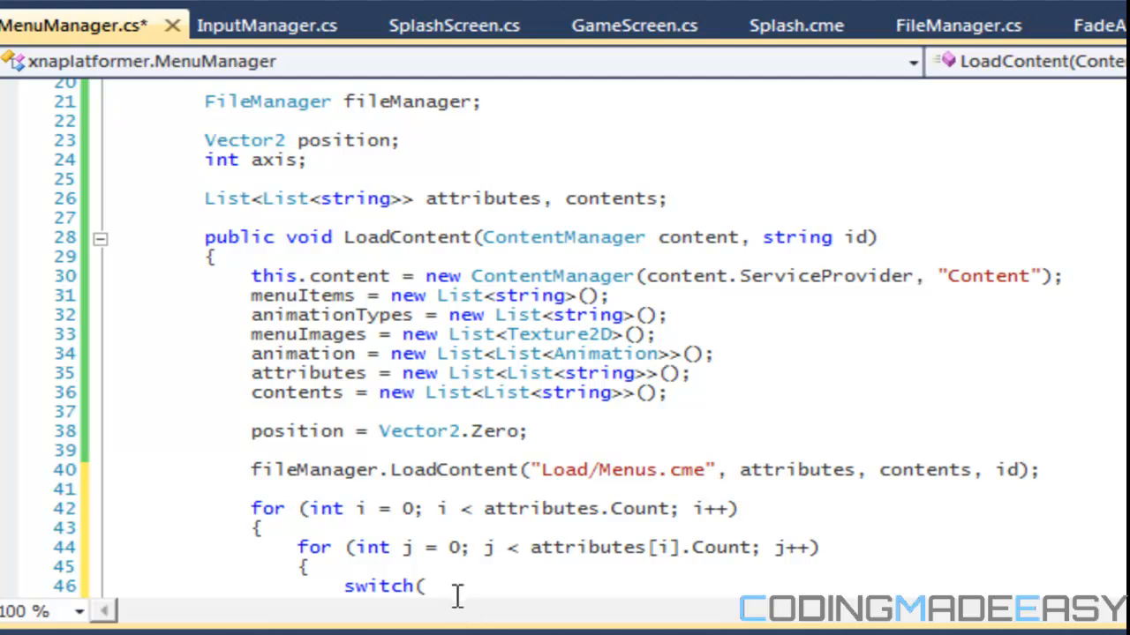
text(attributes)
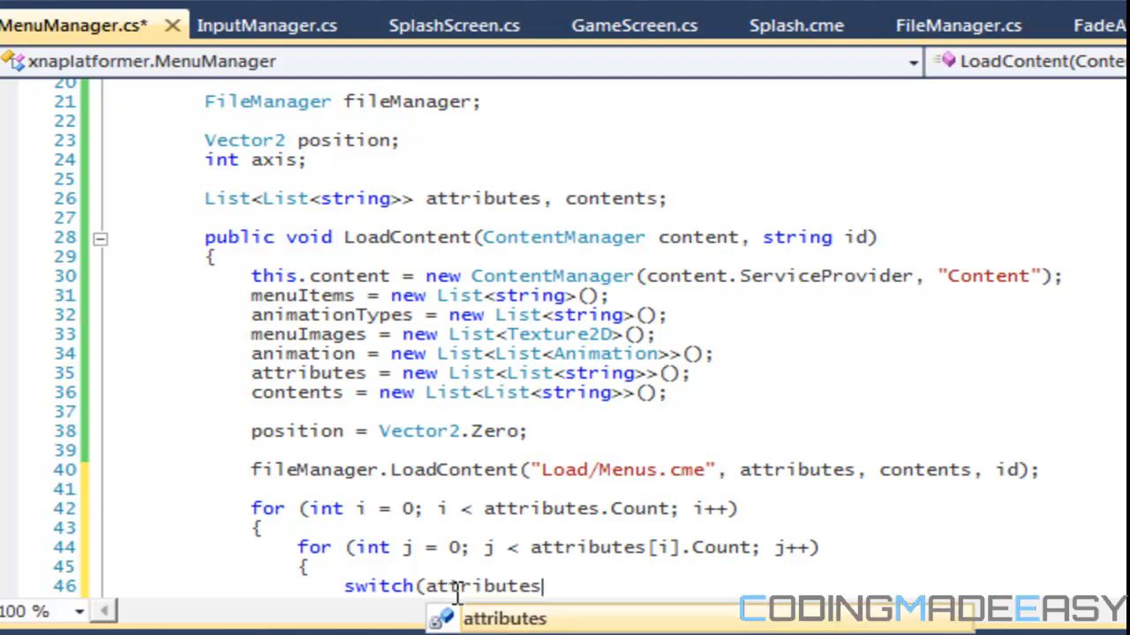
text([i][j]))
text(c)
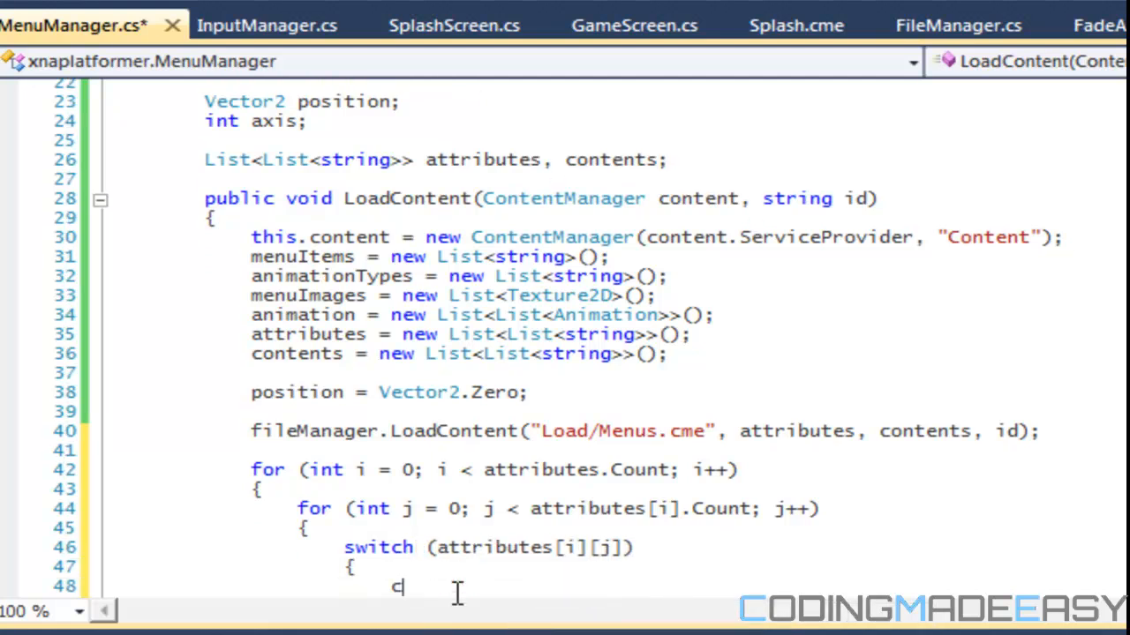
text(ase "Item":)
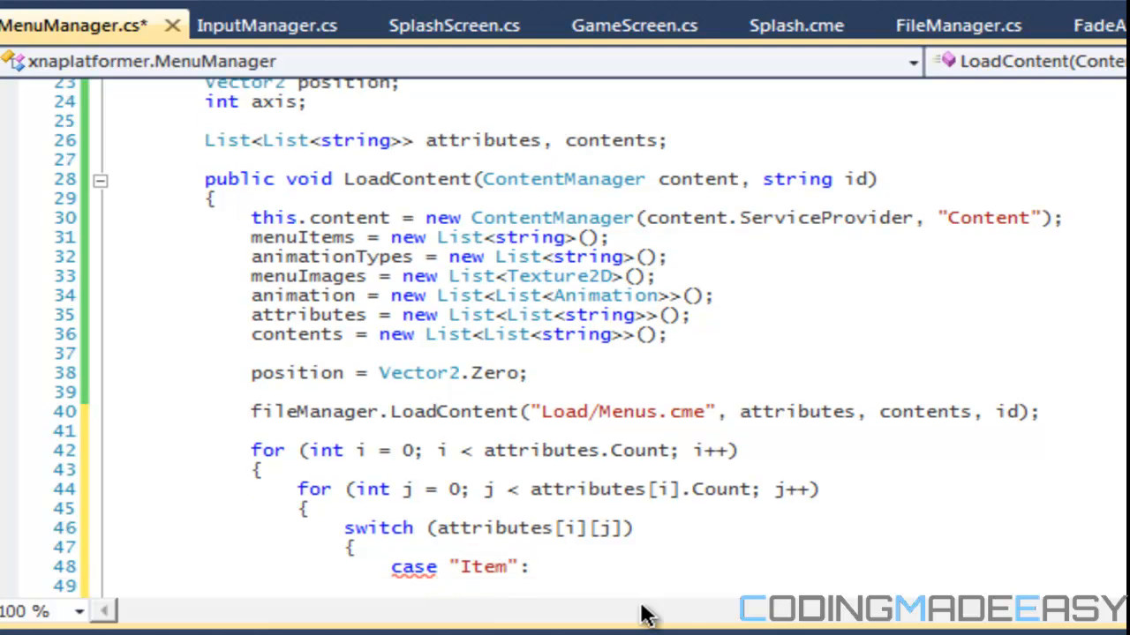
text(menuIm)
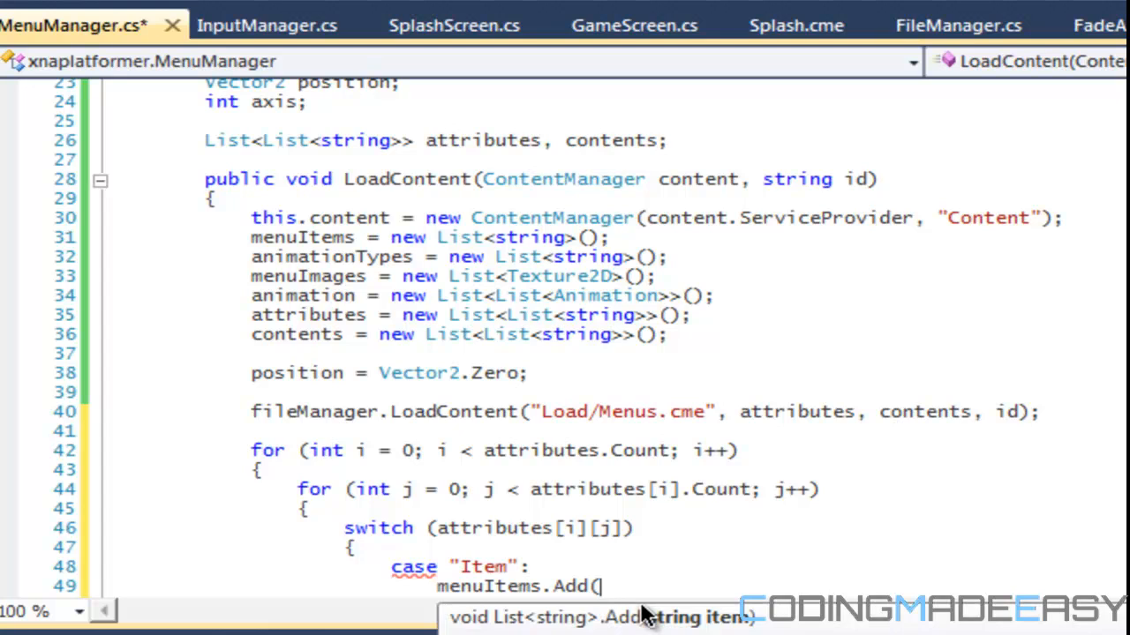
text(contents)
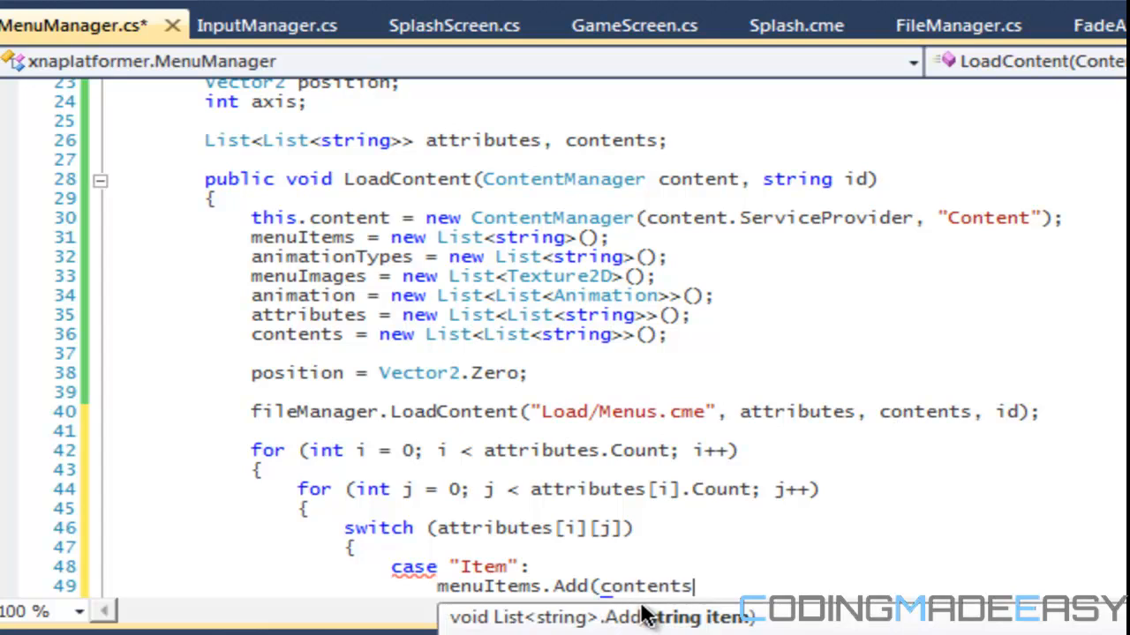
text([i)
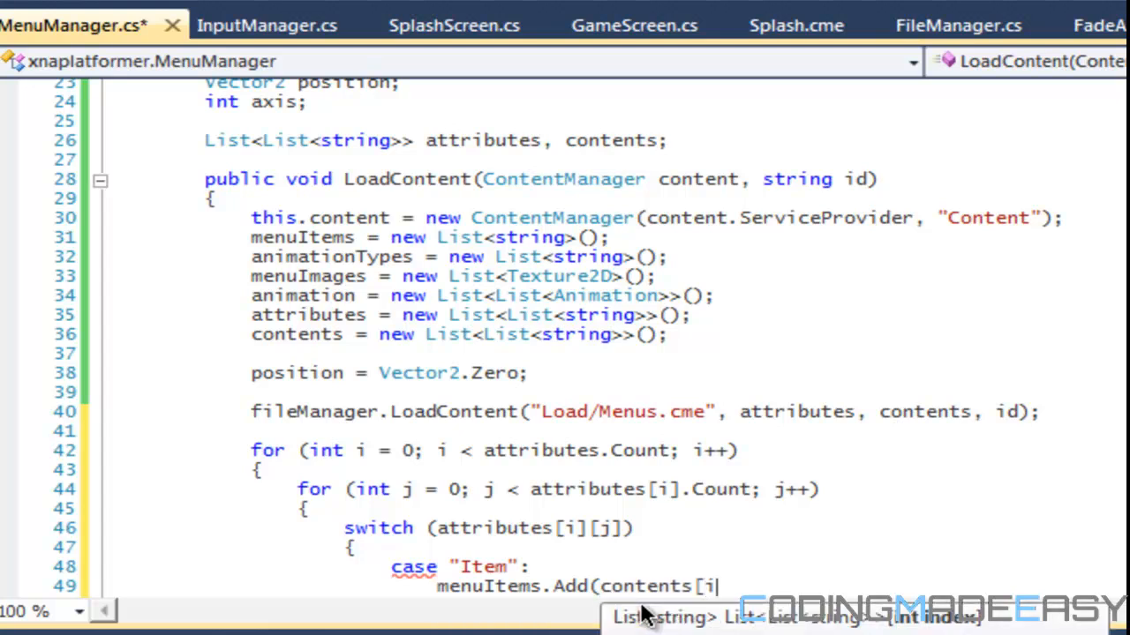
text([j])
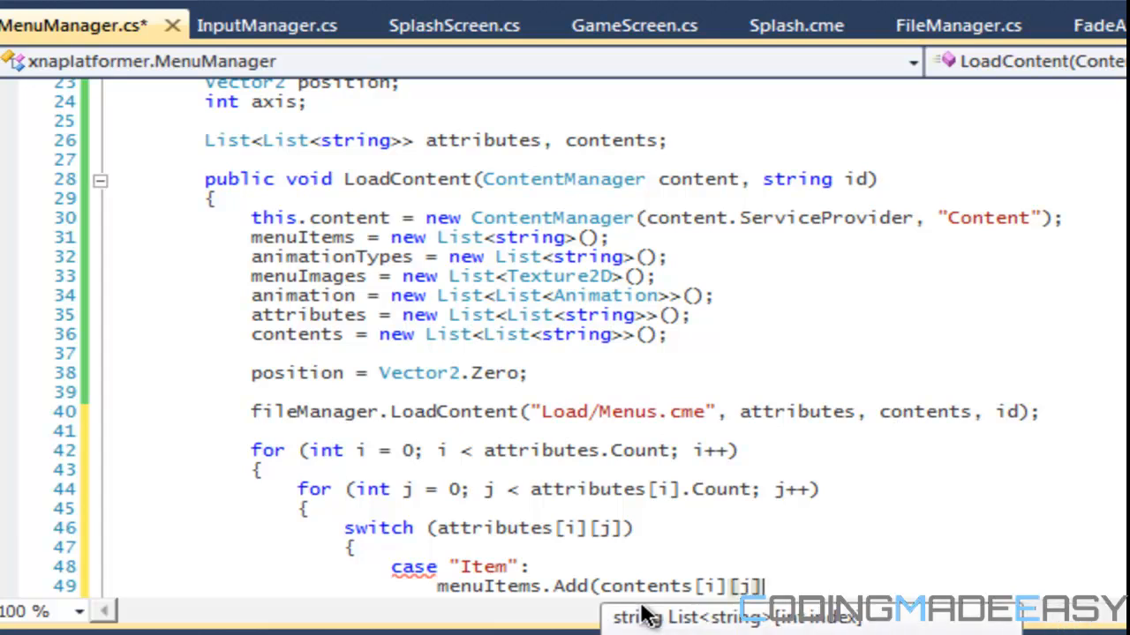
text(break)
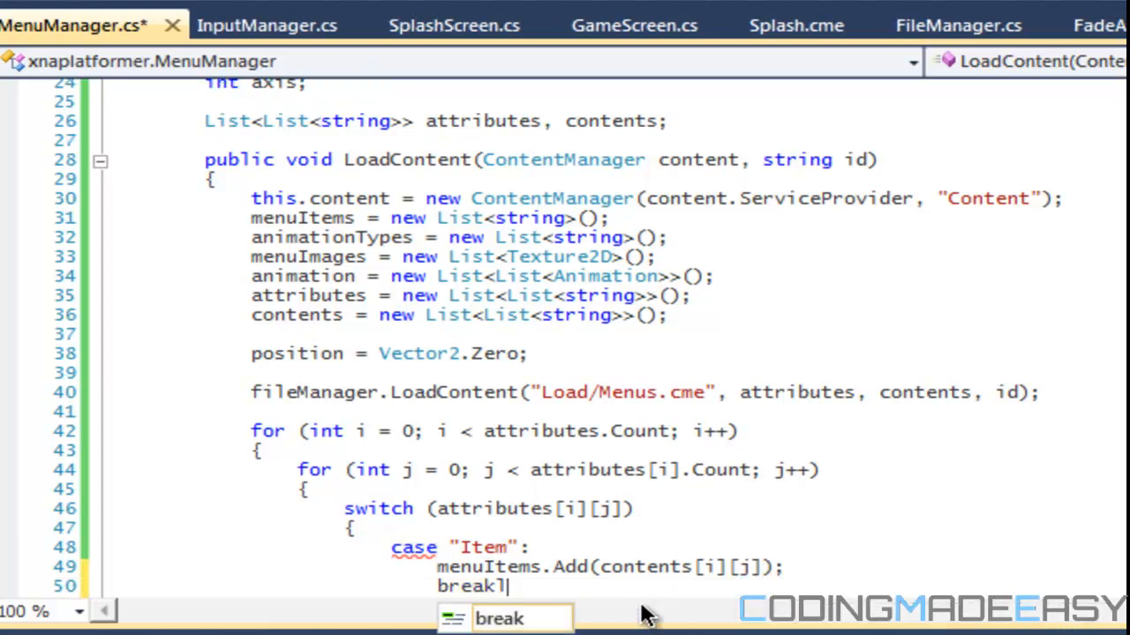
text(a)
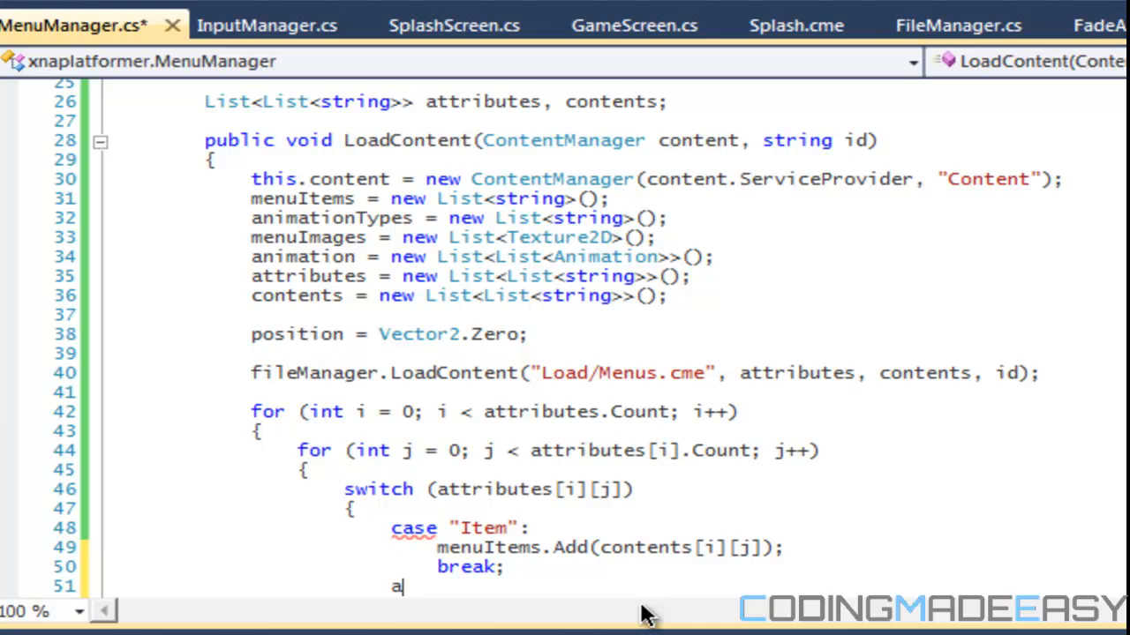
- Add case "Image" that adds content.Load<Texture2D>(contents[i][j]) to menuImages, then breaks
text(case "Image":)
text(menuImages.Add(o)
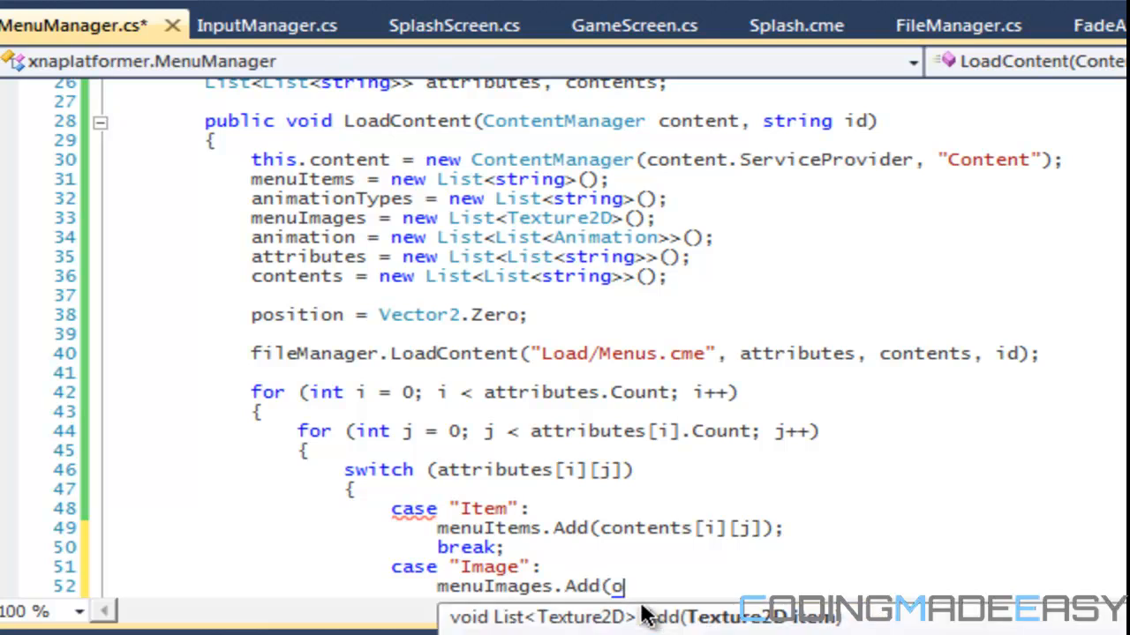
text(content,)
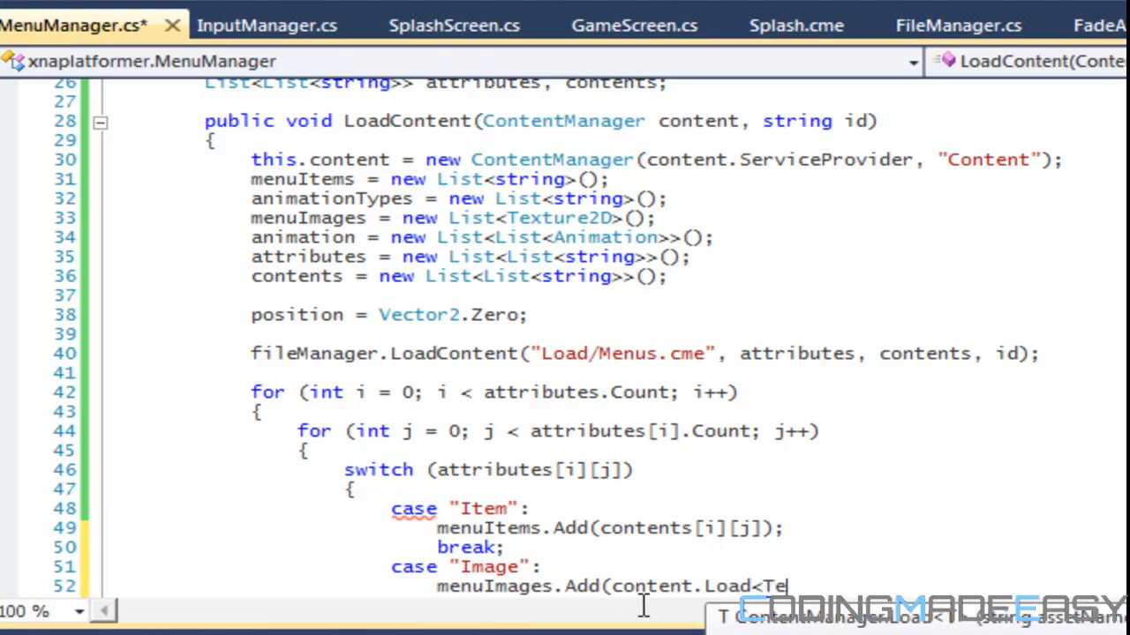
text(x)
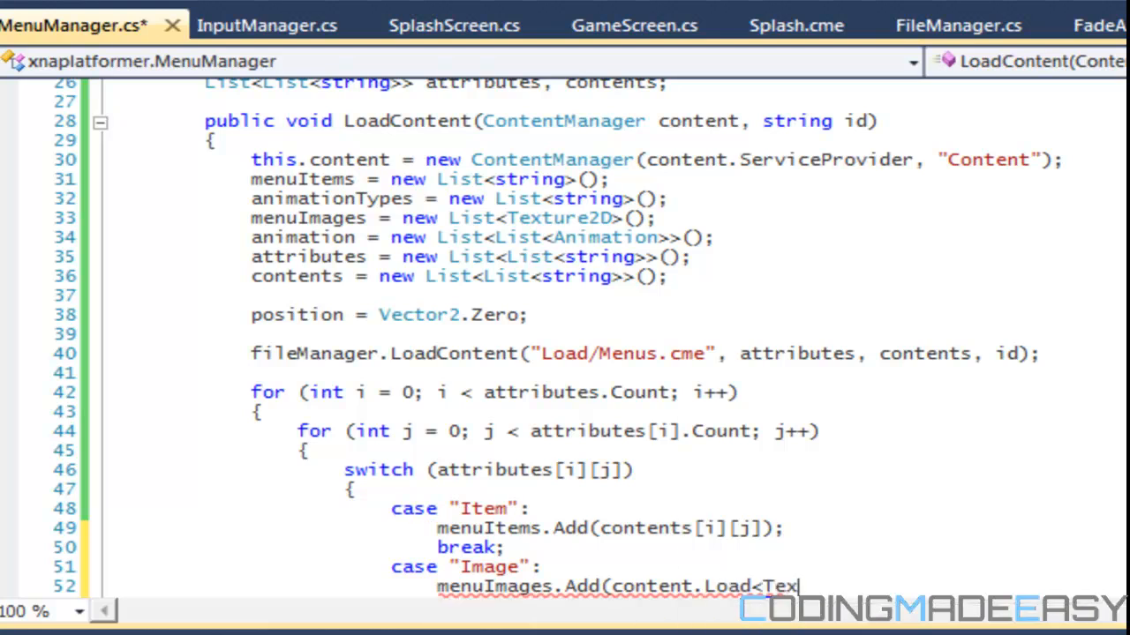
text(ture2D>9)
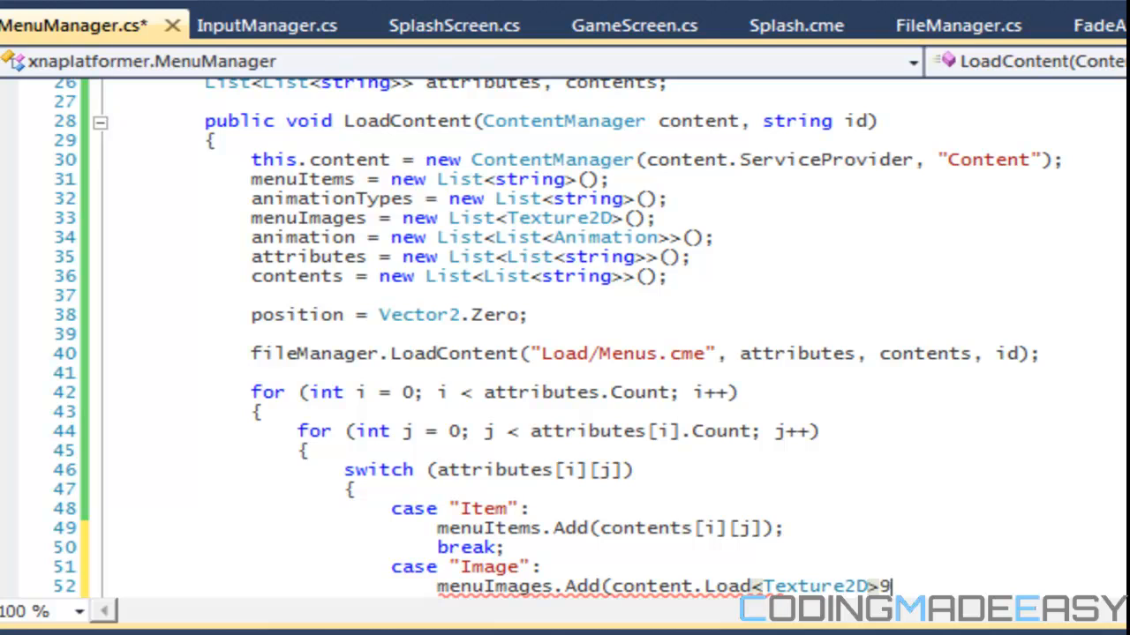
text((Conte)
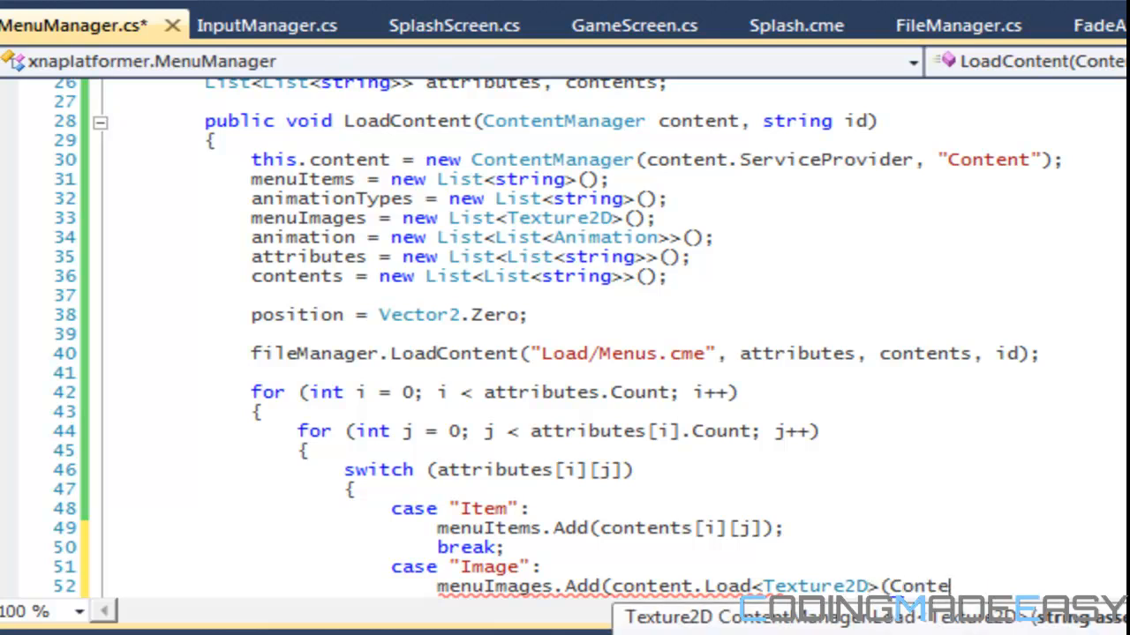
text(s[i][j]);)
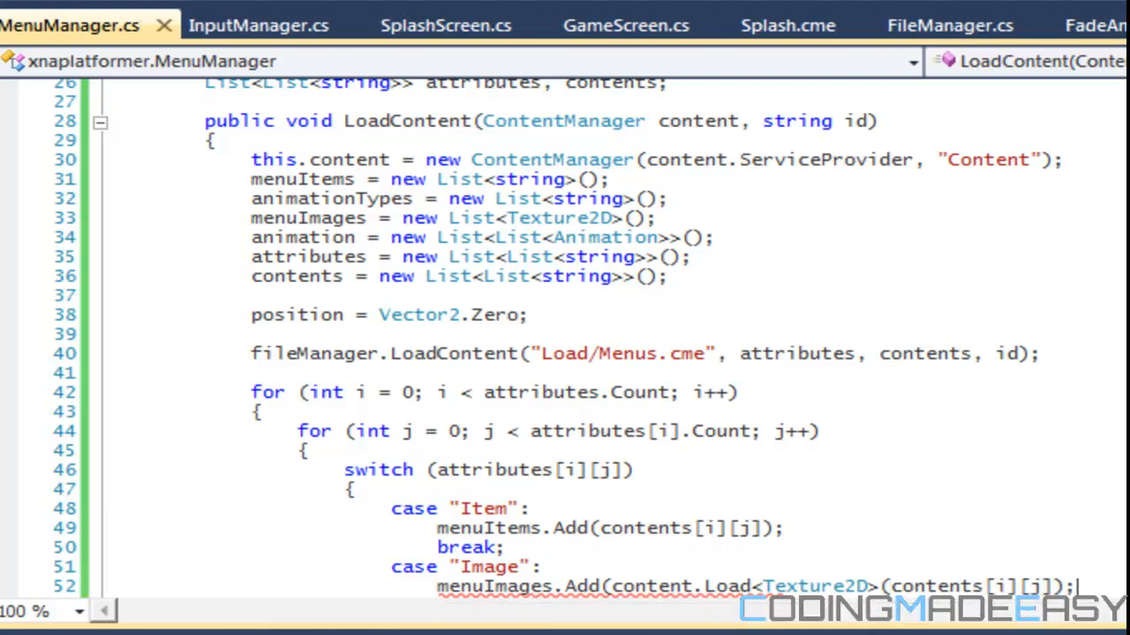
text(break;)
text(case)
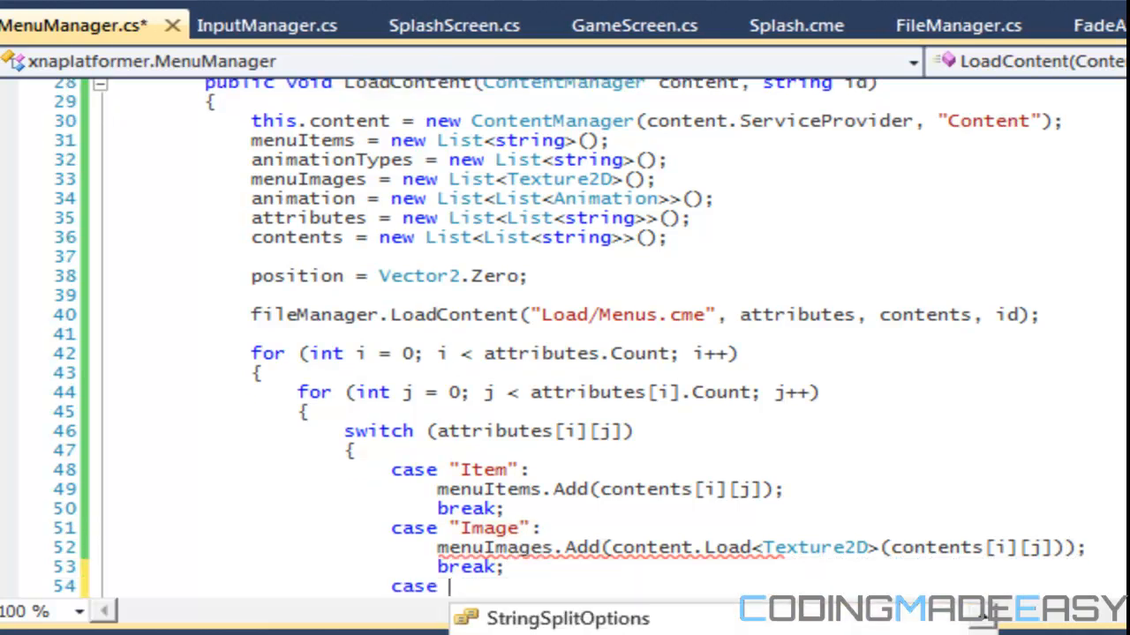
- Add case "Axis" setting axis = int.Parse(contents[i][j])
text("Axis":)
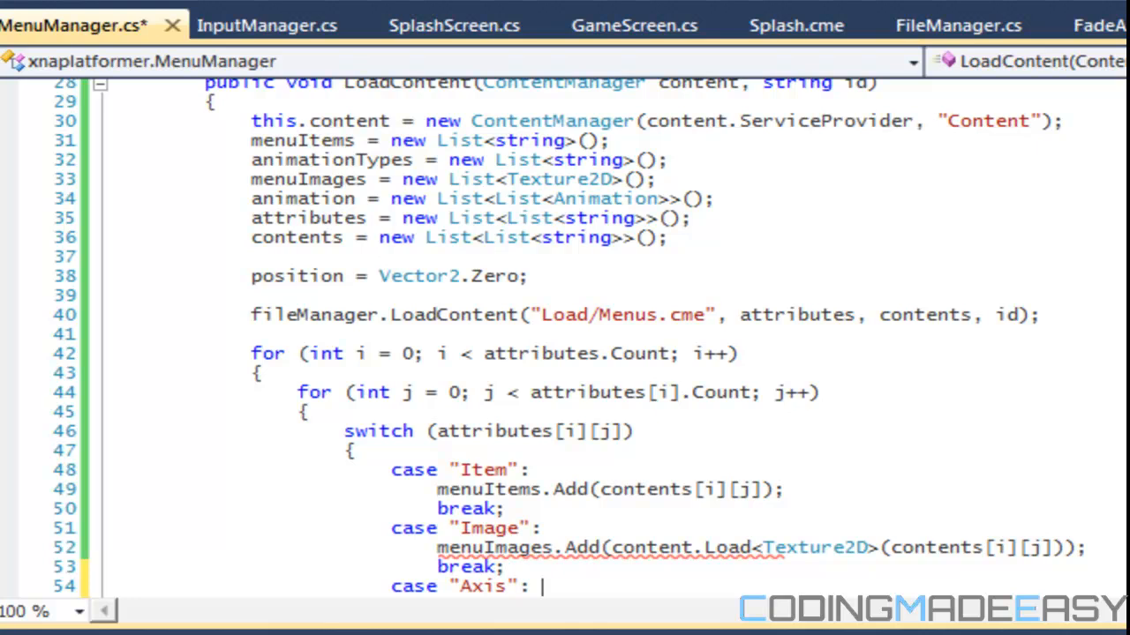
text(axis = intp)
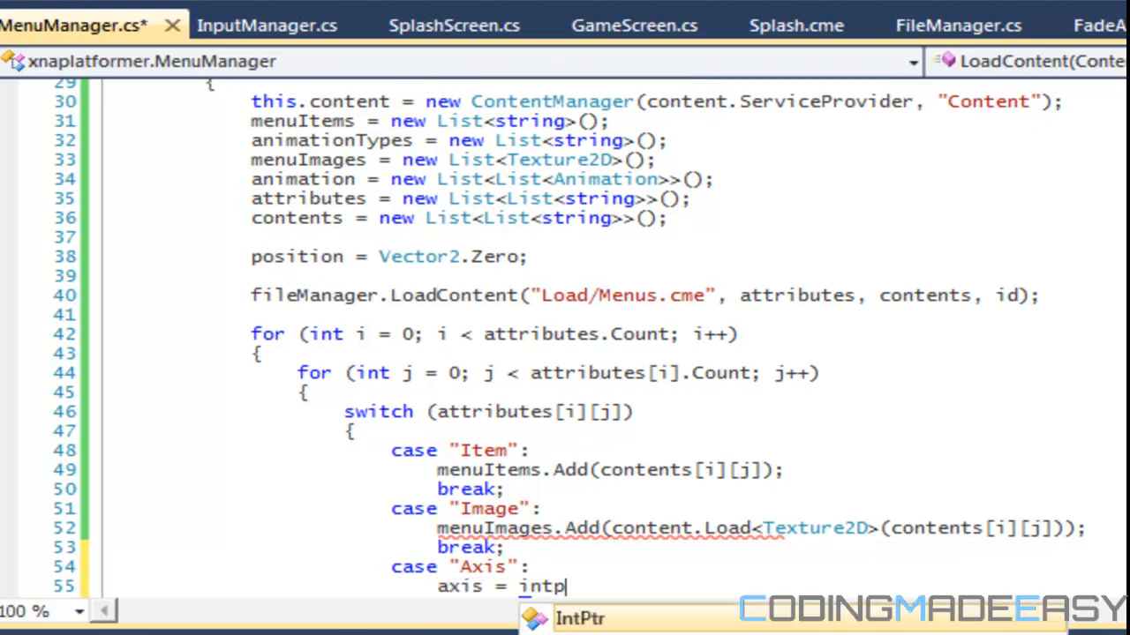
text(.Parse(contents[i][j]);)
text(break;)
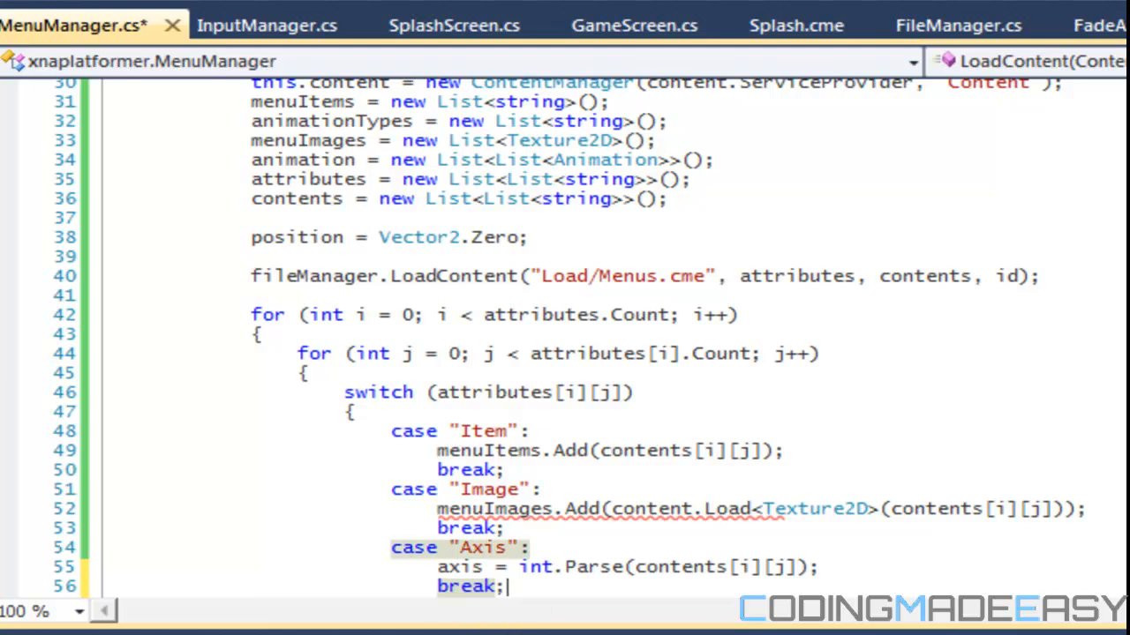
mouse_move(812, 508)
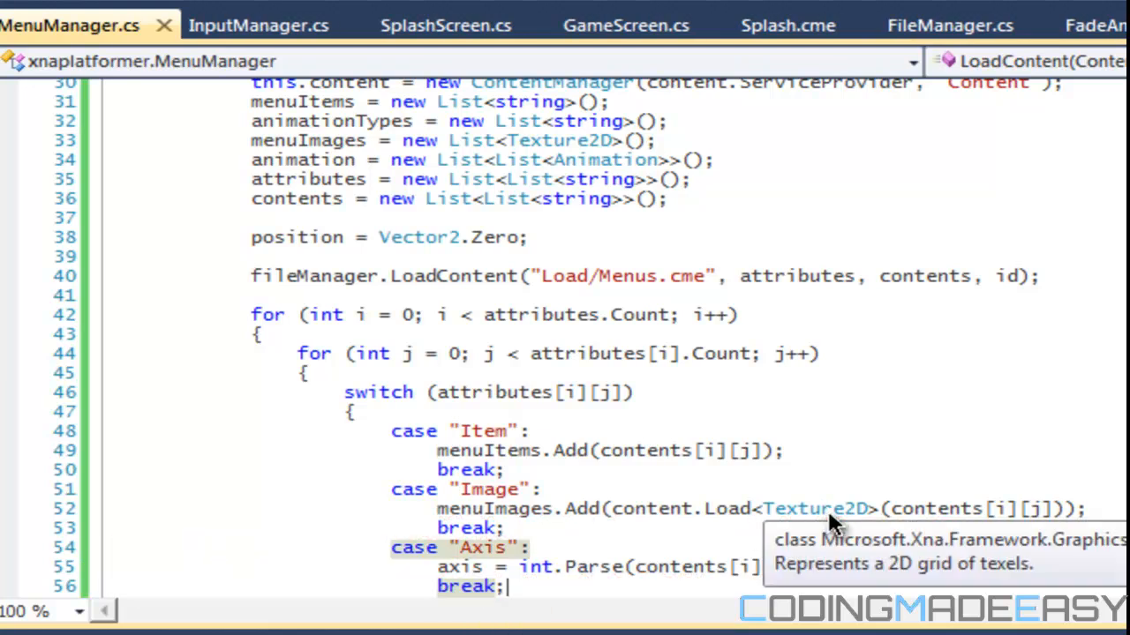
- Add case "Position" declaring string[] temp = contents[i][j].Split(' ')
text(cases)
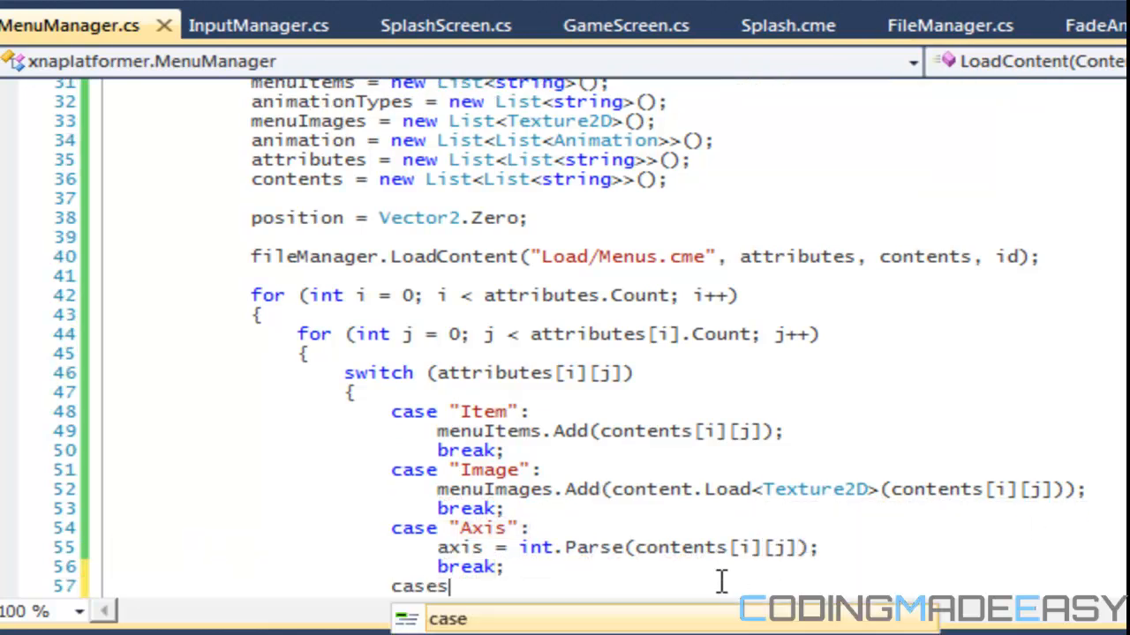
key(space)
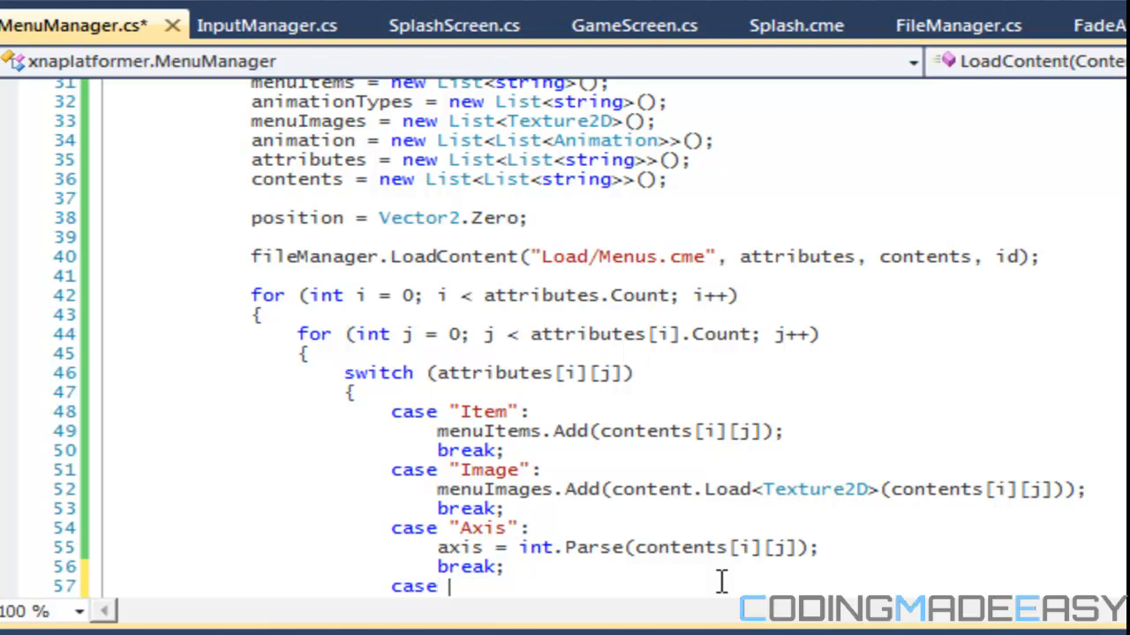
text("Pos)
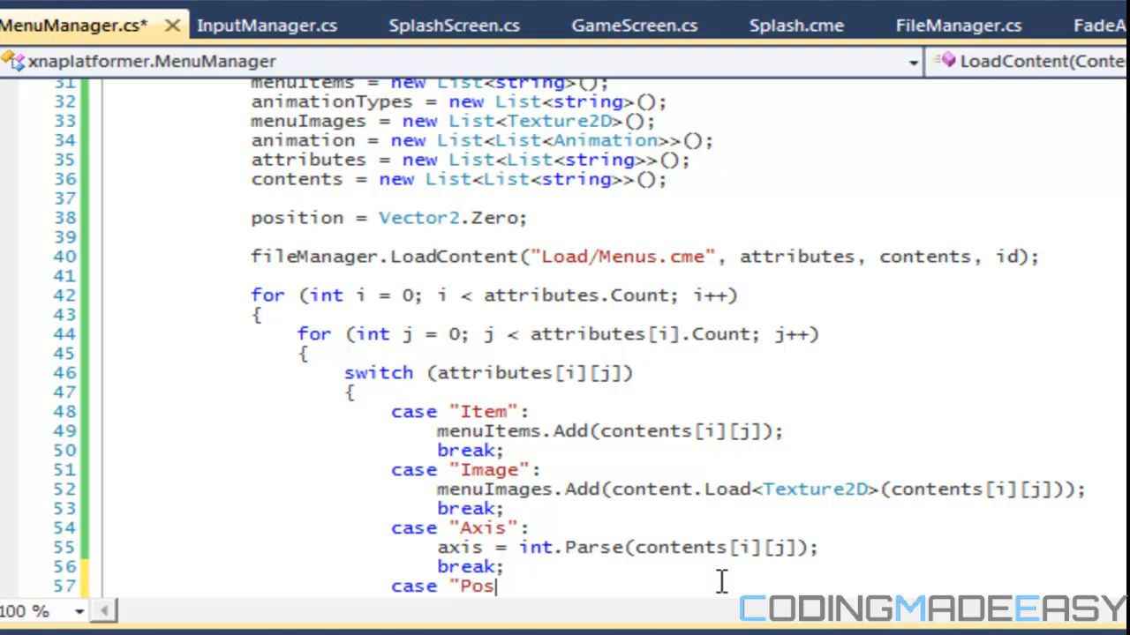
text(ition")
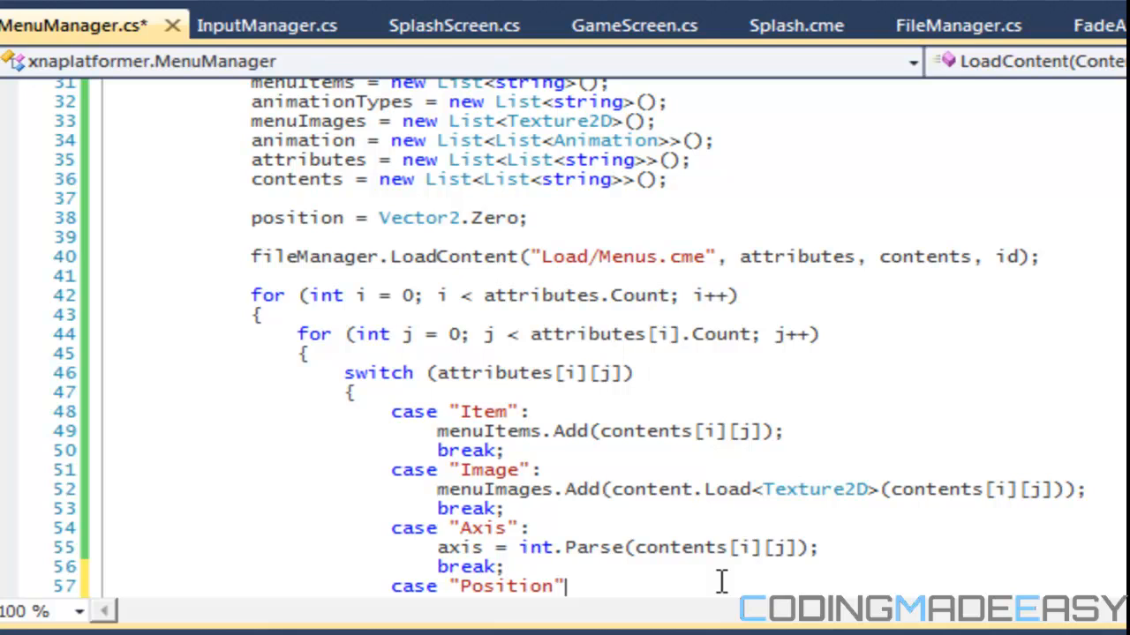
text(:)
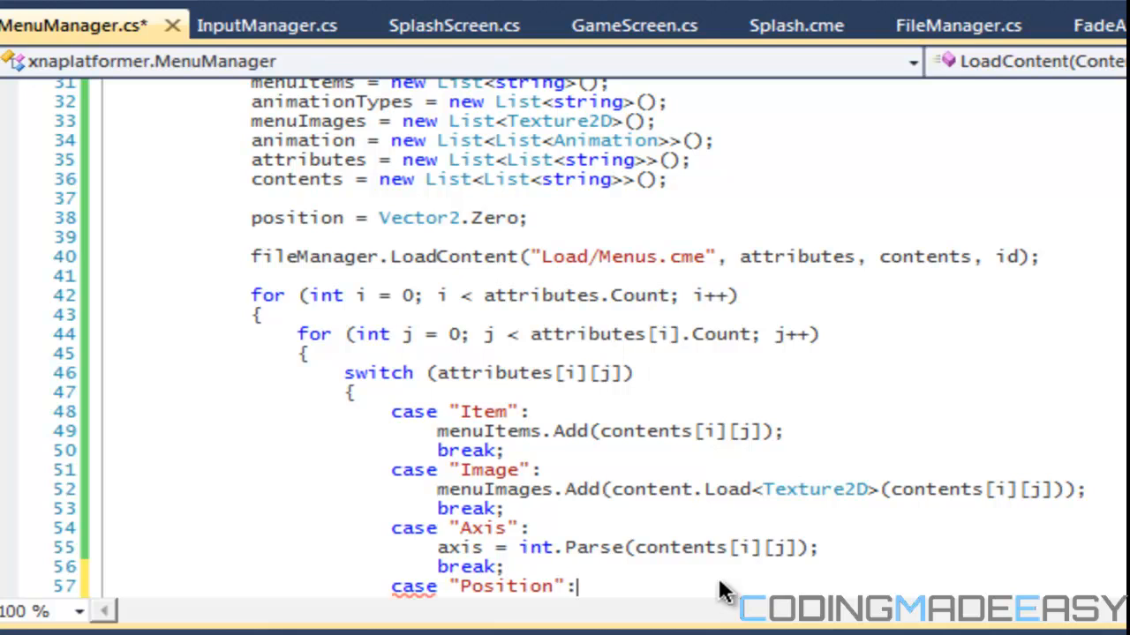
key(enter)
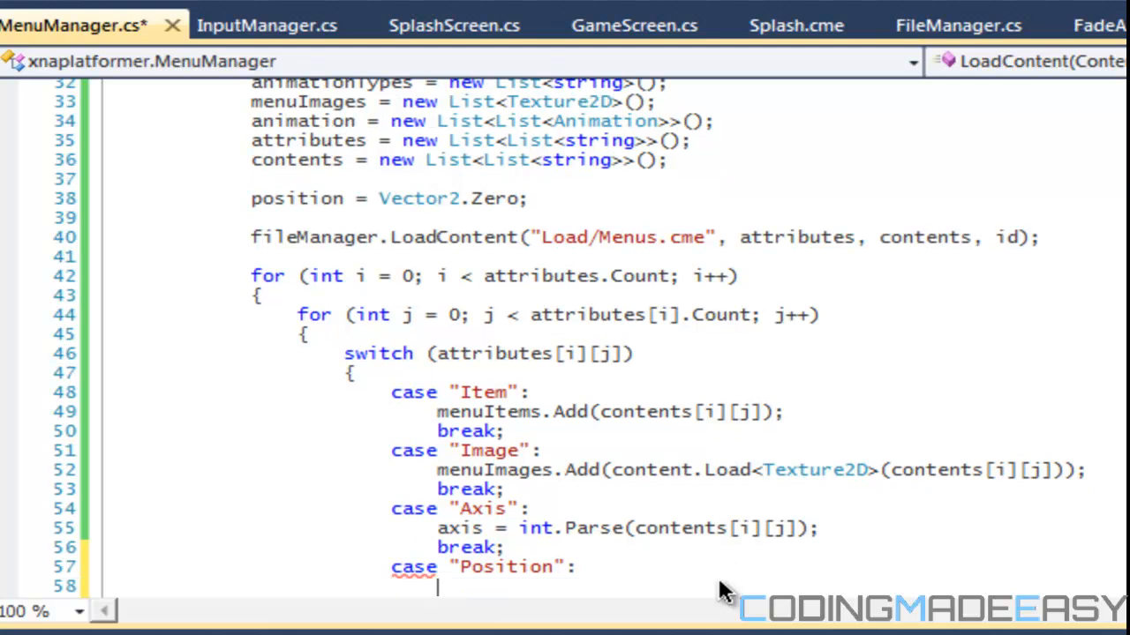
text(sy)
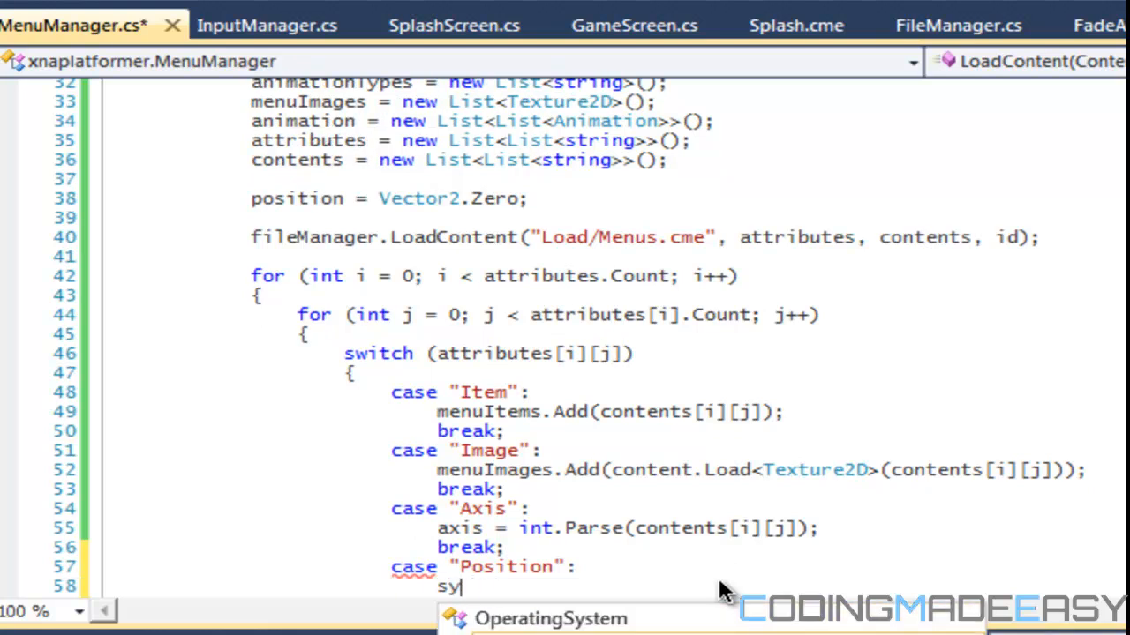
text(string temp)
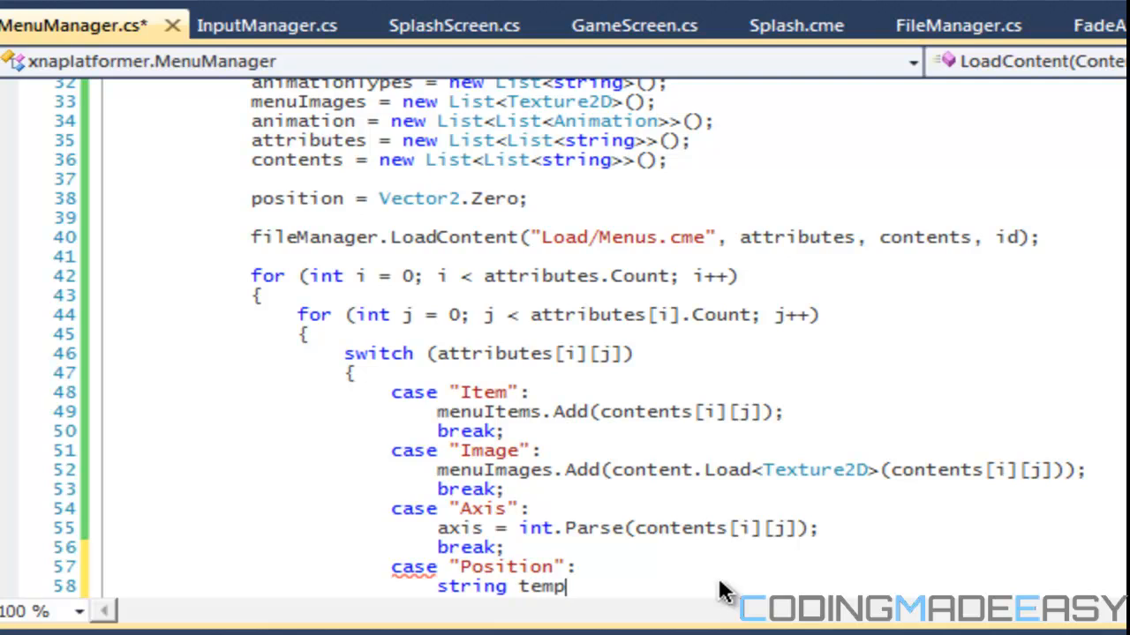
text([])
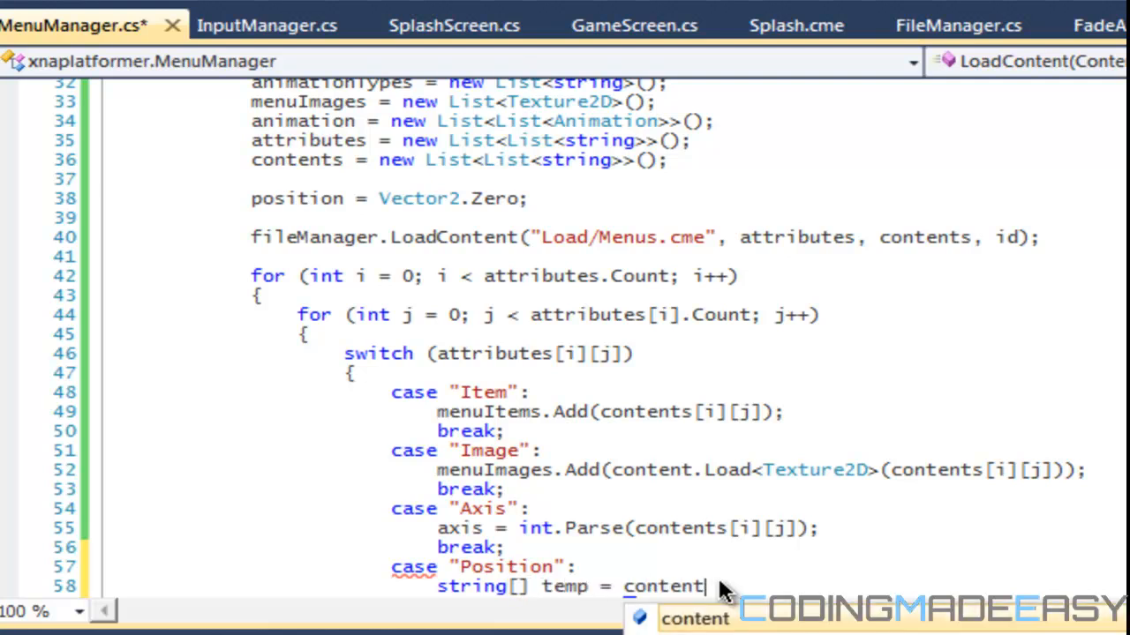
text(s[i][j].Split(' ');)
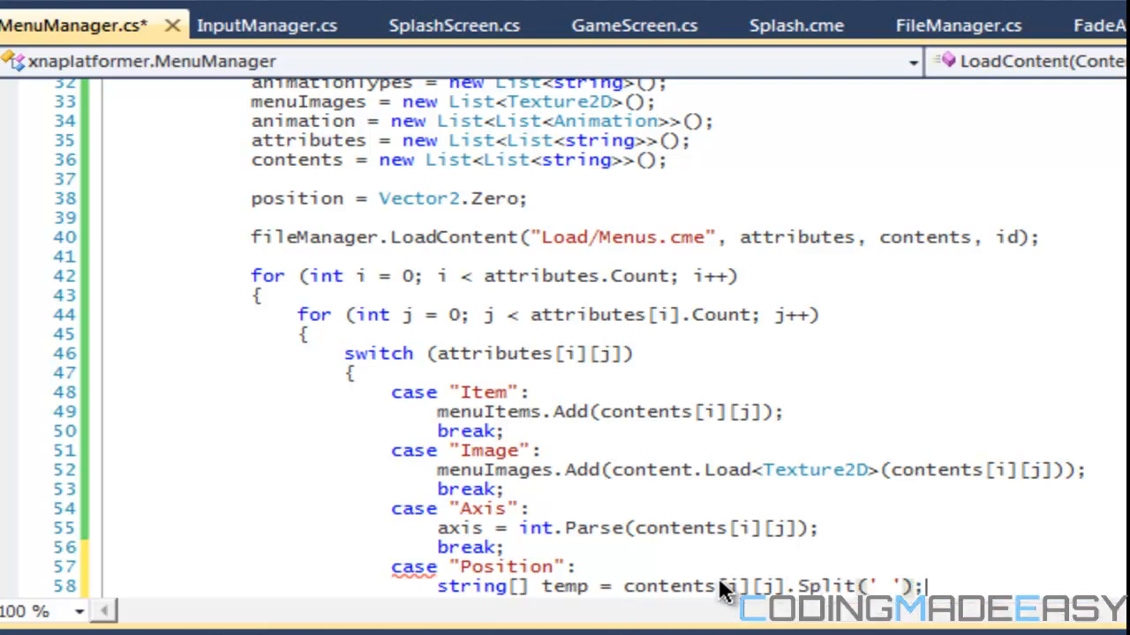
key(enter)
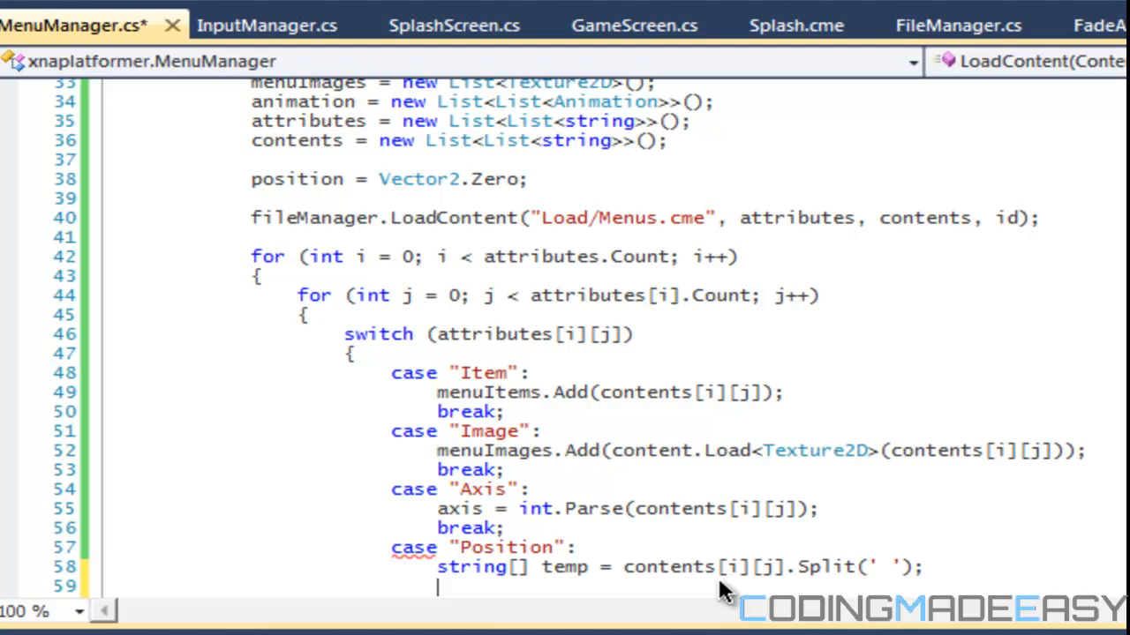
- Set position = new Vector2(float.Parse(temp[0]), float.Parse(temp[1])), then break
text(position)
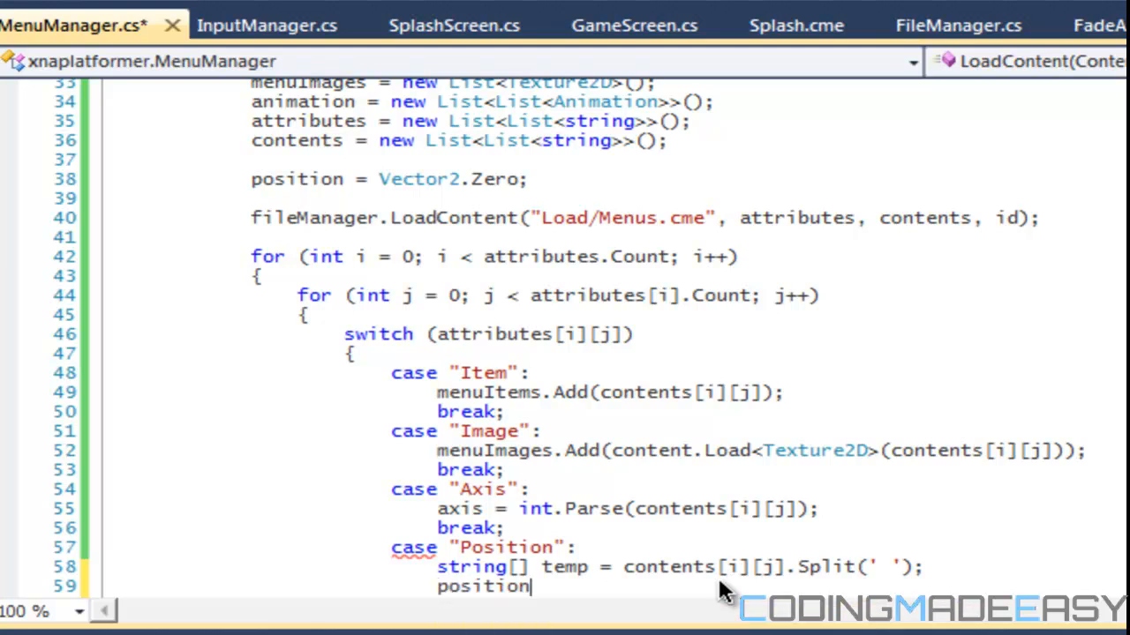
text(= new Vector2)
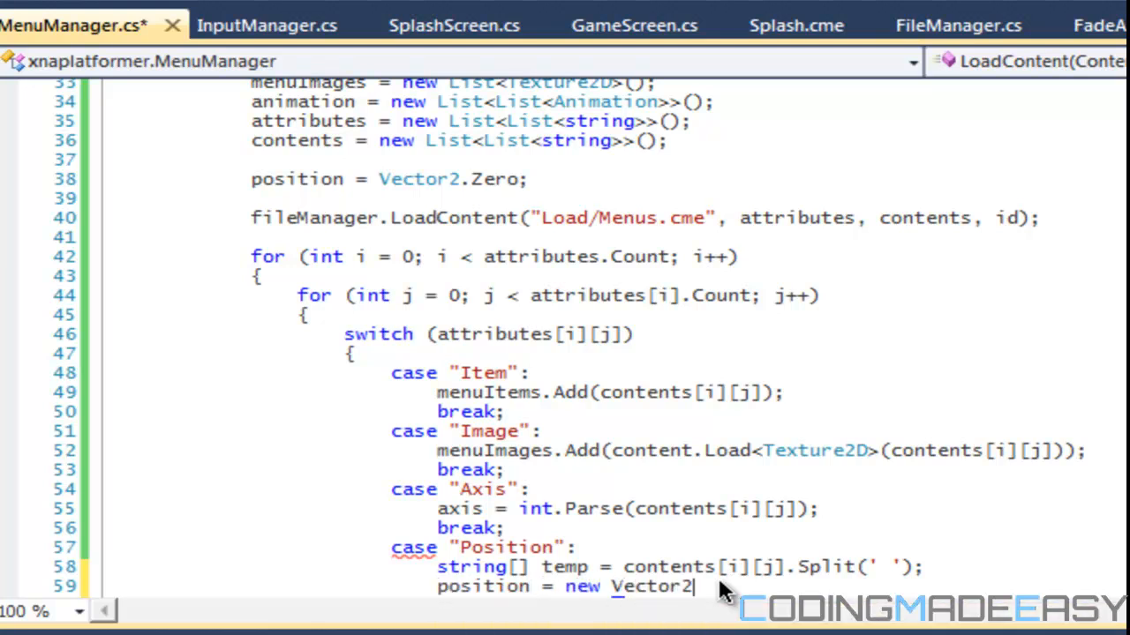
text((float.pS)
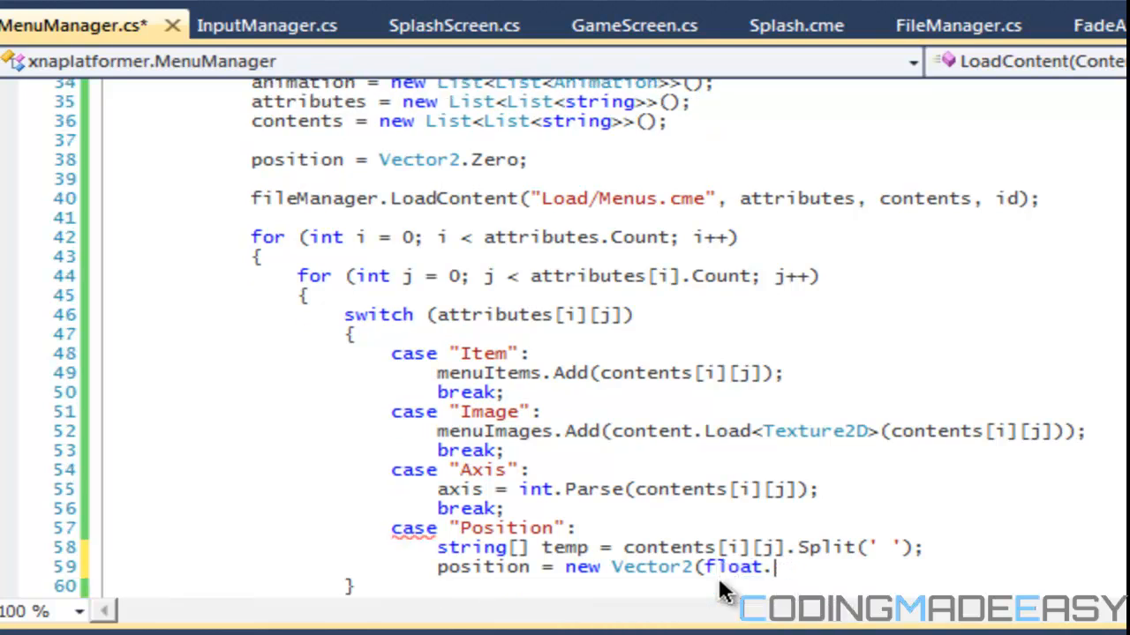
text(Parse()
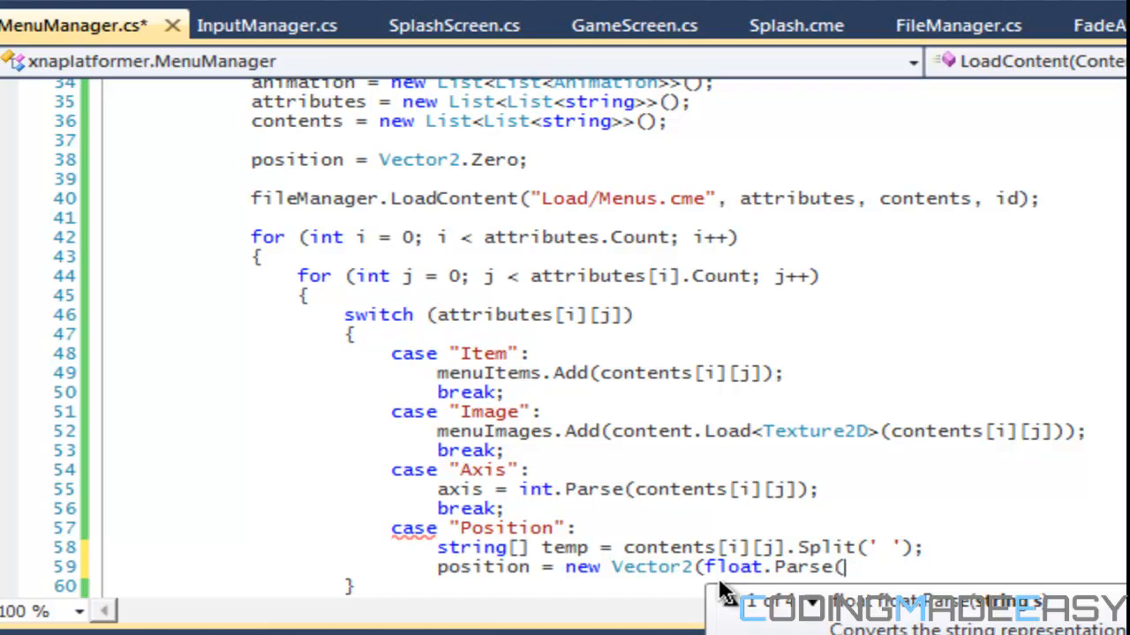
text(temp[0]),)
text(float.Parse(temp[1]));)
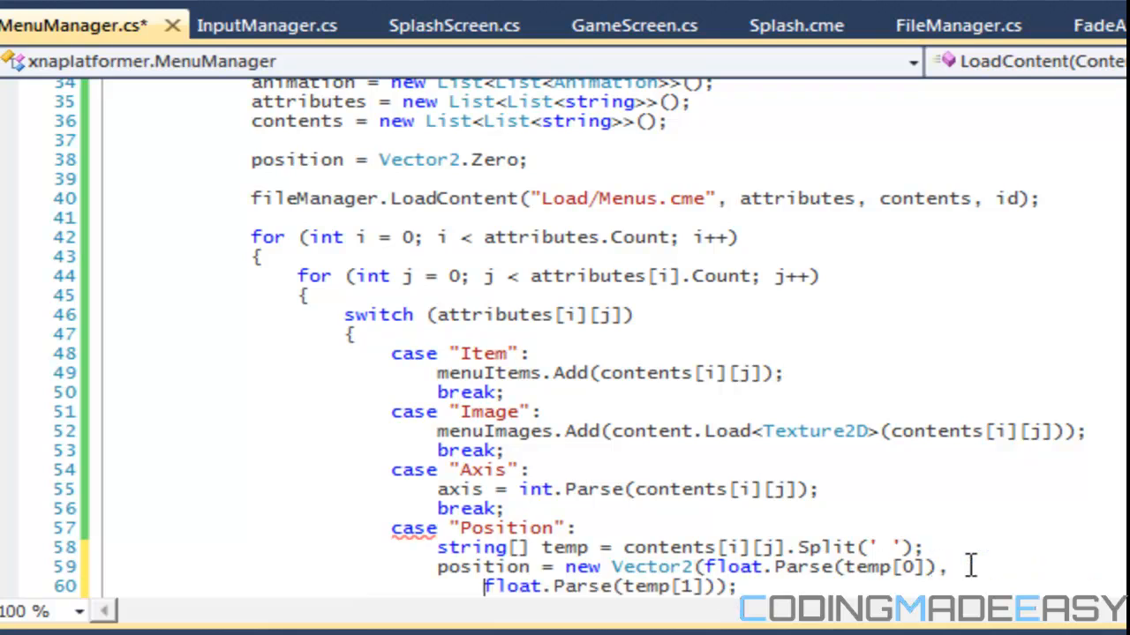
text(b)
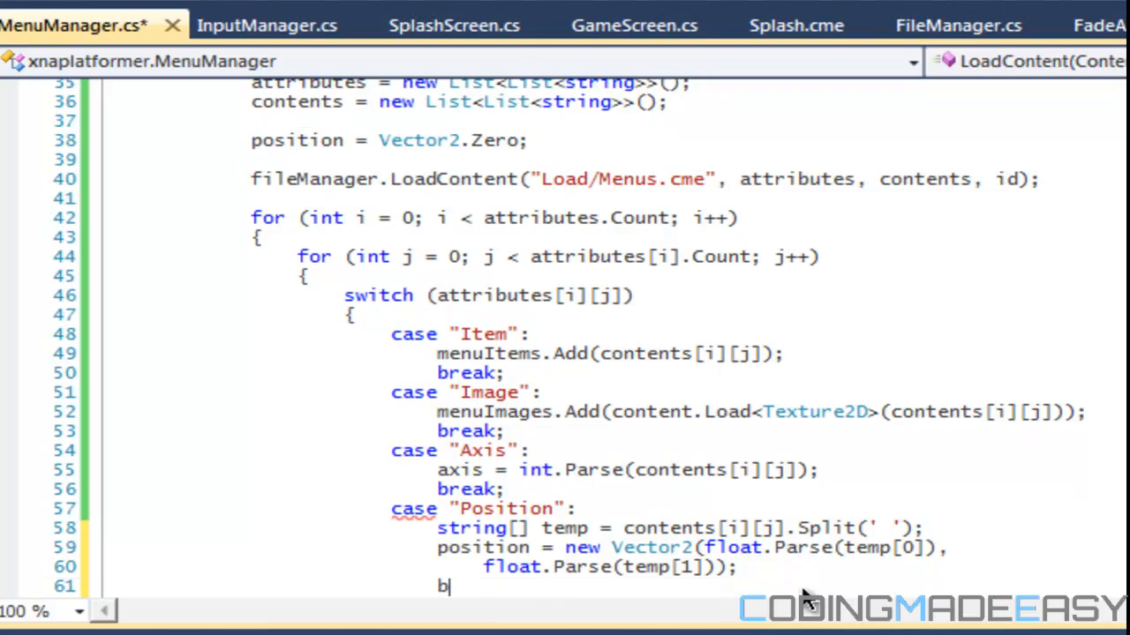
text(reak;)
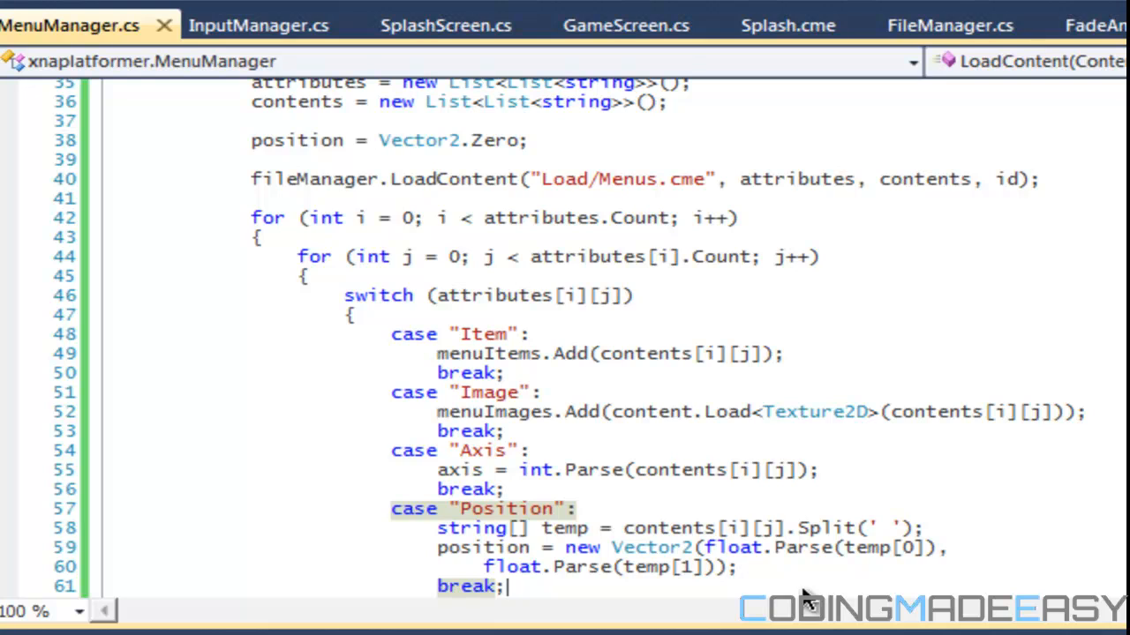
- Add case "Source" that sets temp = contents[i][j].Split(' ')
text(case)
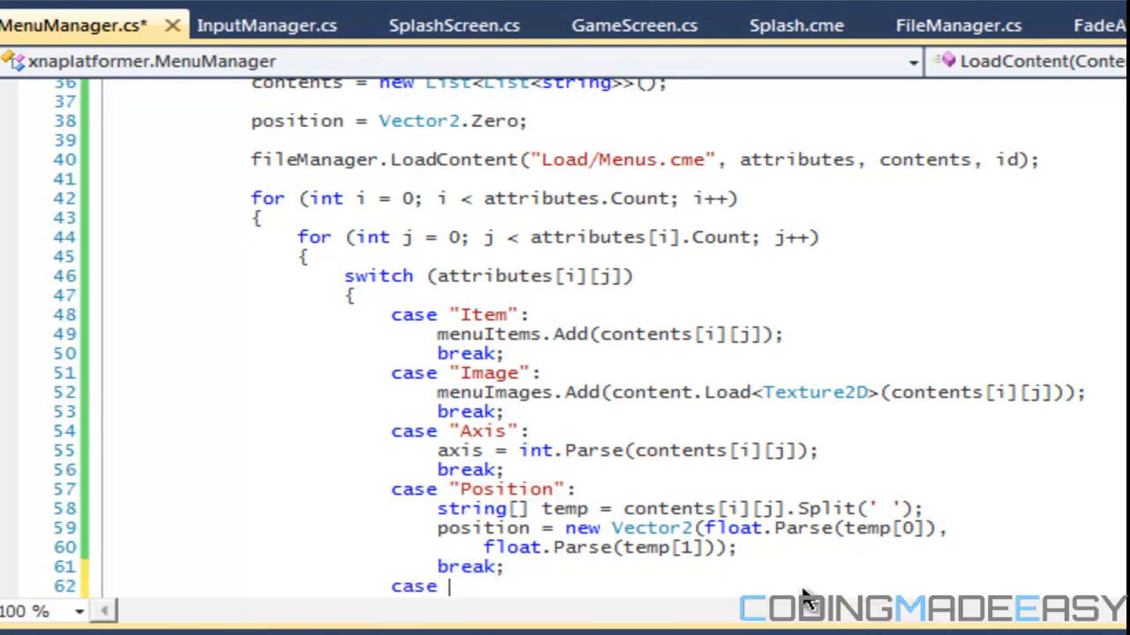
text("Sour)
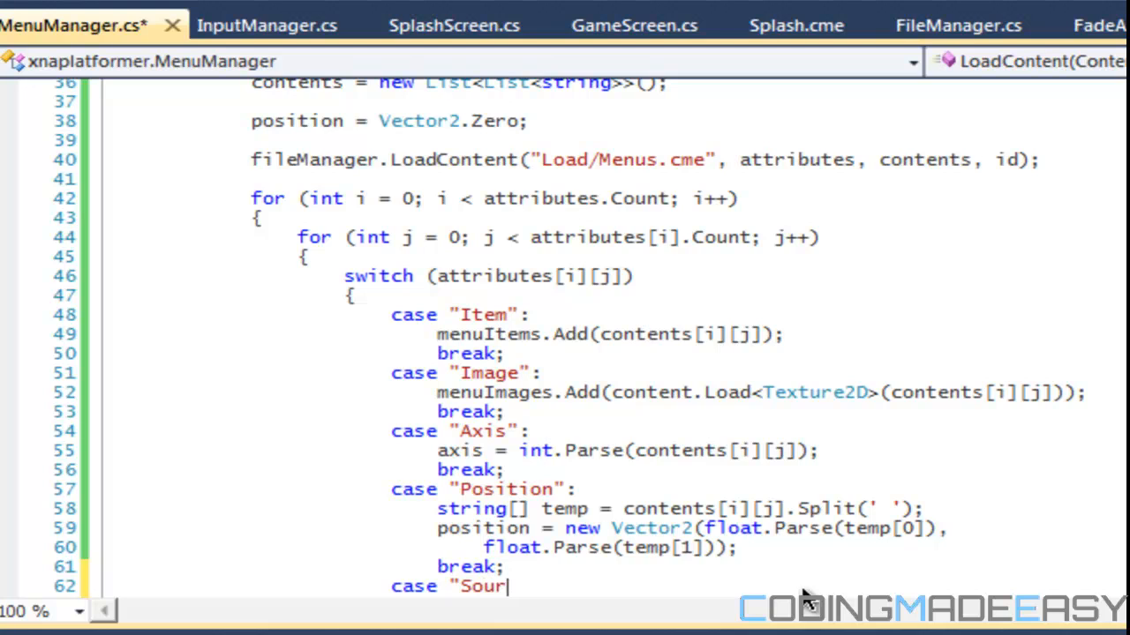
text(ce":)
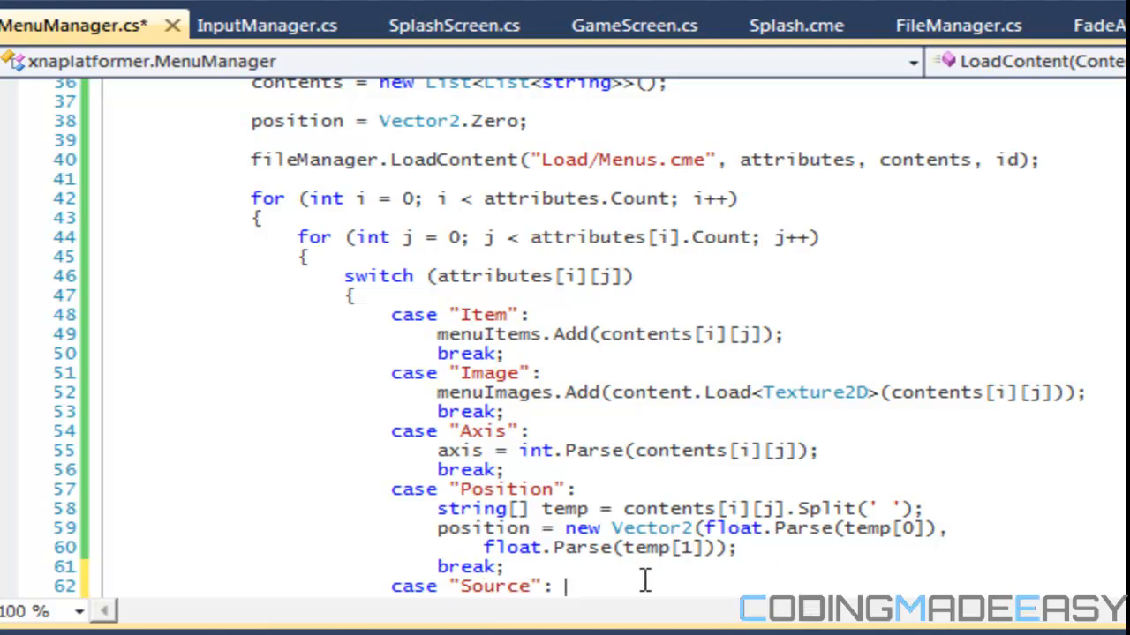
text(temp = con)
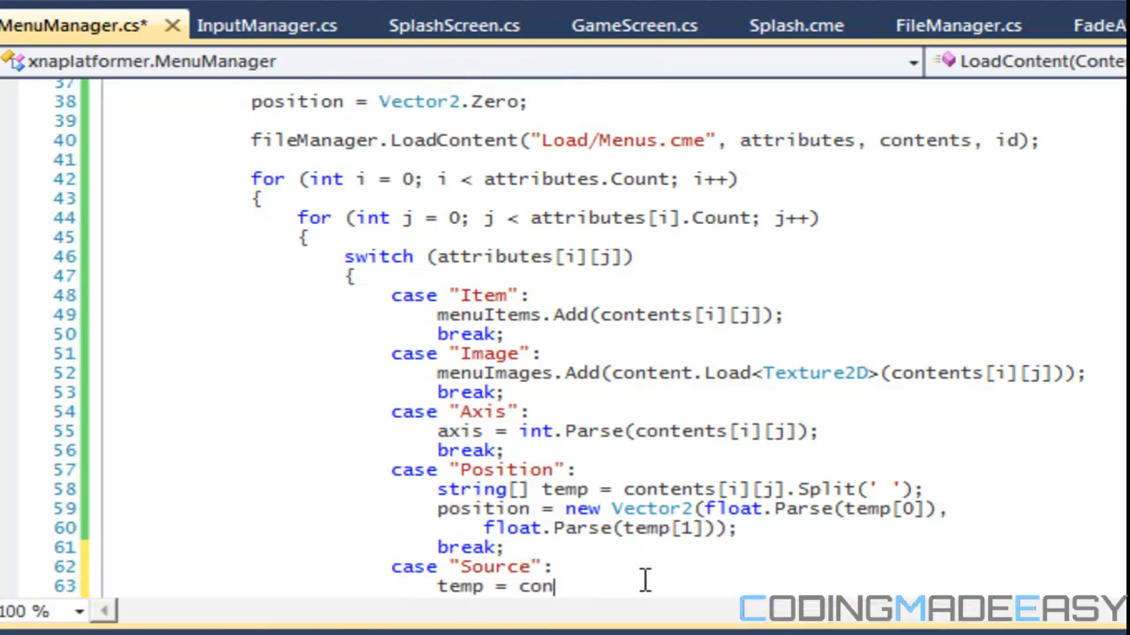
text(tents[])
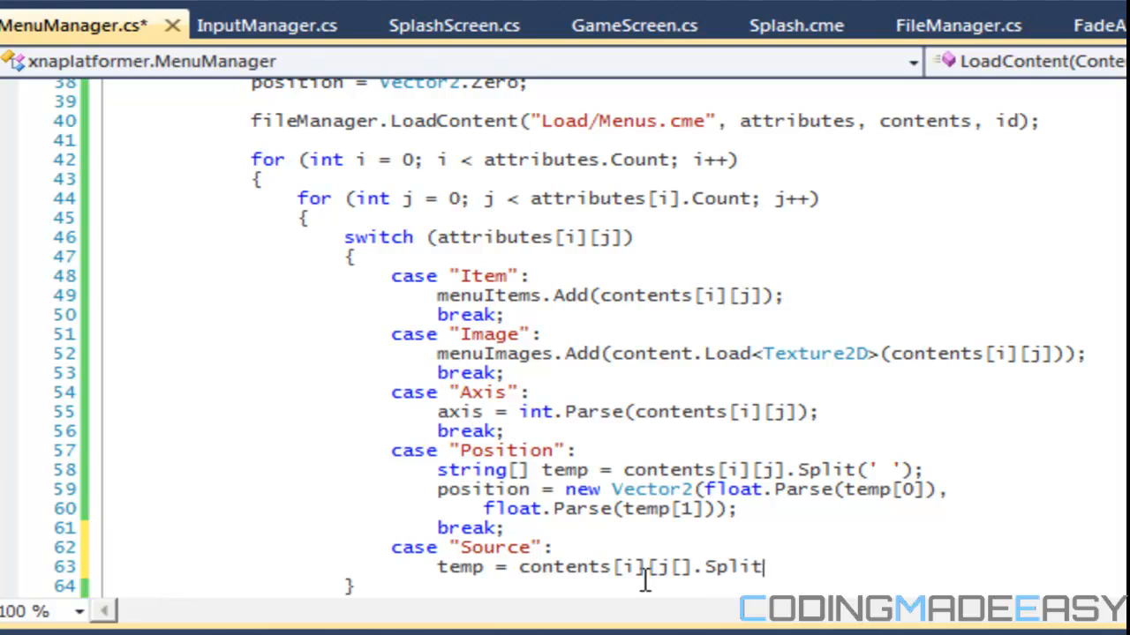
text((' ');)
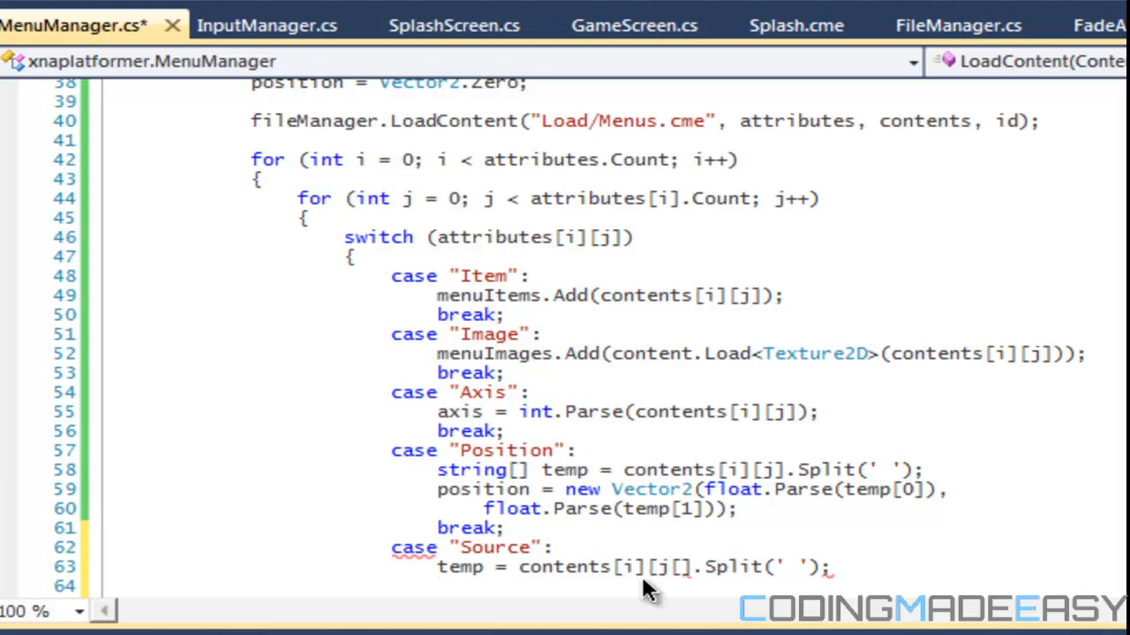
- Set source = new Rectangle from int.Parse of temp[0] through temp[3], then break
text(source = n)
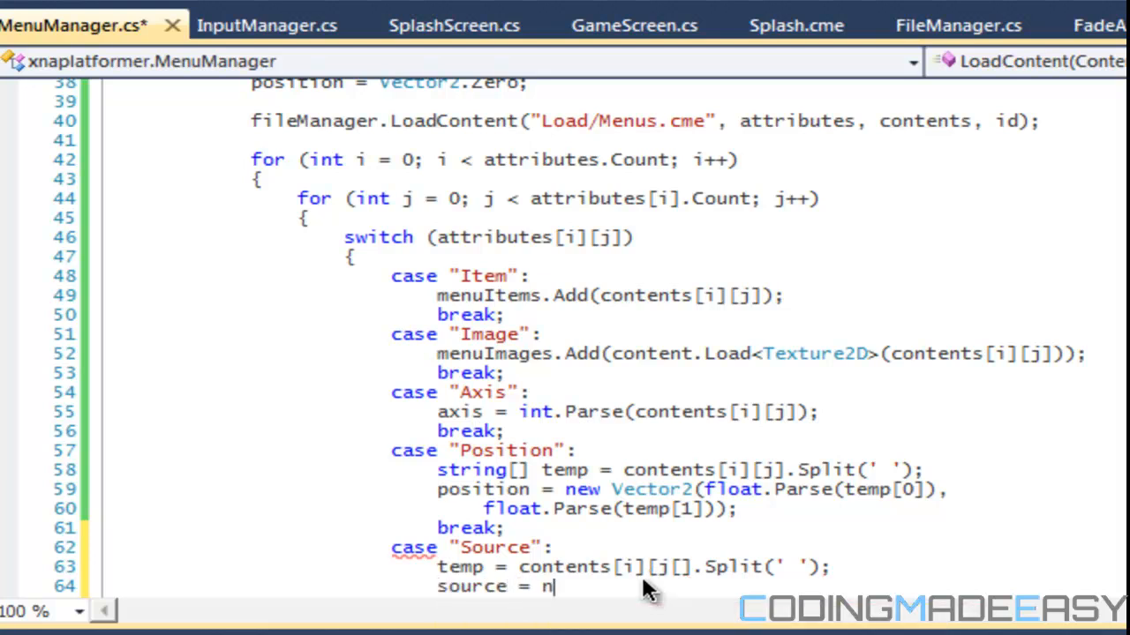
text(ew Vector2()
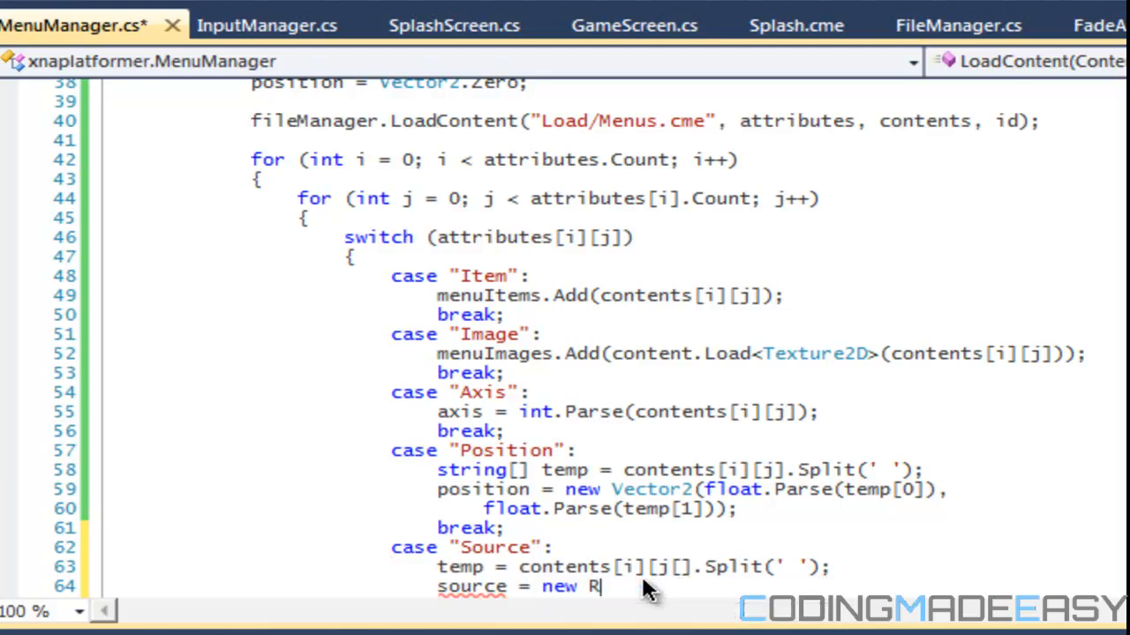
text(ectangle(int.Parse(temp[0]), inpu)
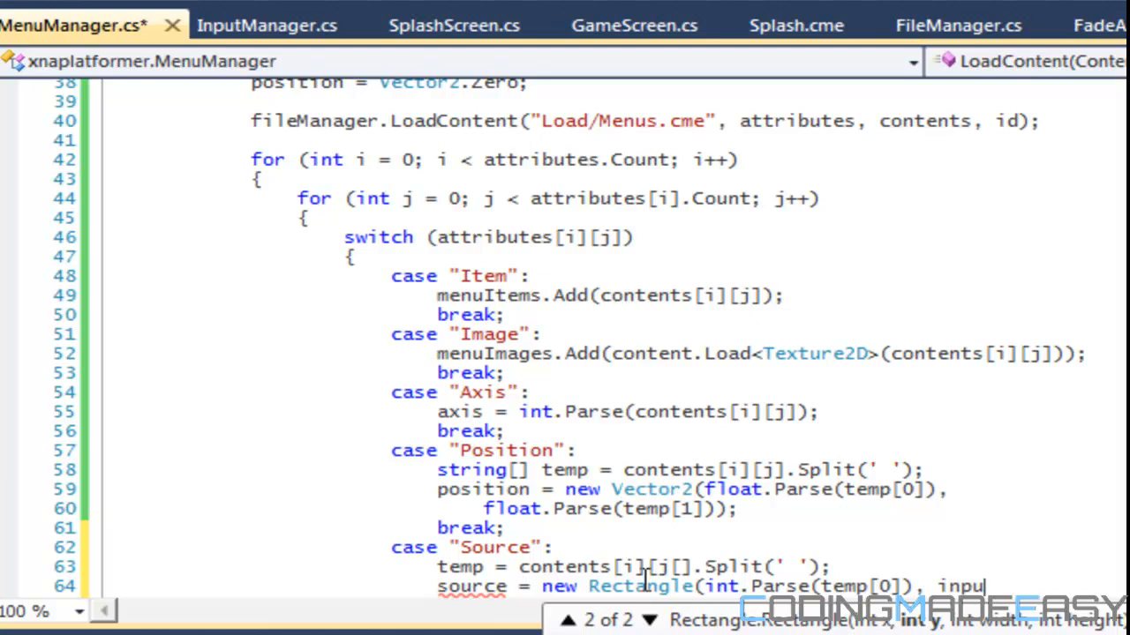
key(BackSpace)
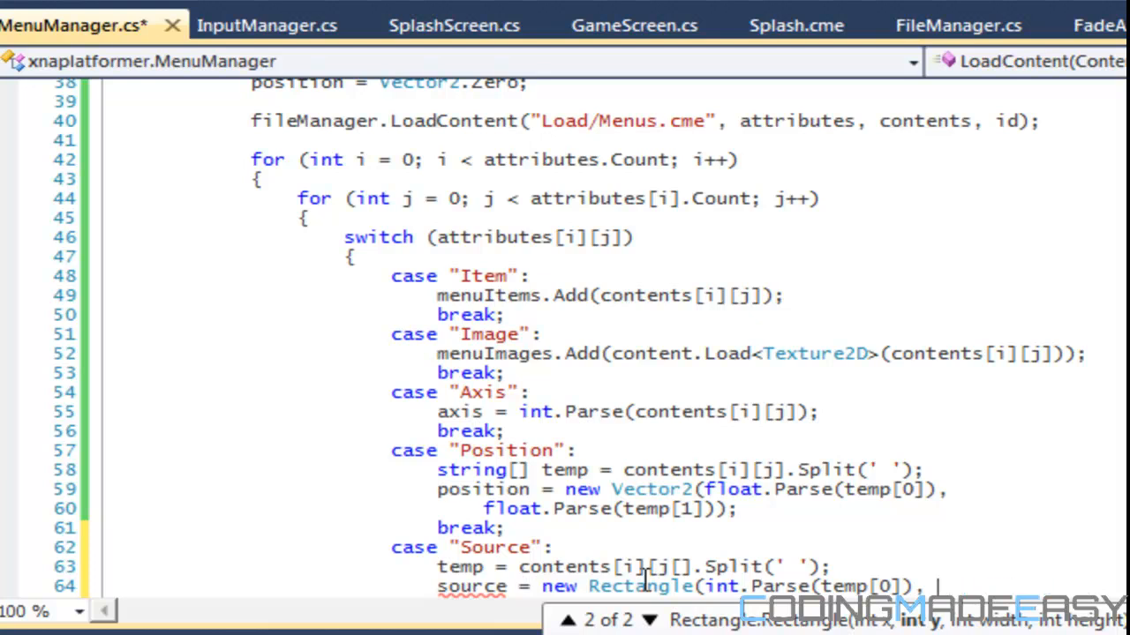
text(inp)
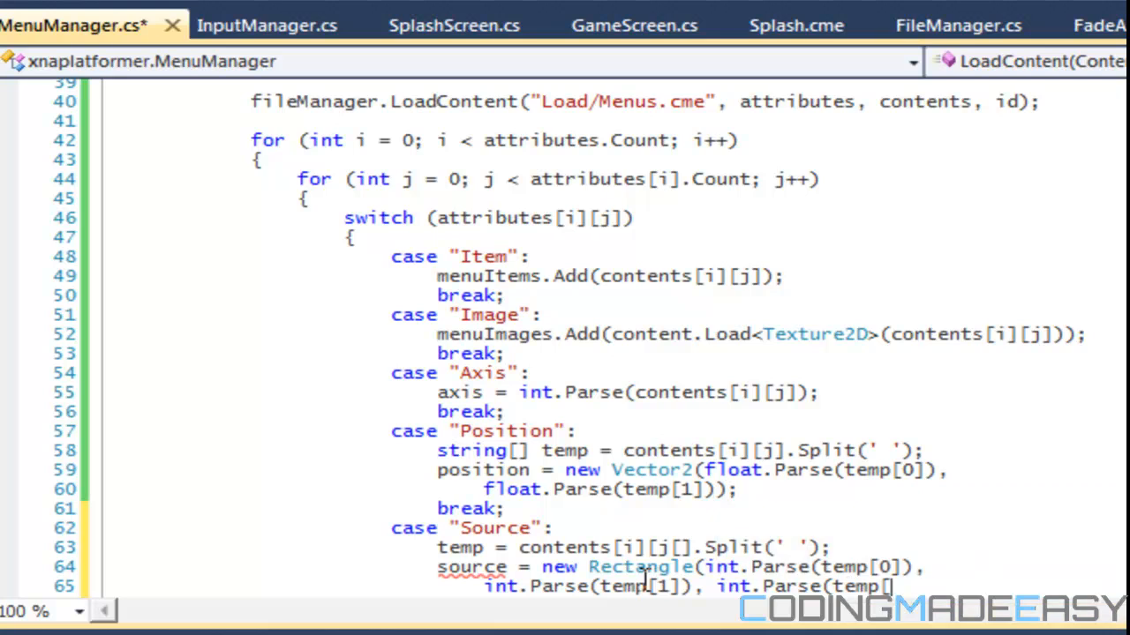
text(2], int.Parse(temp[3)
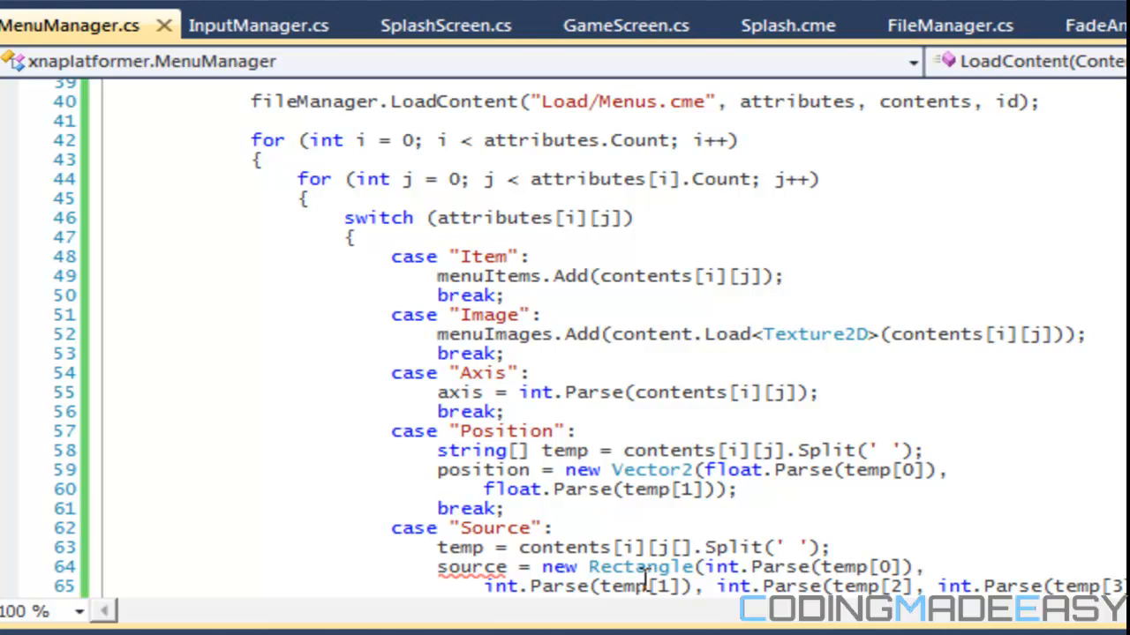
scroll(down, 3)
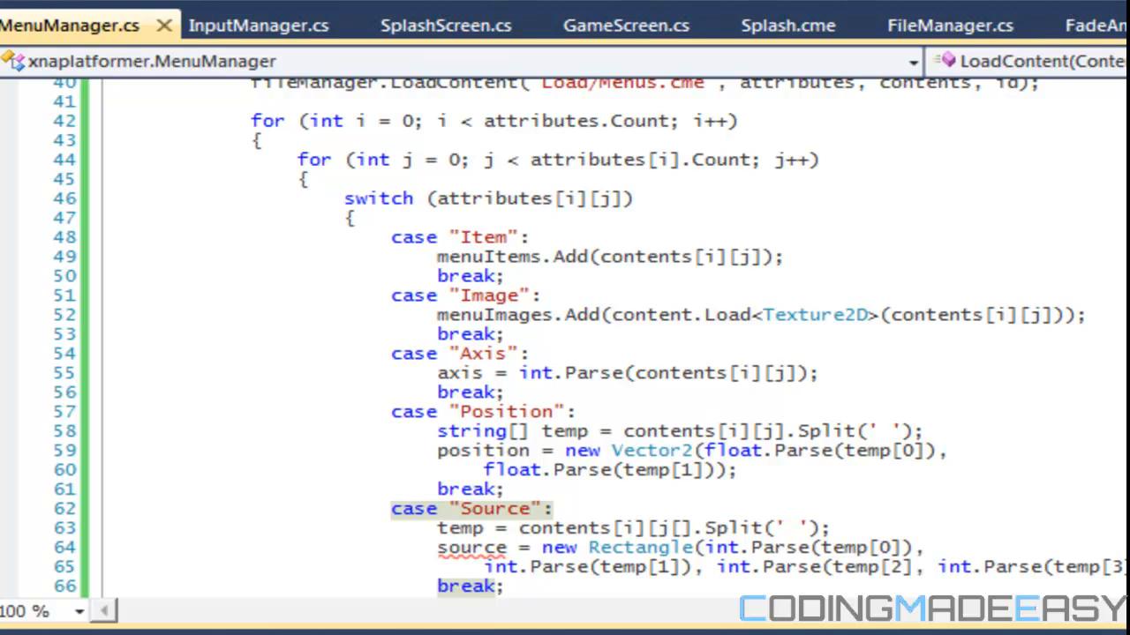
scroll(down, 3)
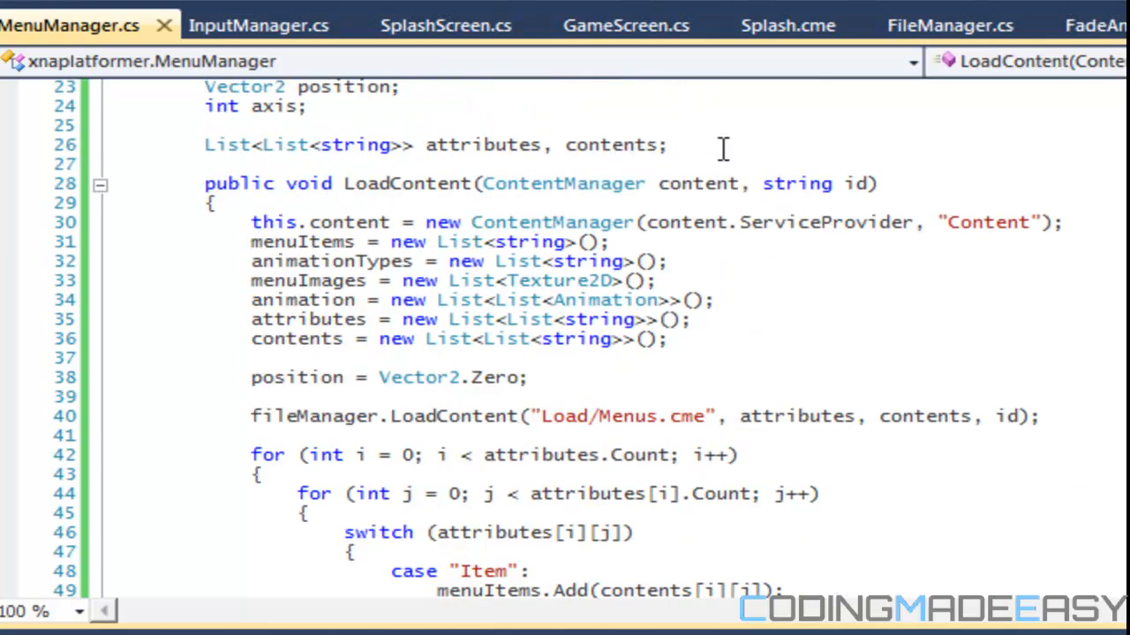
- Declare a Rectangle field named source below the attributes, contents declaration
text(Rectangle)
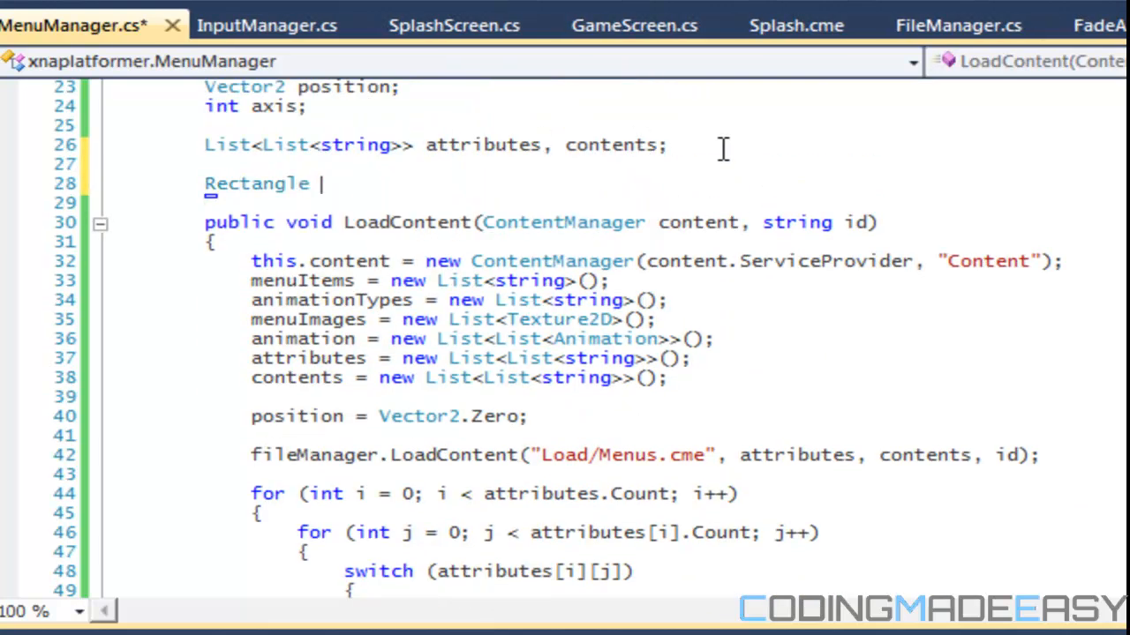
text(source)
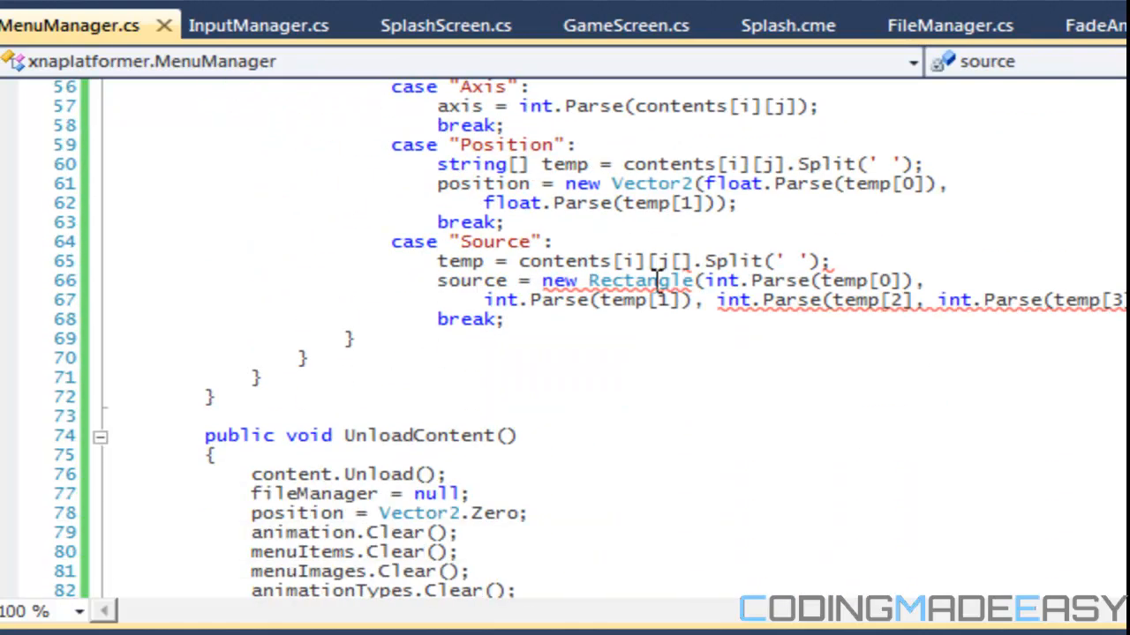
mouse_move(821, 300)
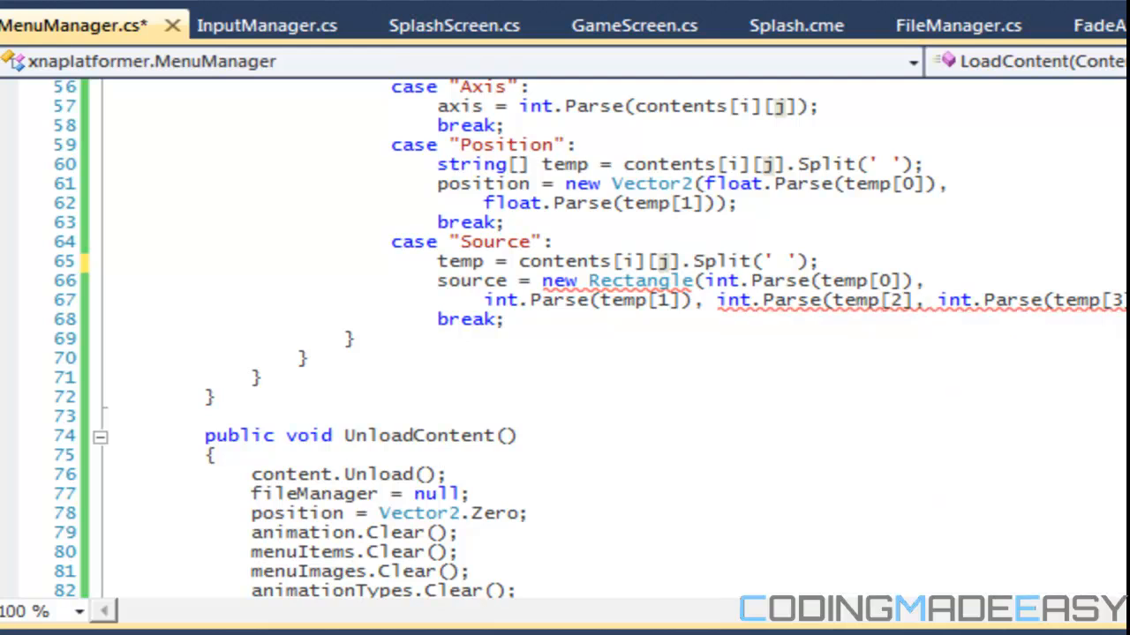
mouse_move(784, 381)
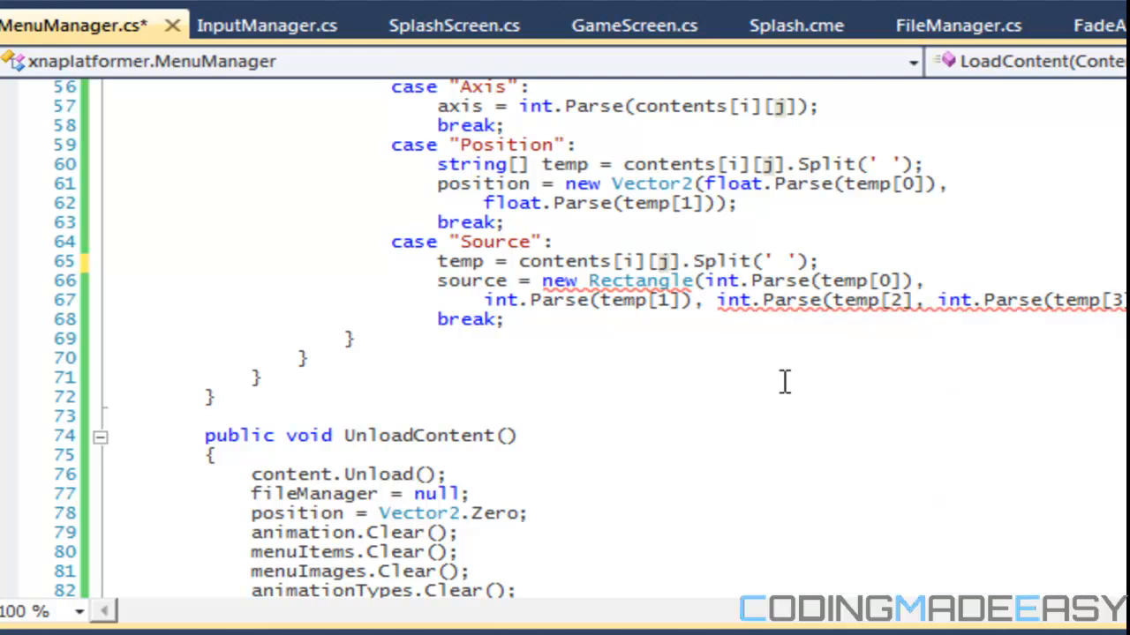